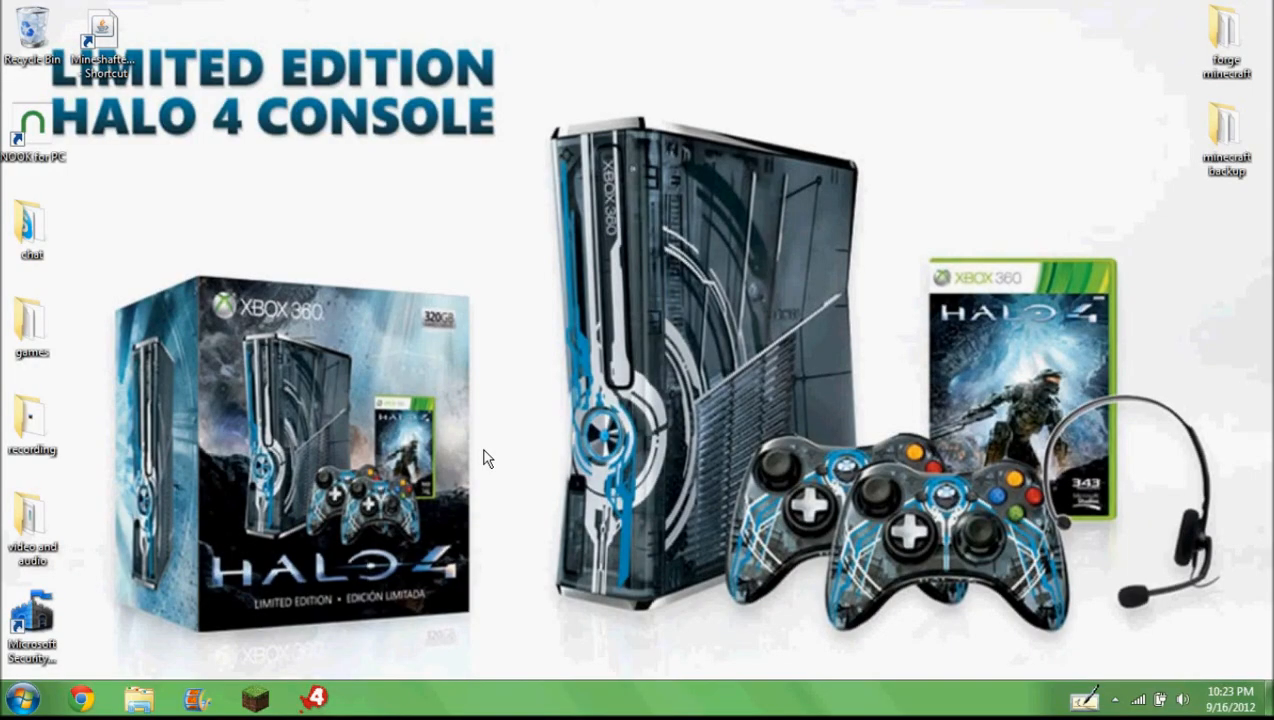
mouse_move(372, 398)
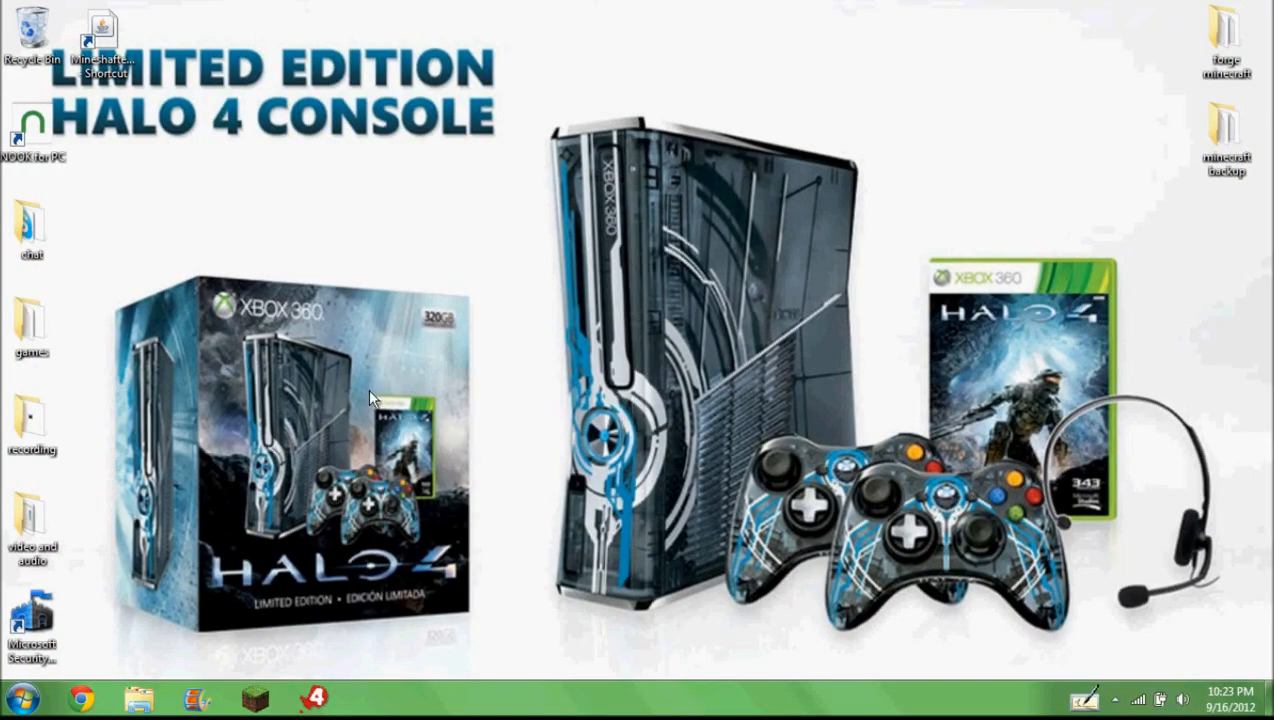
mouse_move(172, 82)
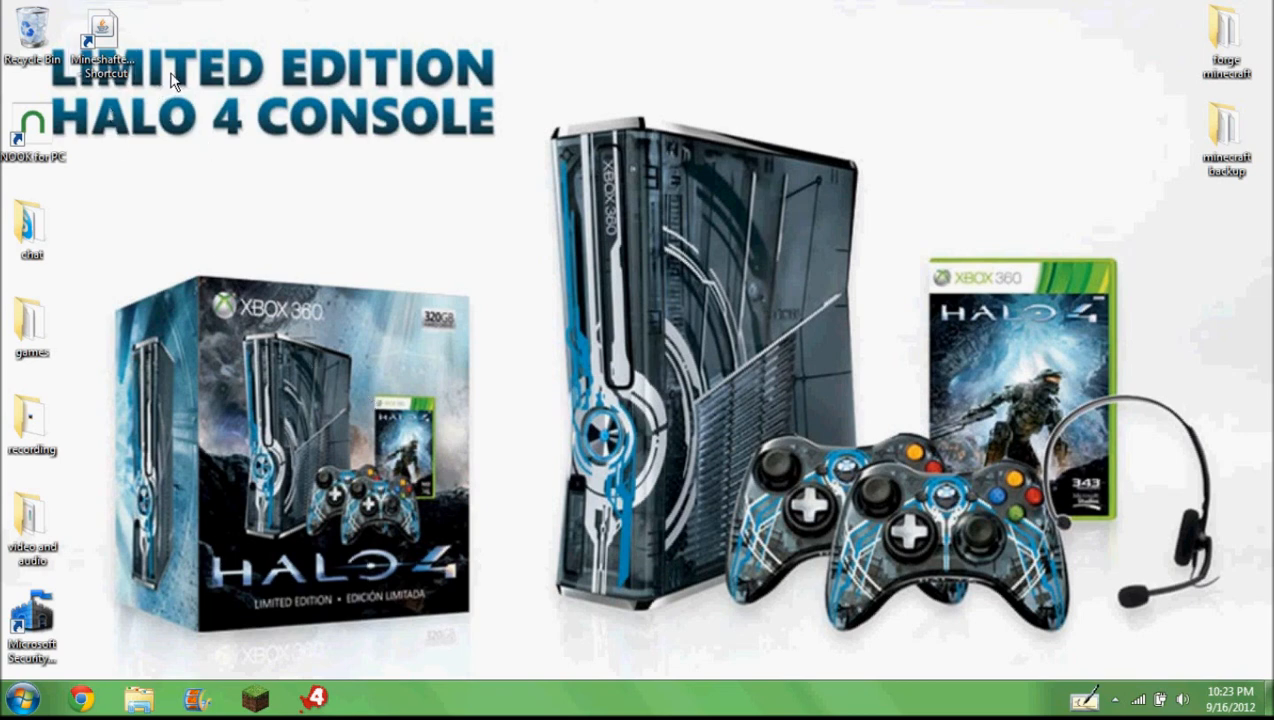
mouse_move(175, 35)
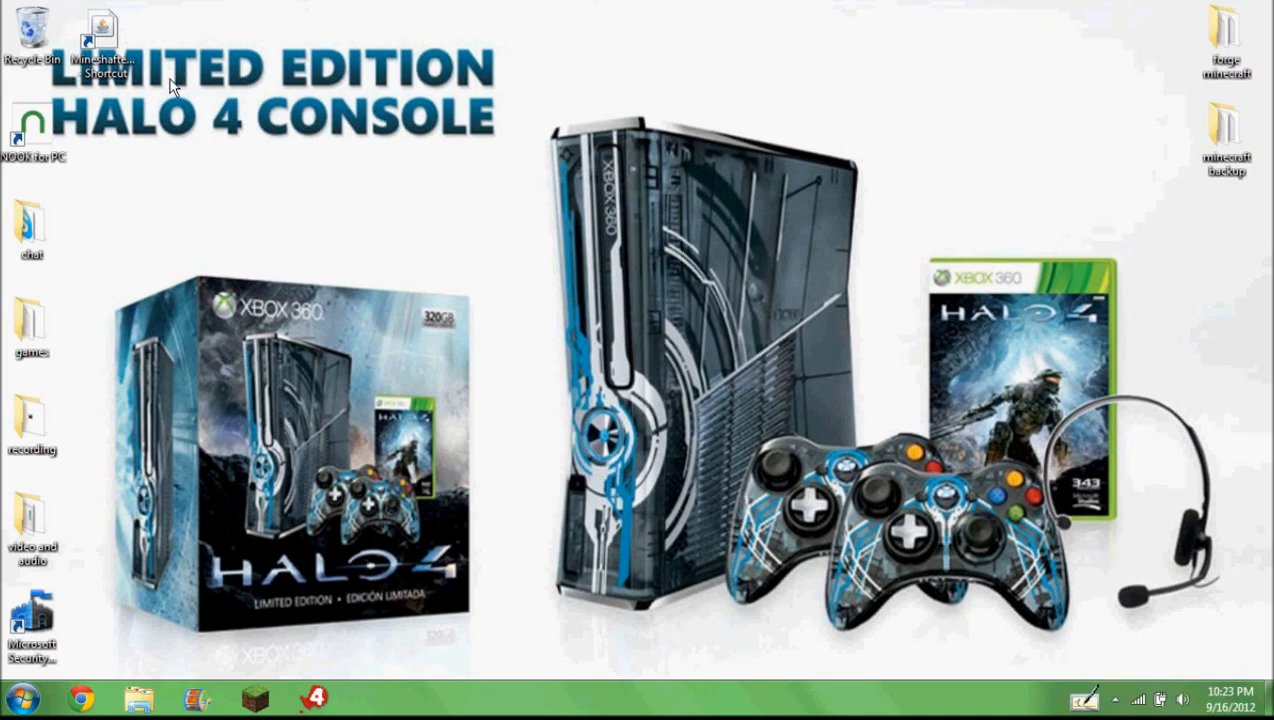
mouse_move(170, 112)
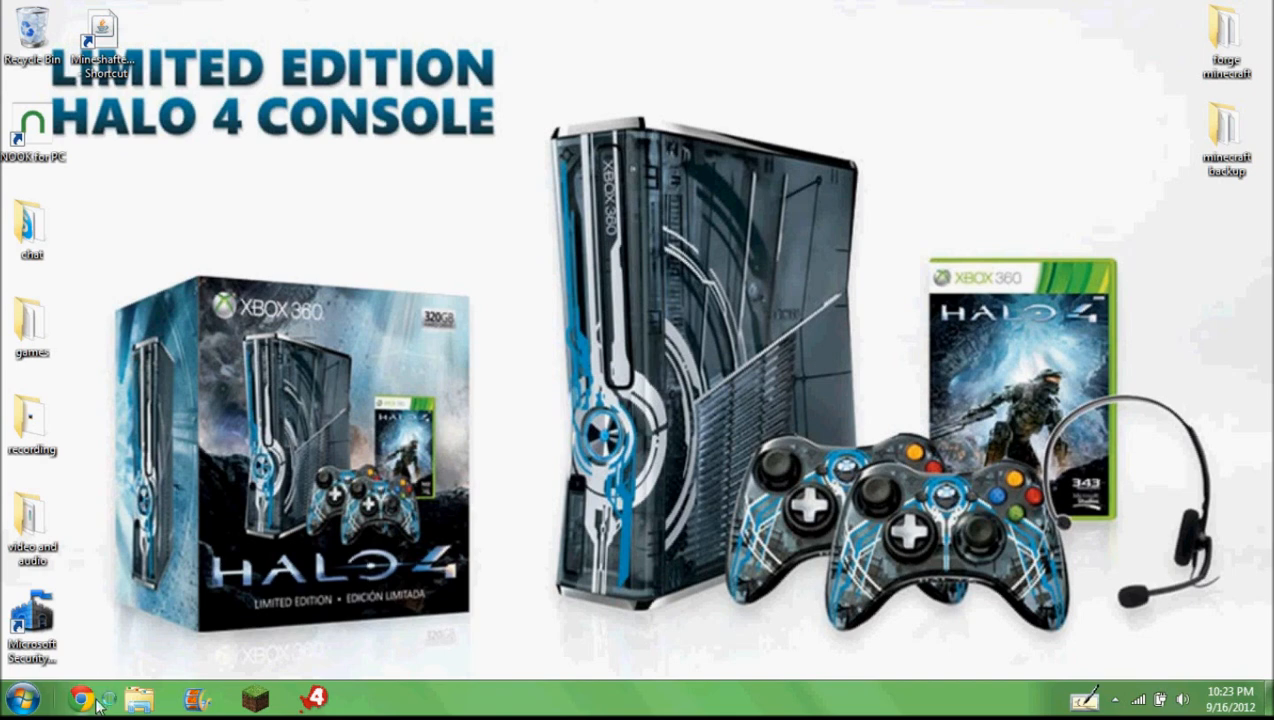
Step: From history, open the 'My mineshafter problems' video, pause it and highlight the crashing comment
left_click(80, 699)
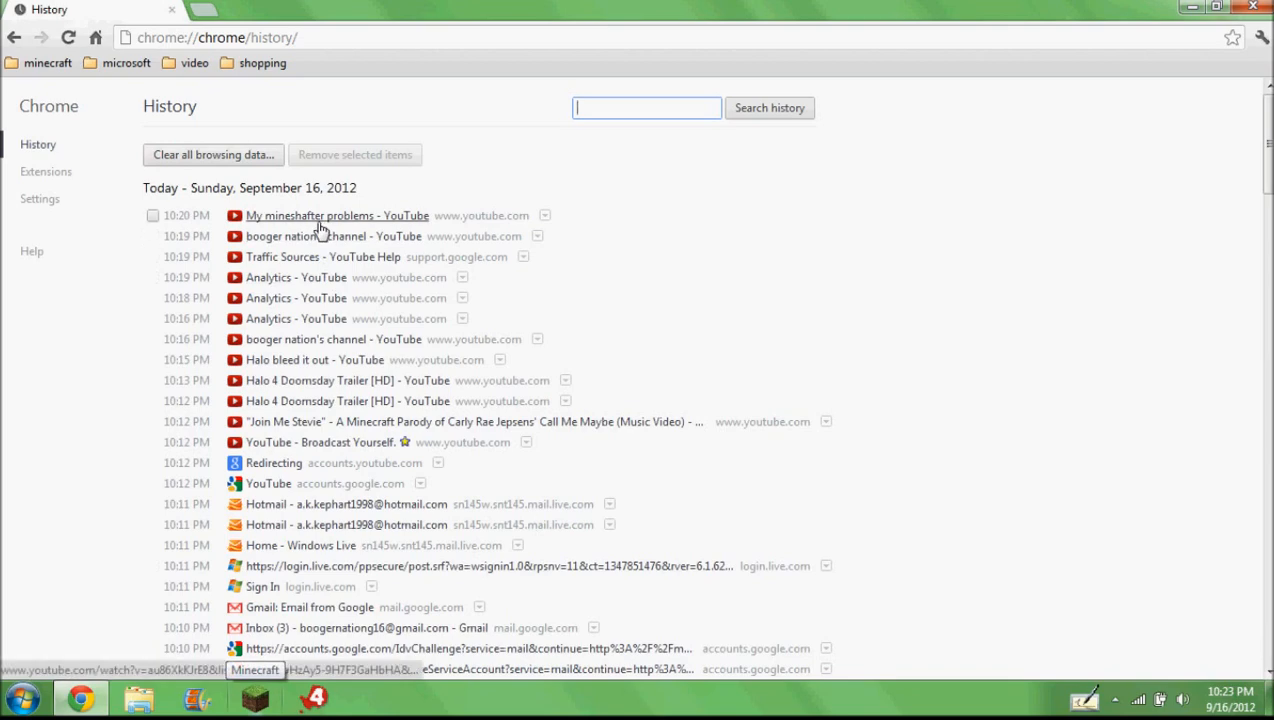
left_click(336, 215)
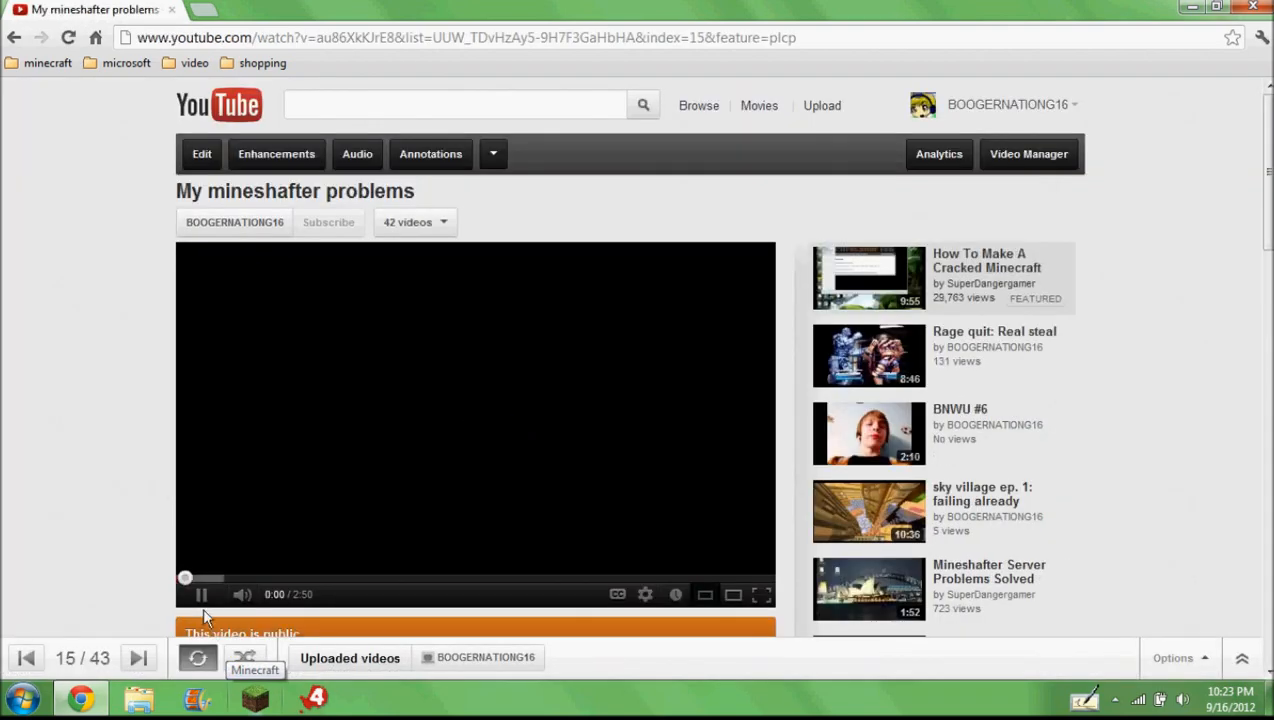
left_click(201, 594)
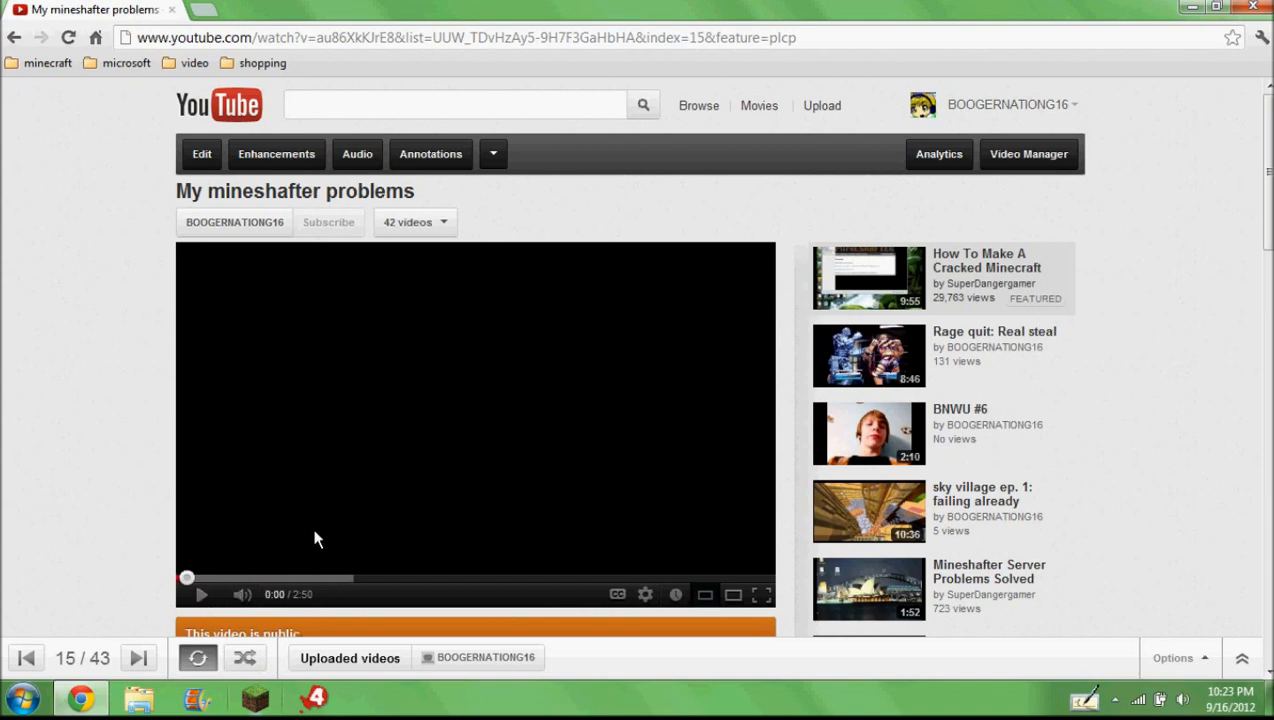
scroll("down", 3)
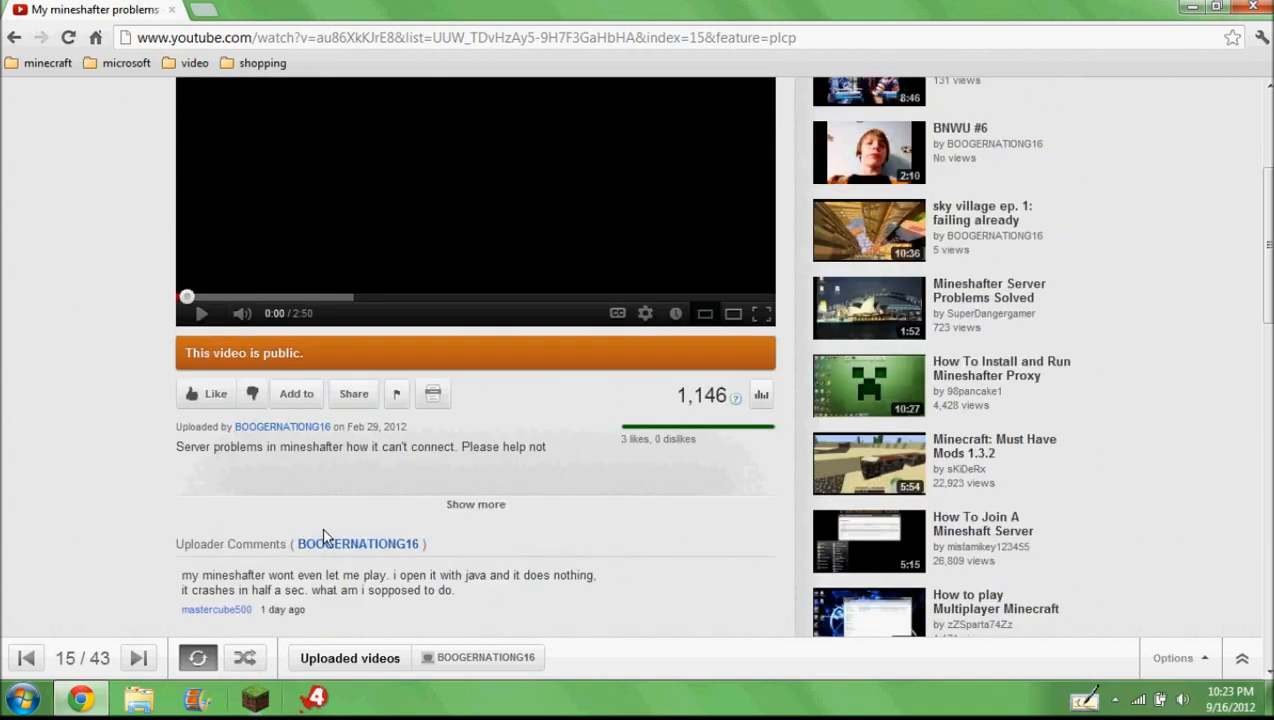
scroll("down", 3)
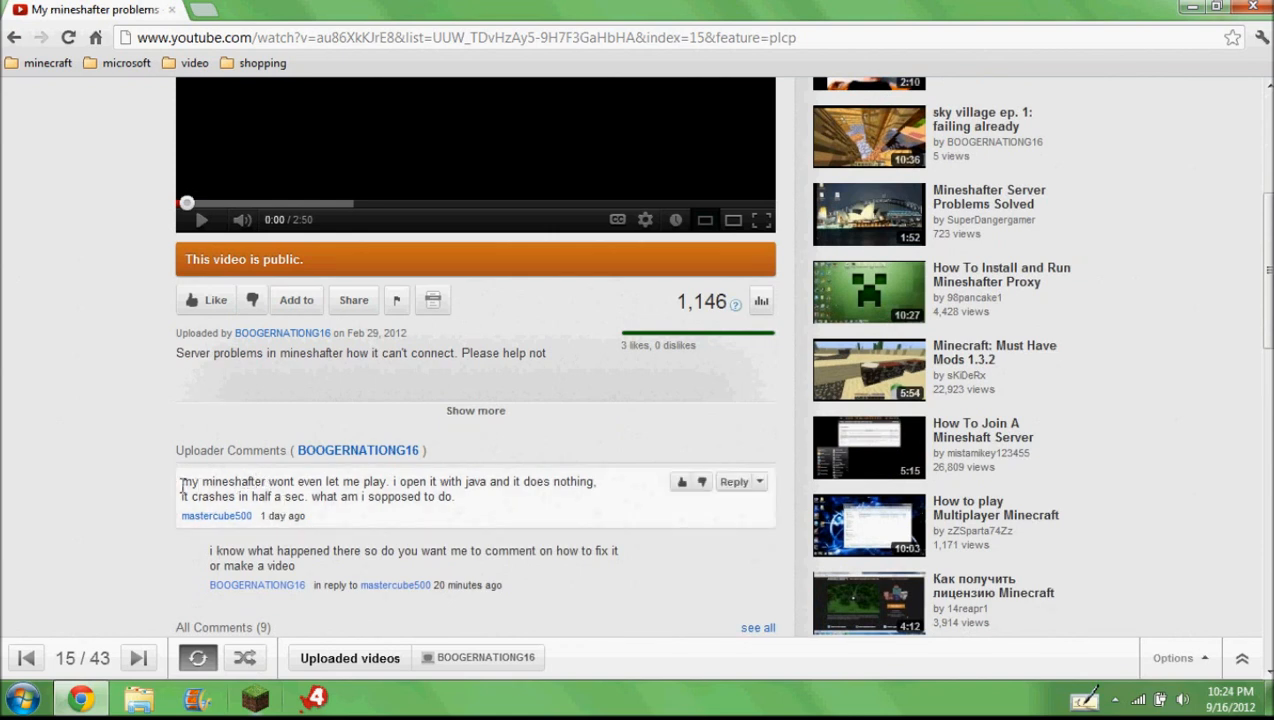
left_click_drag(180, 481, 452, 481)
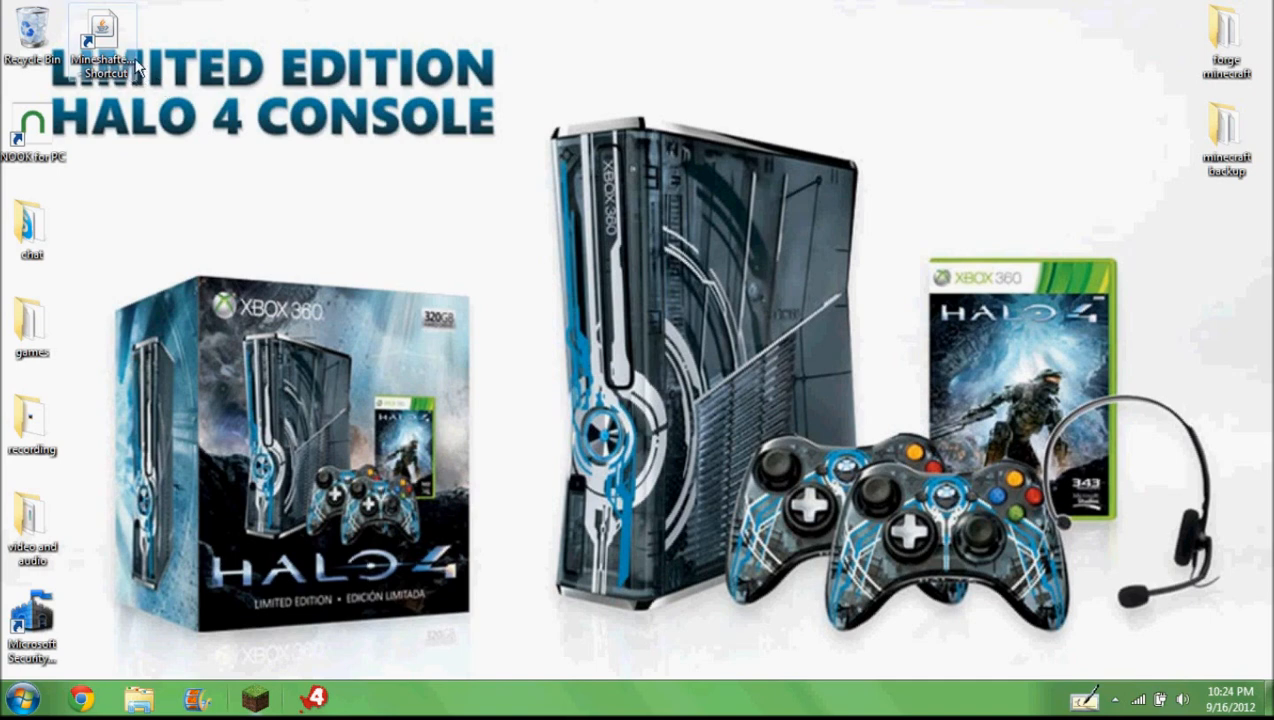
mouse_move(184, 107)
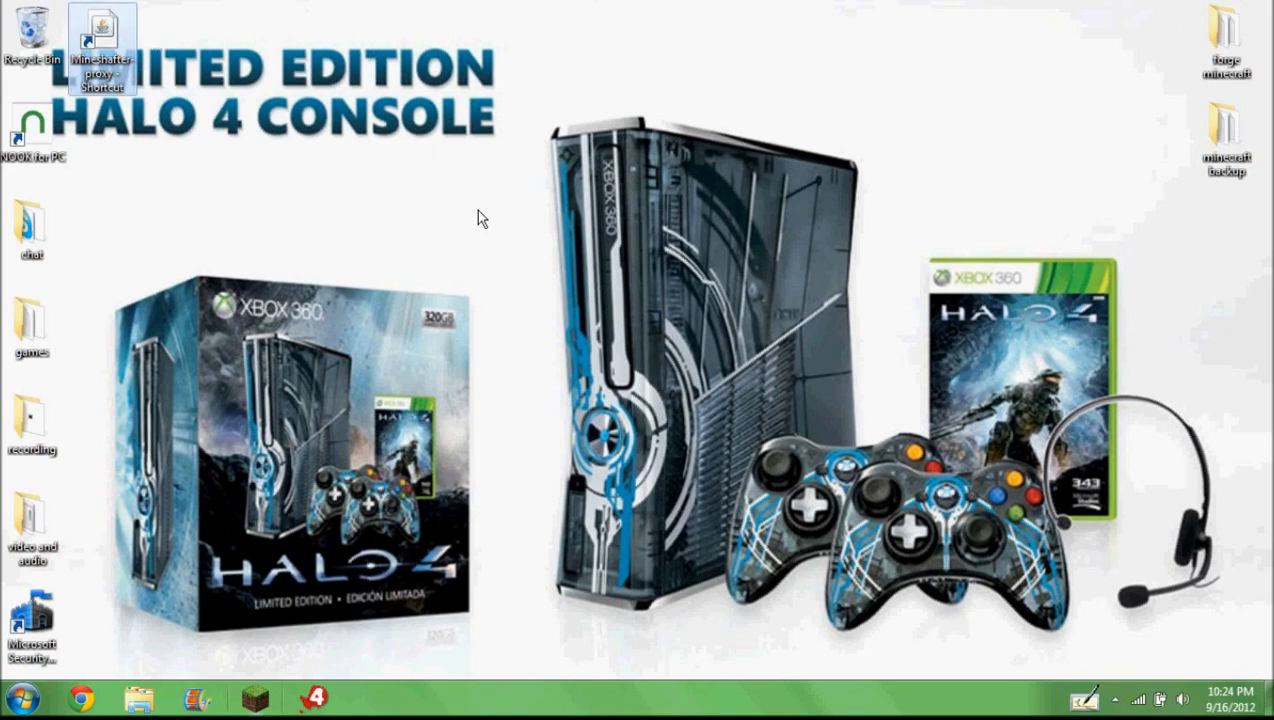
Step: Launch Mineshafter, close its launcher, and view Downloads\installers in a maximized Explorer
double_click(99, 35)
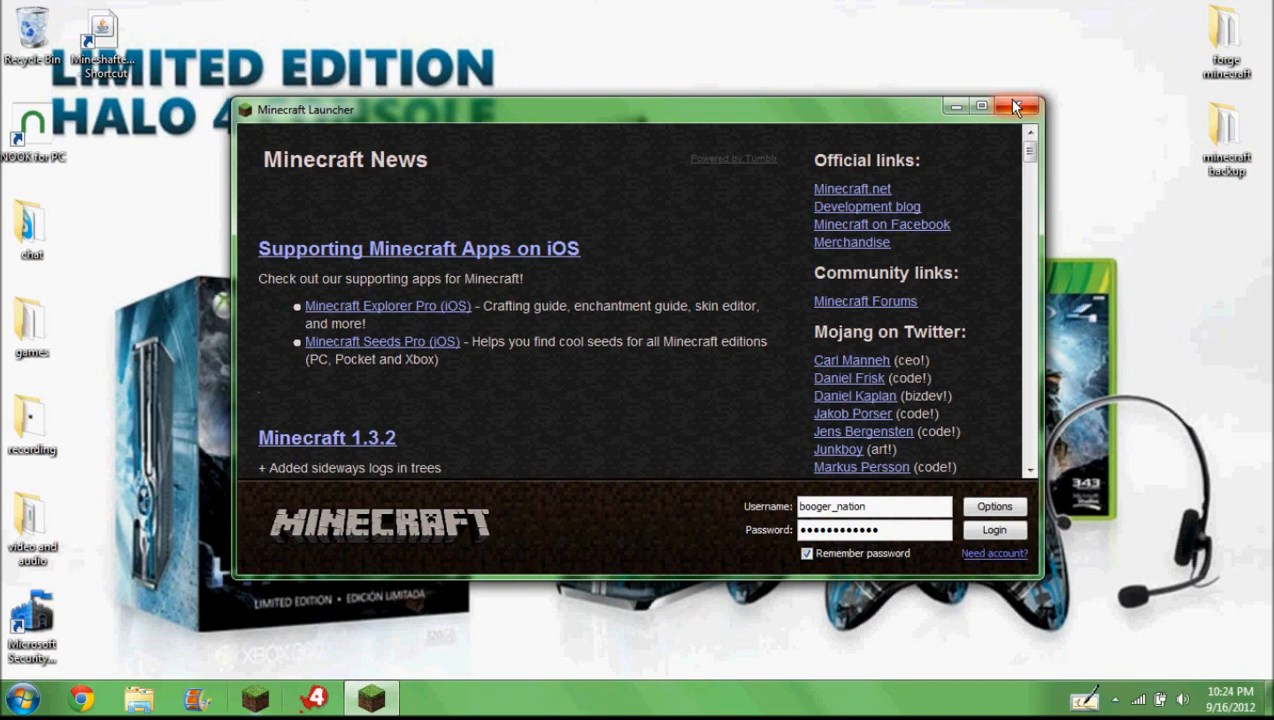
left_click(1017, 107)
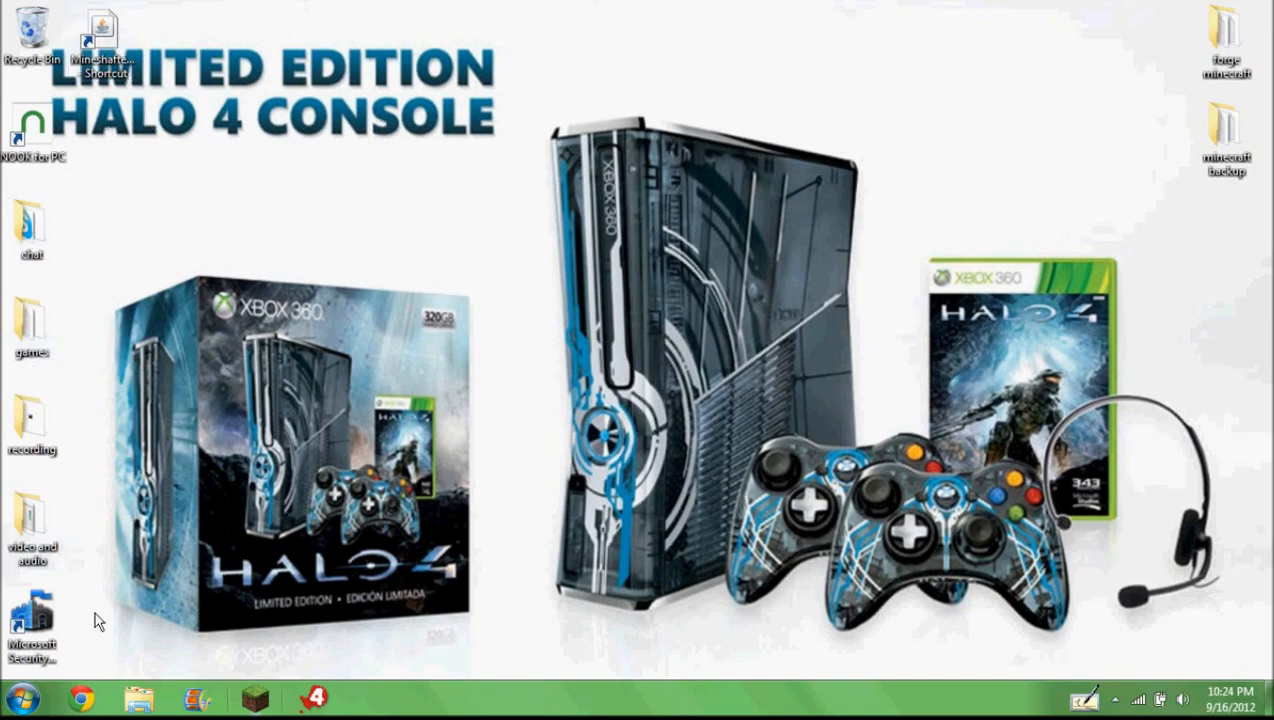
left_click(139, 699)
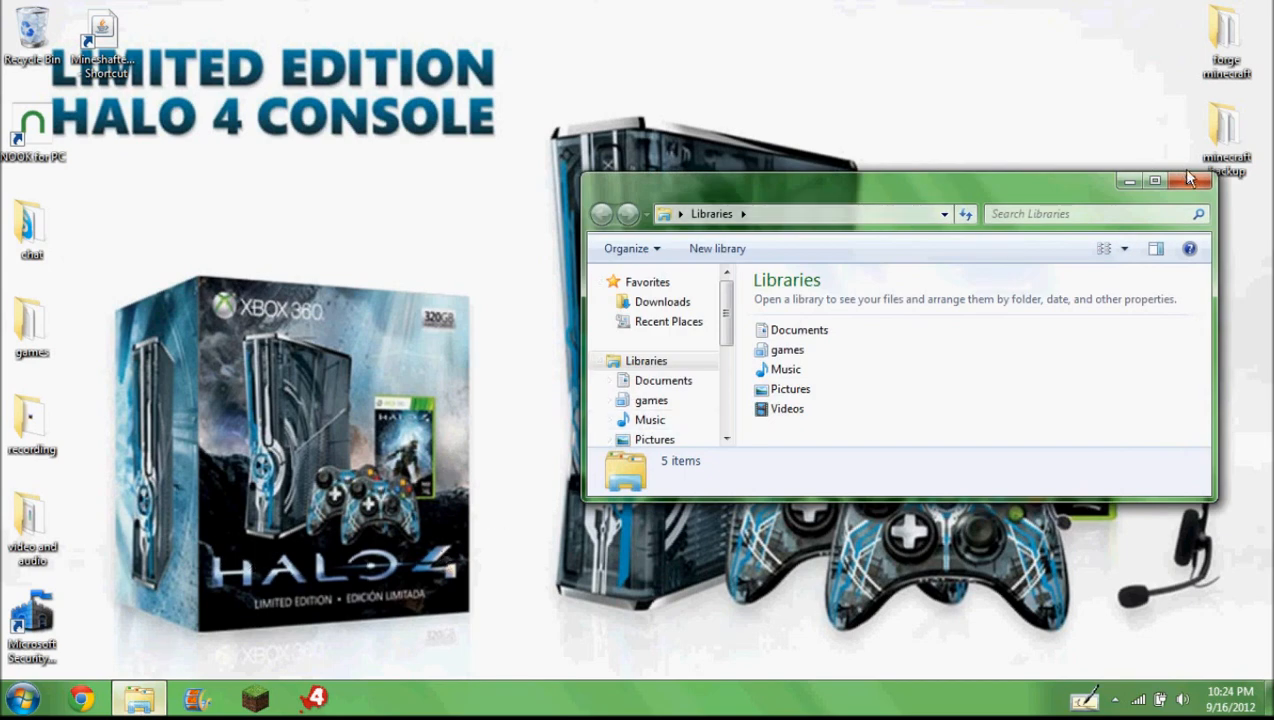
left_click(1154, 180)
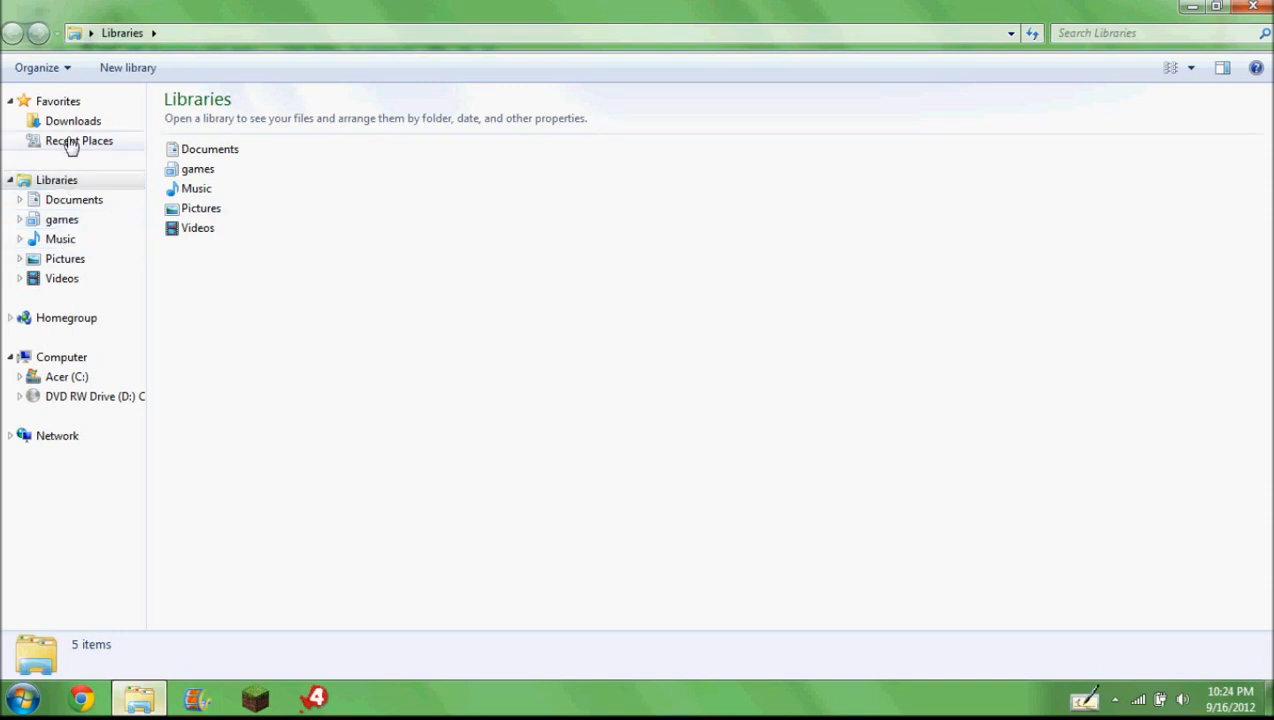
left_click(72, 120)
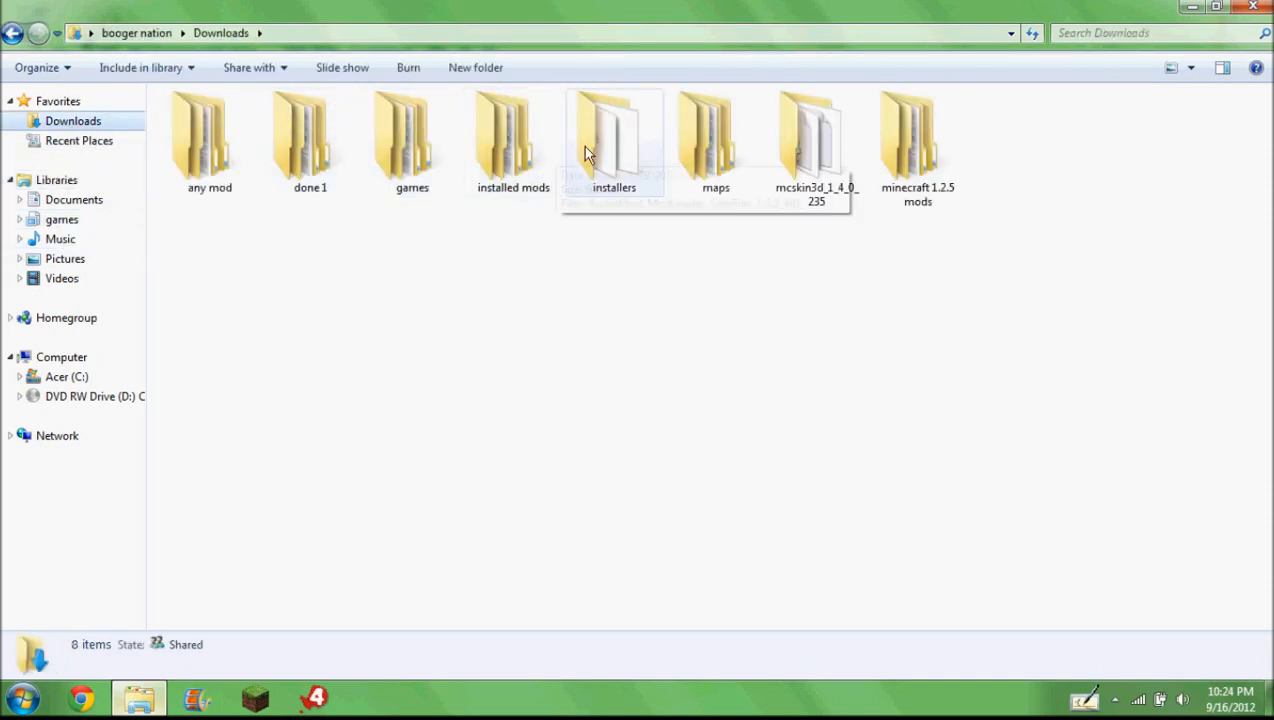
double_click(613, 140)
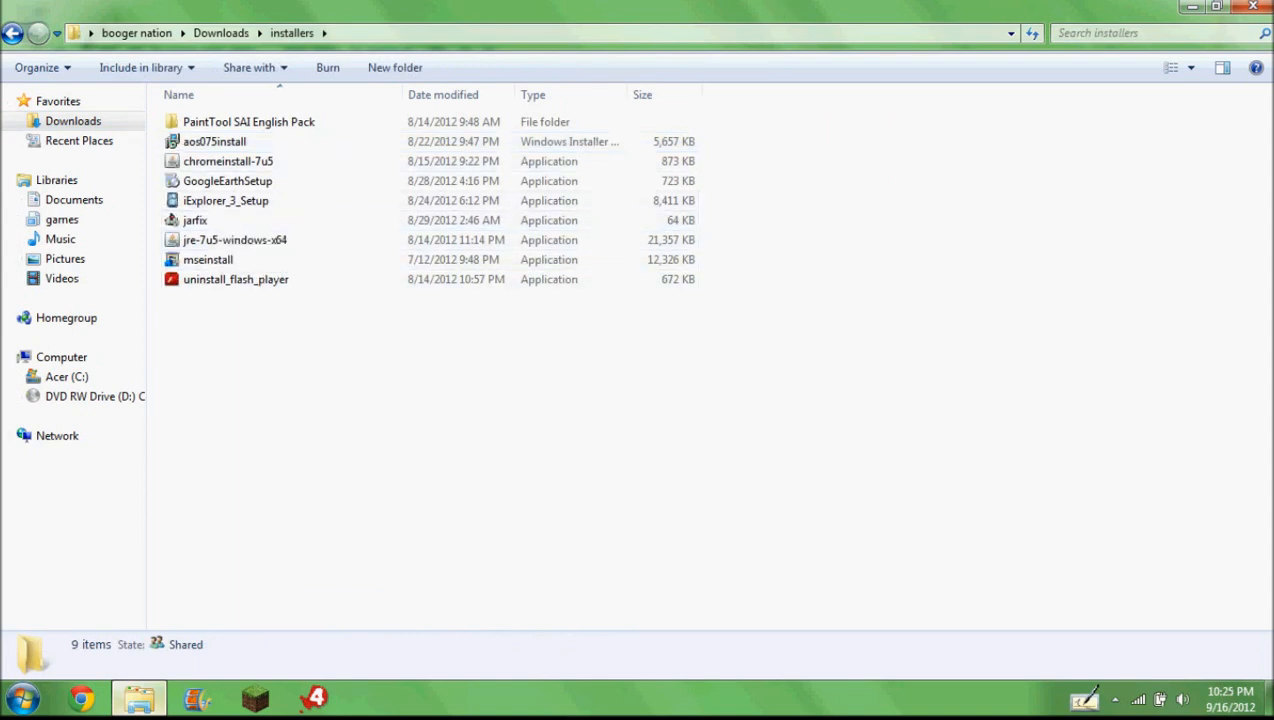
left_click(1216, 7)
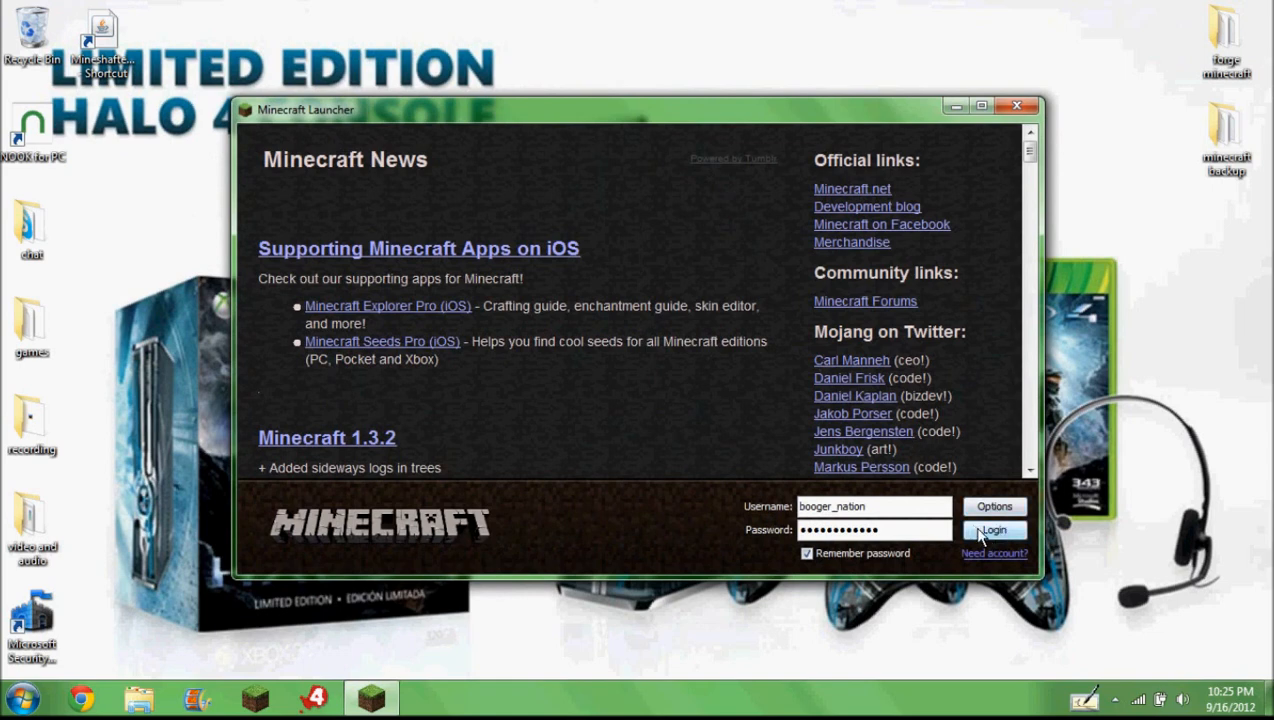
Step: Log in, close the game, request Force update in Options, log in again, then quit
left_click(993, 530)
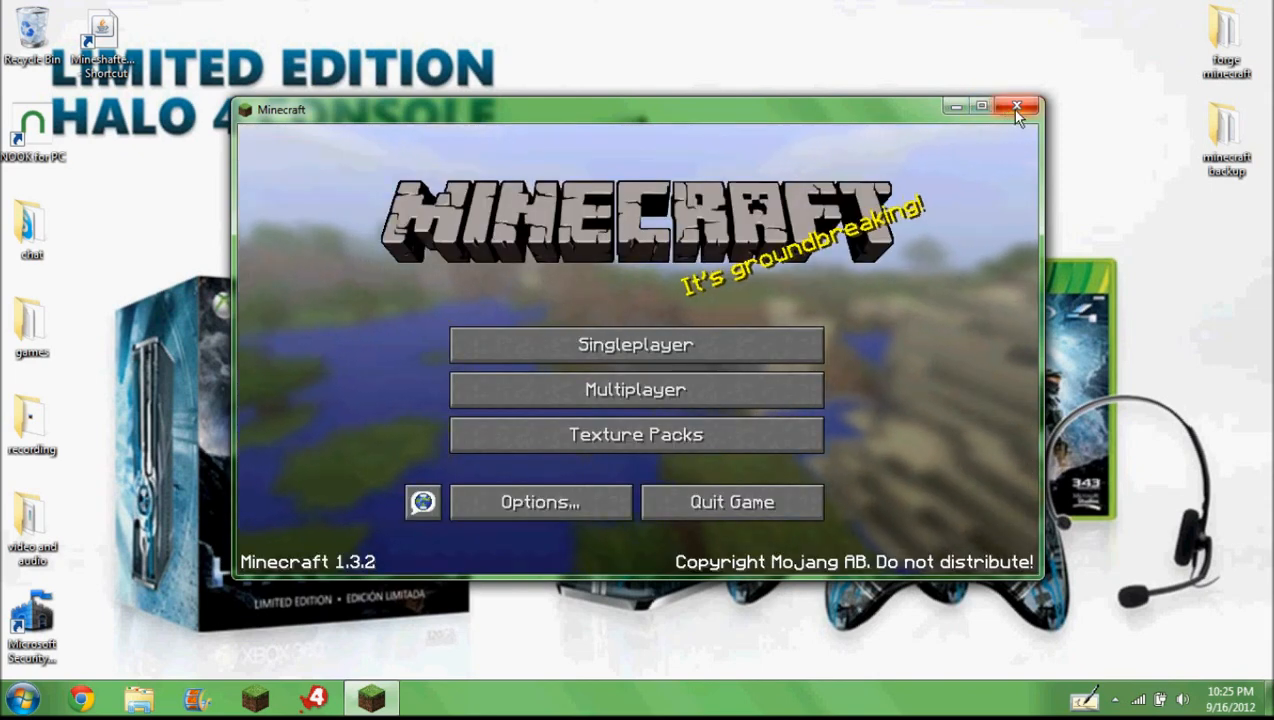
left_click(1018, 107)
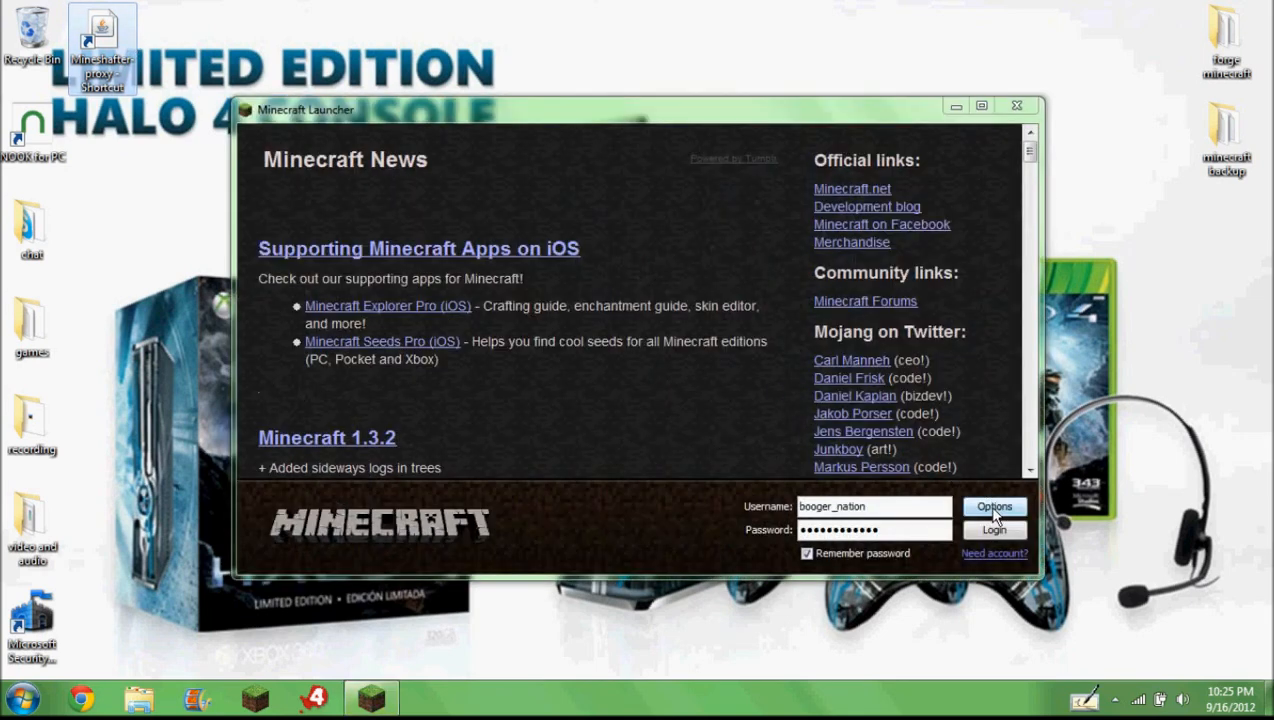
left_click(994, 506)
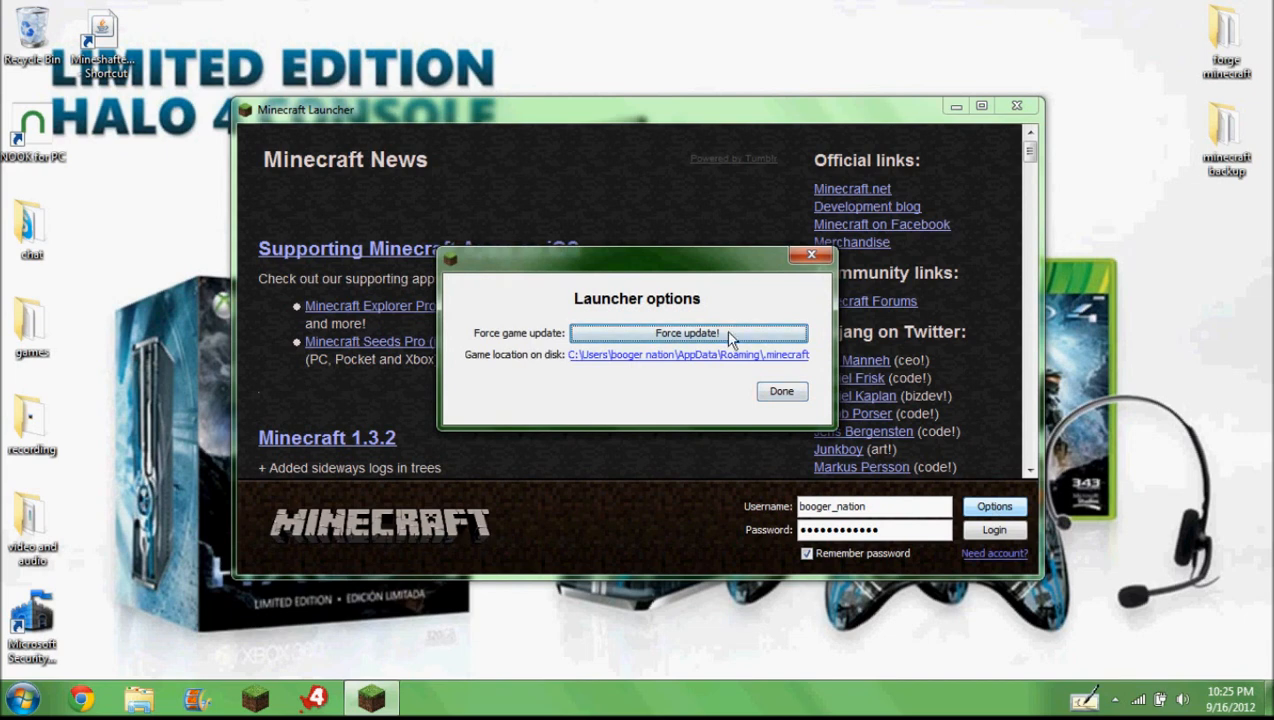
left_click(781, 391)
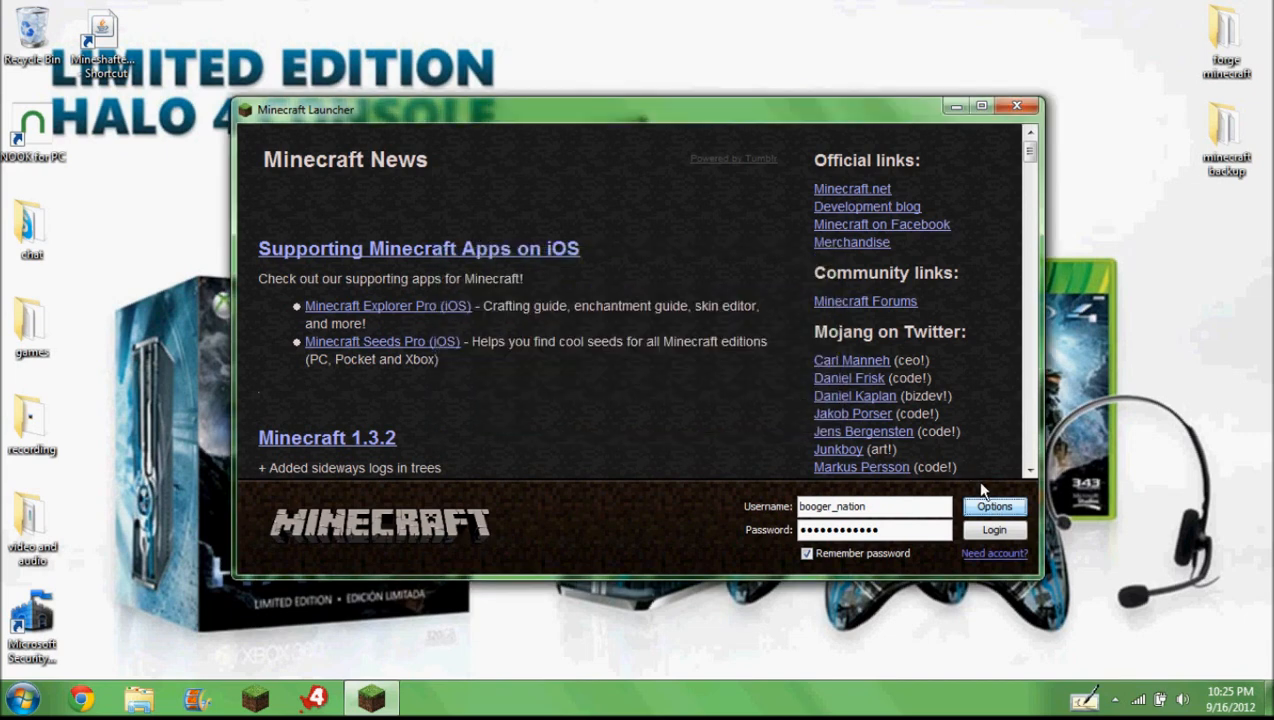
left_click(993, 530)
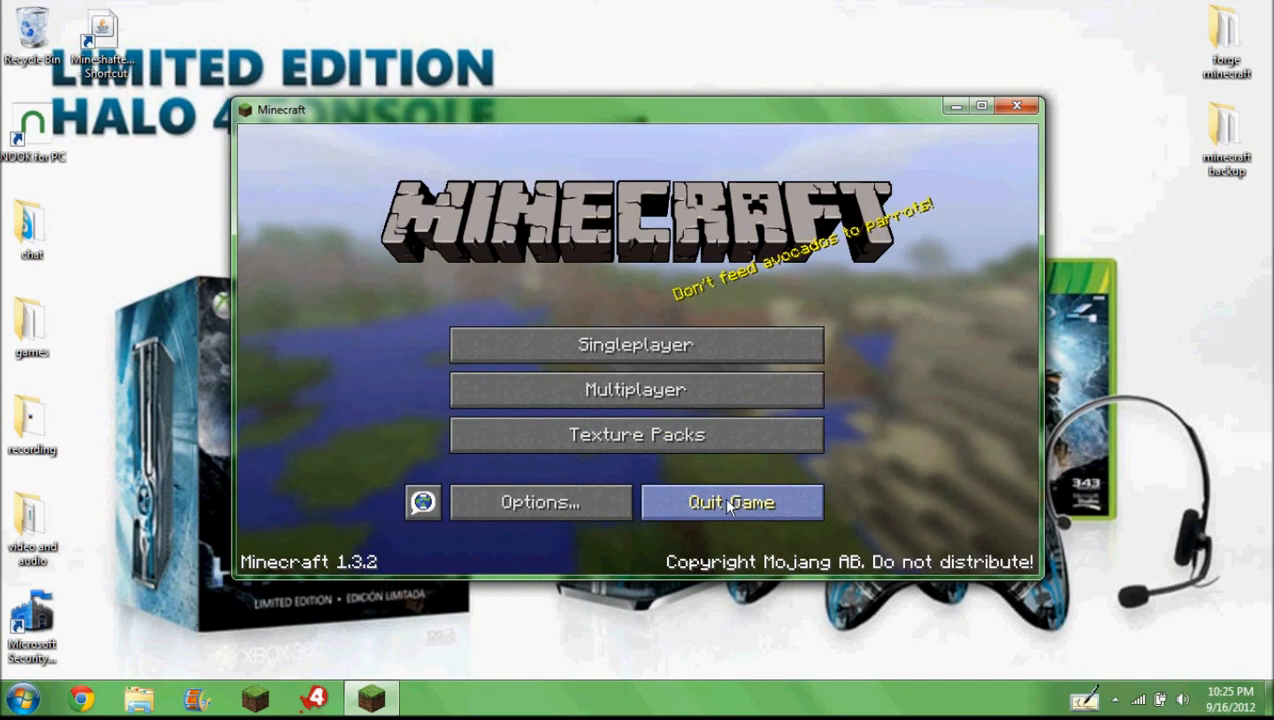
left_click(730, 501)
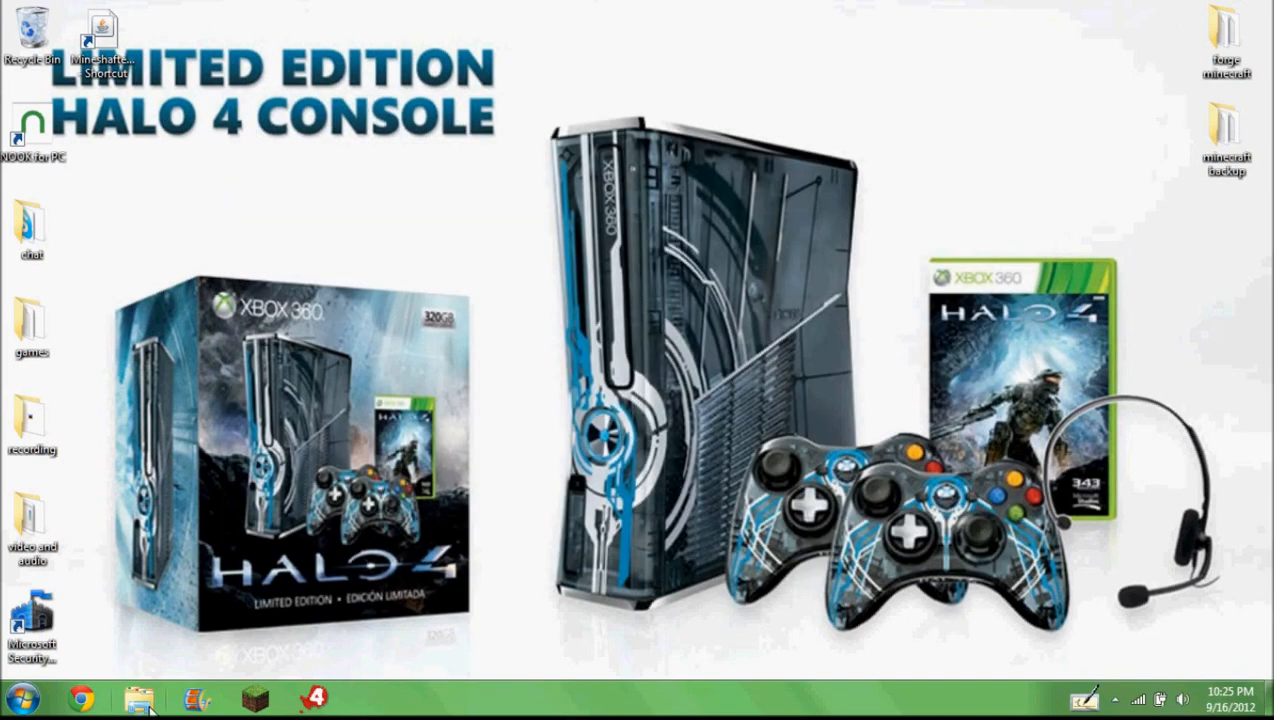
Step: Find Run in the Start menu and run %appdata% to open the Roaming folder
left_click(17, 699)
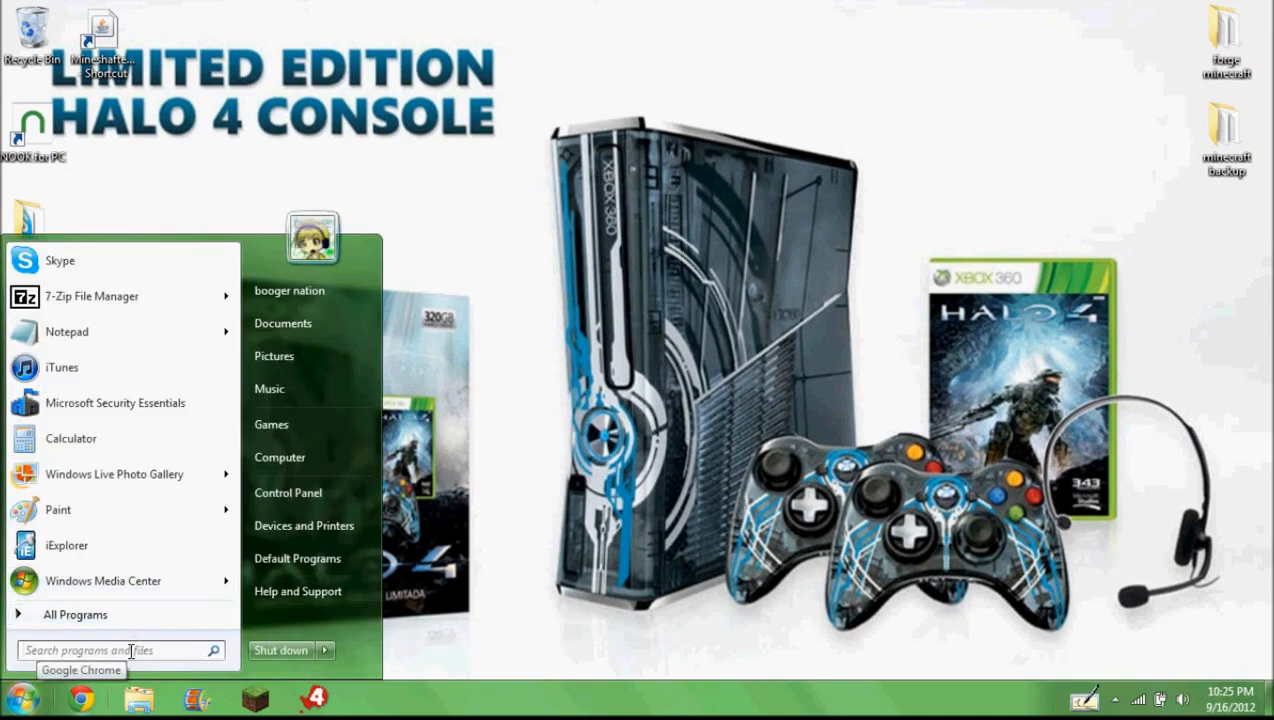
left_click(16, 697)
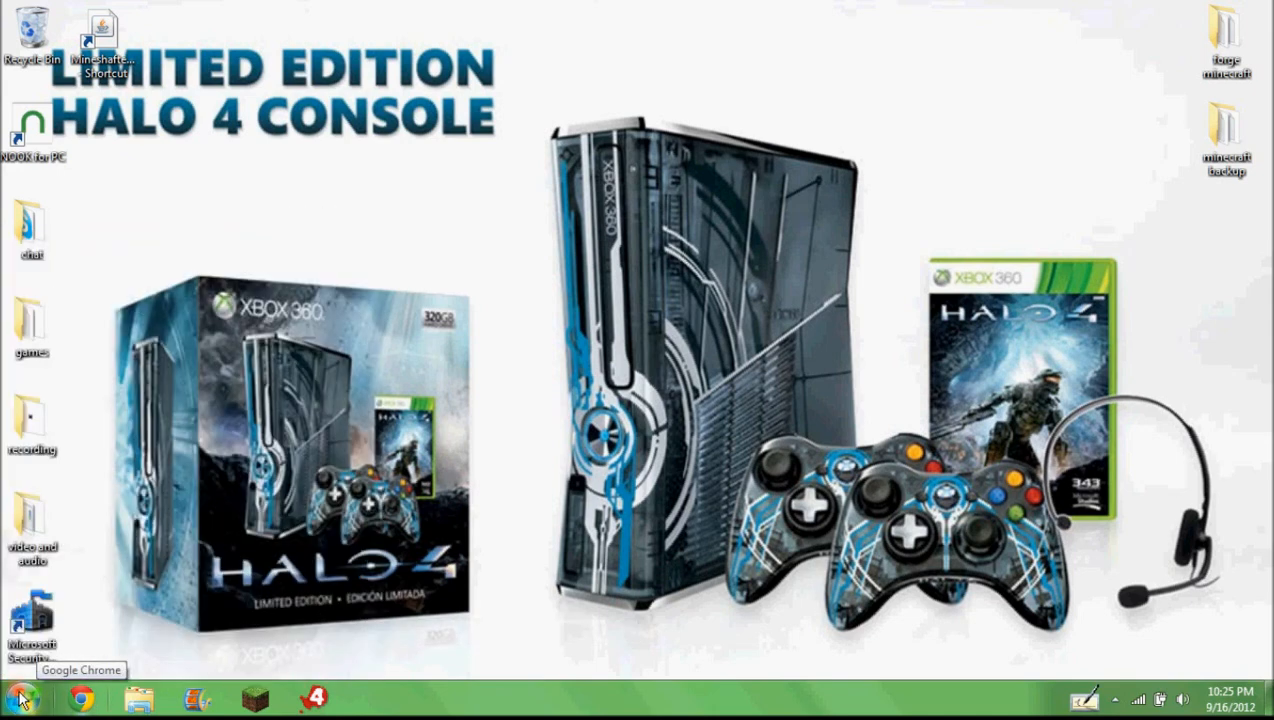
left_click(18, 698)
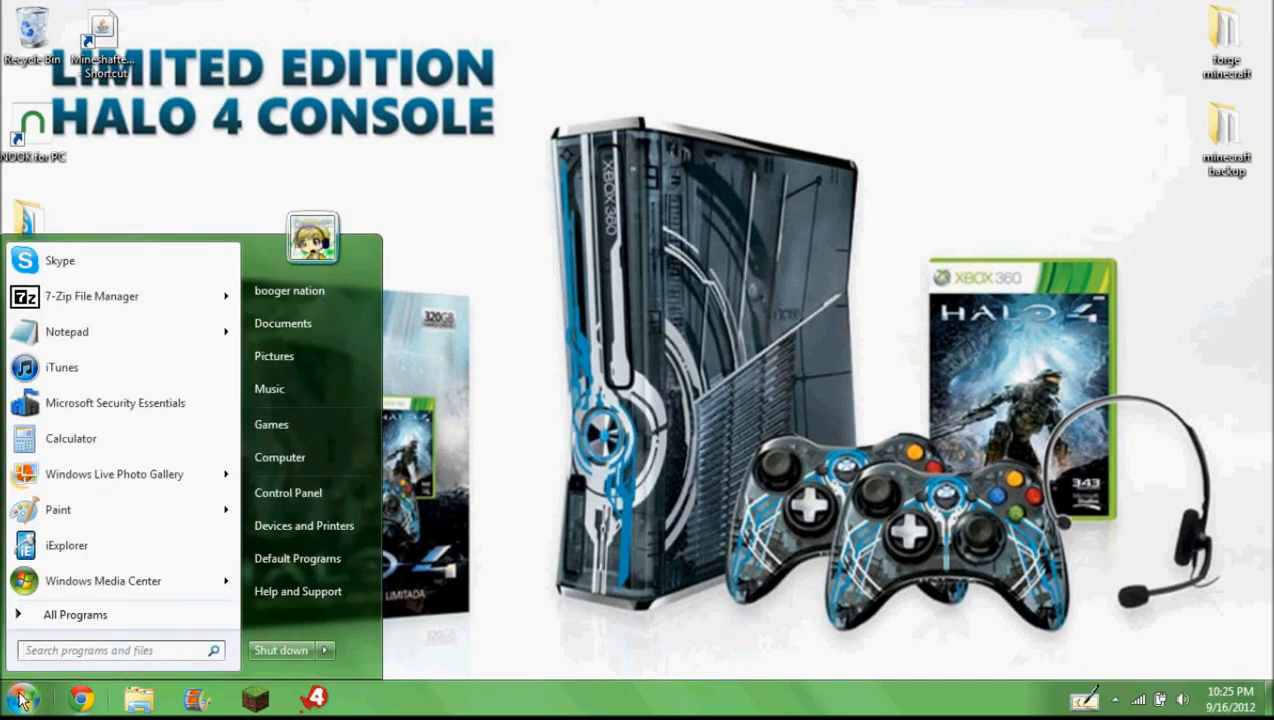
type("run")
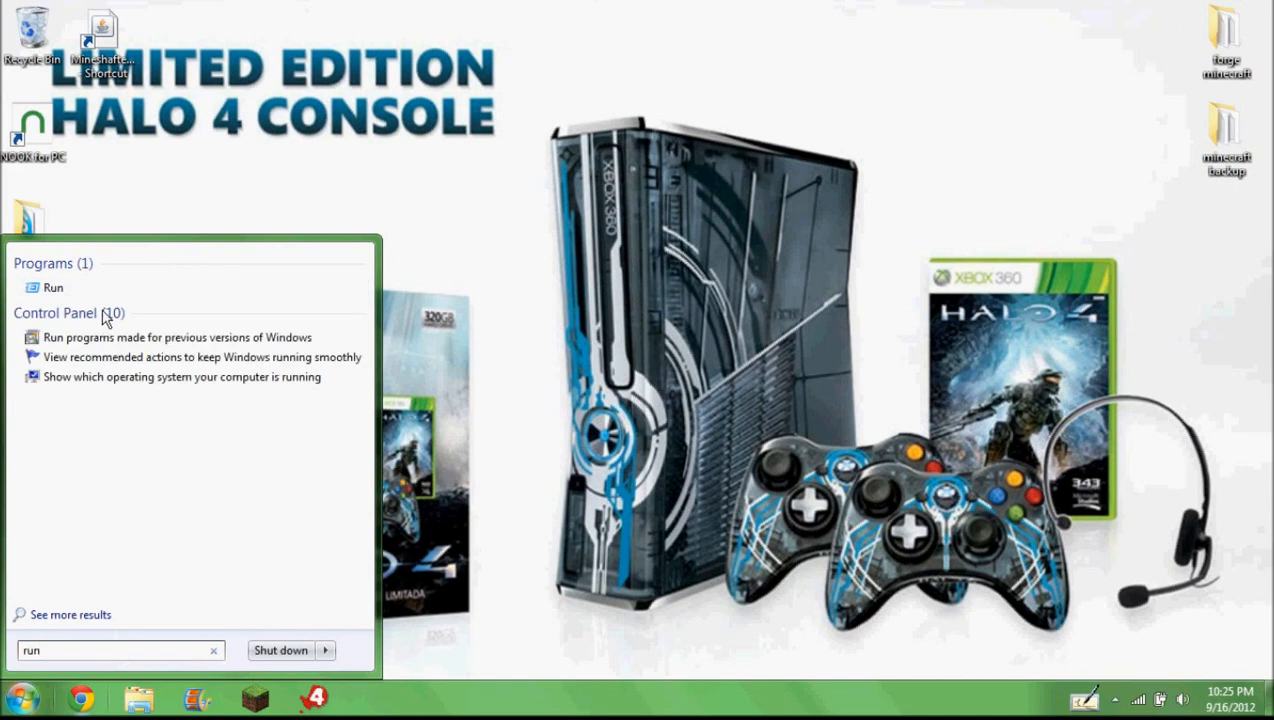
left_click(53, 288)
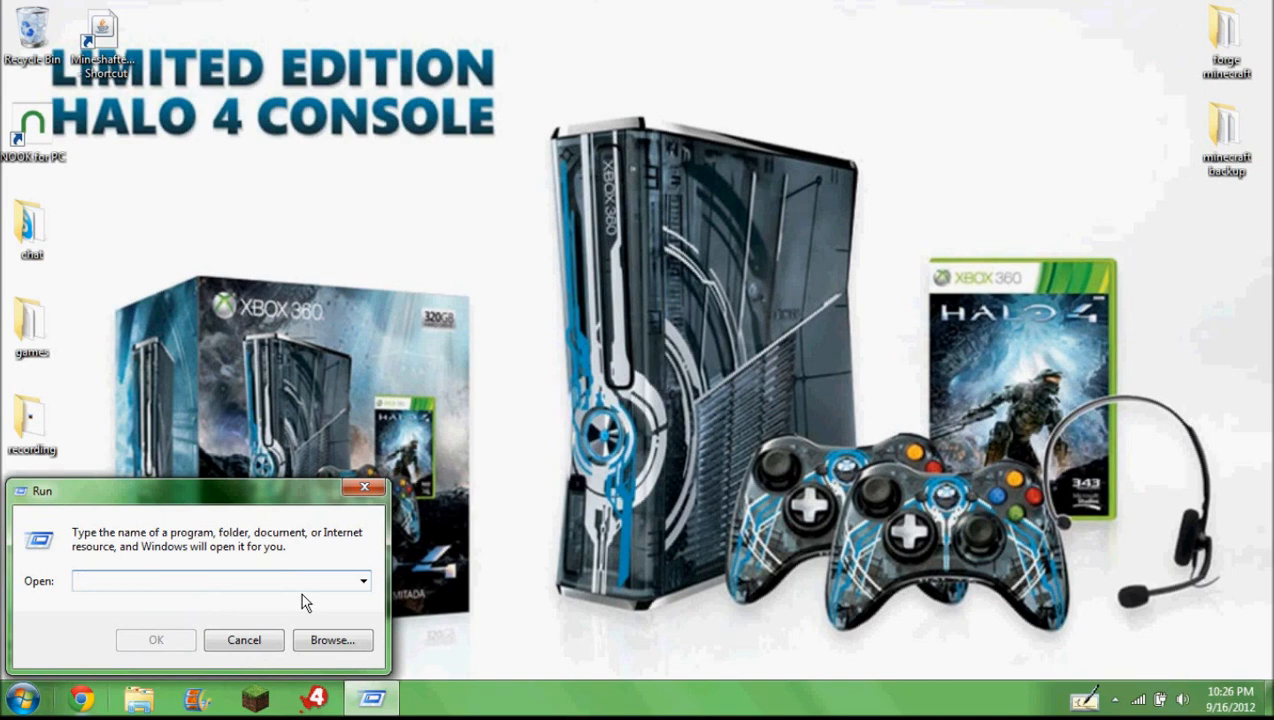
type("%app")
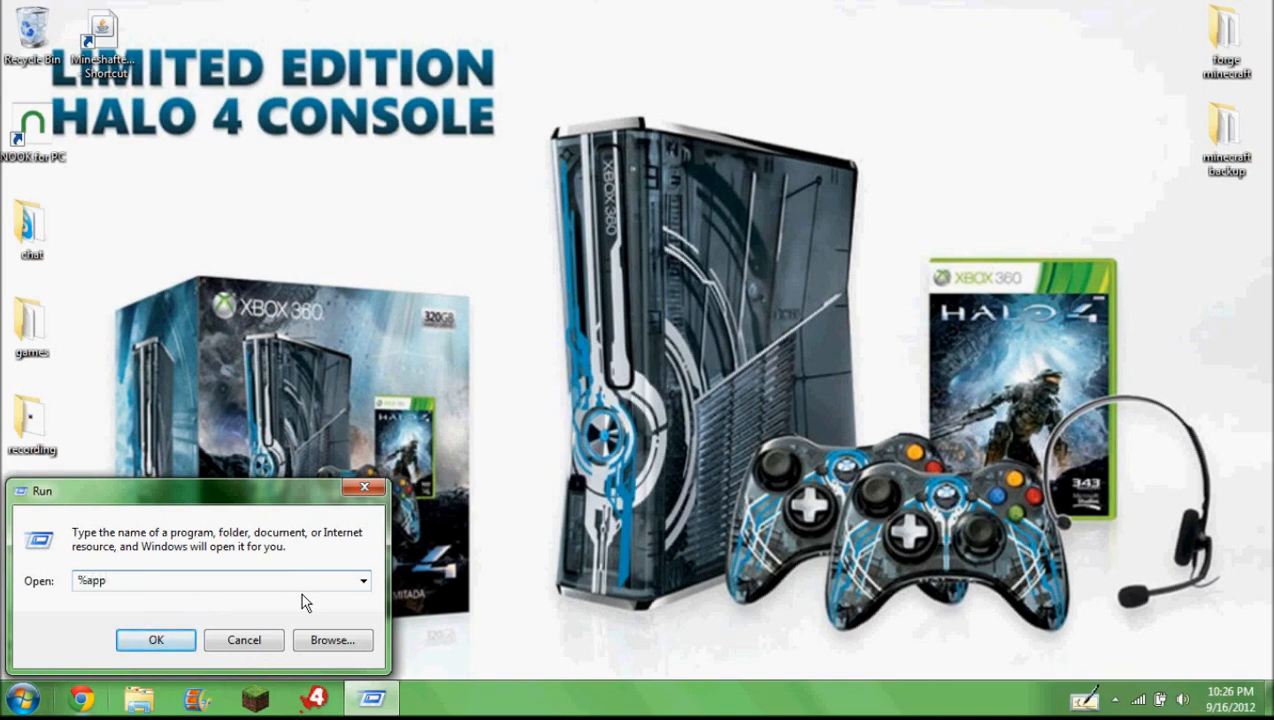
type("data")
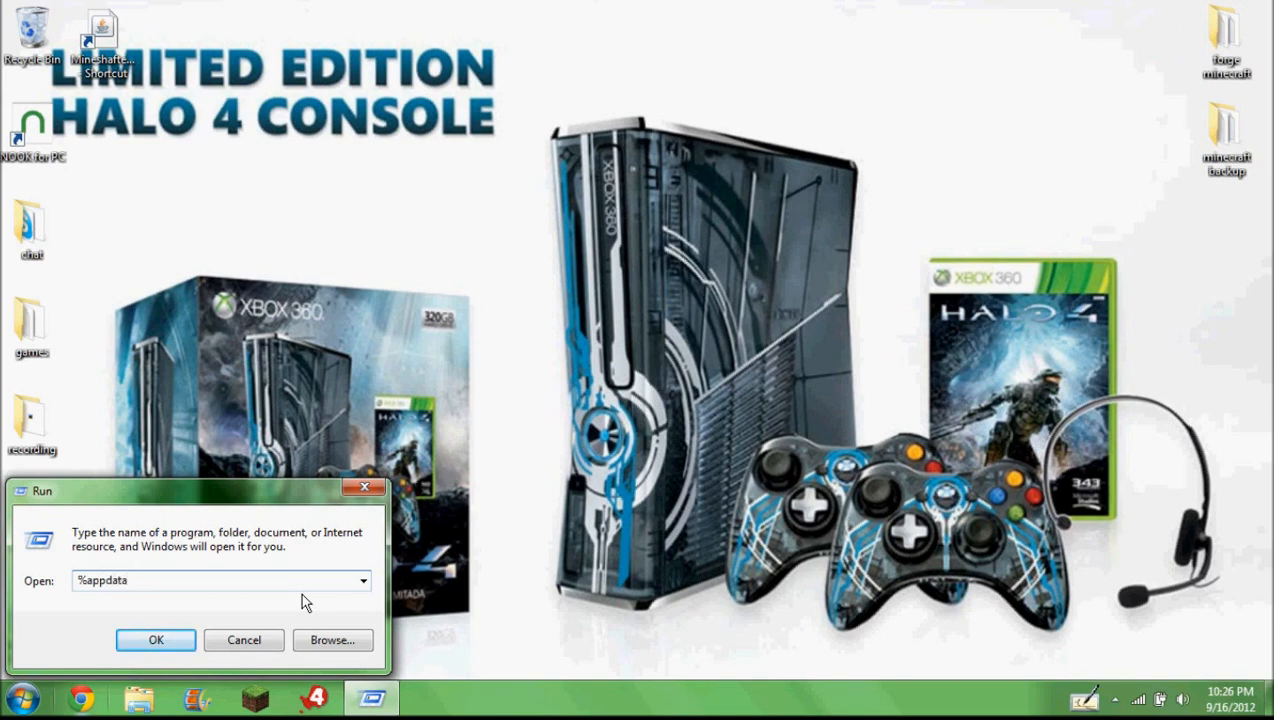
type("%")
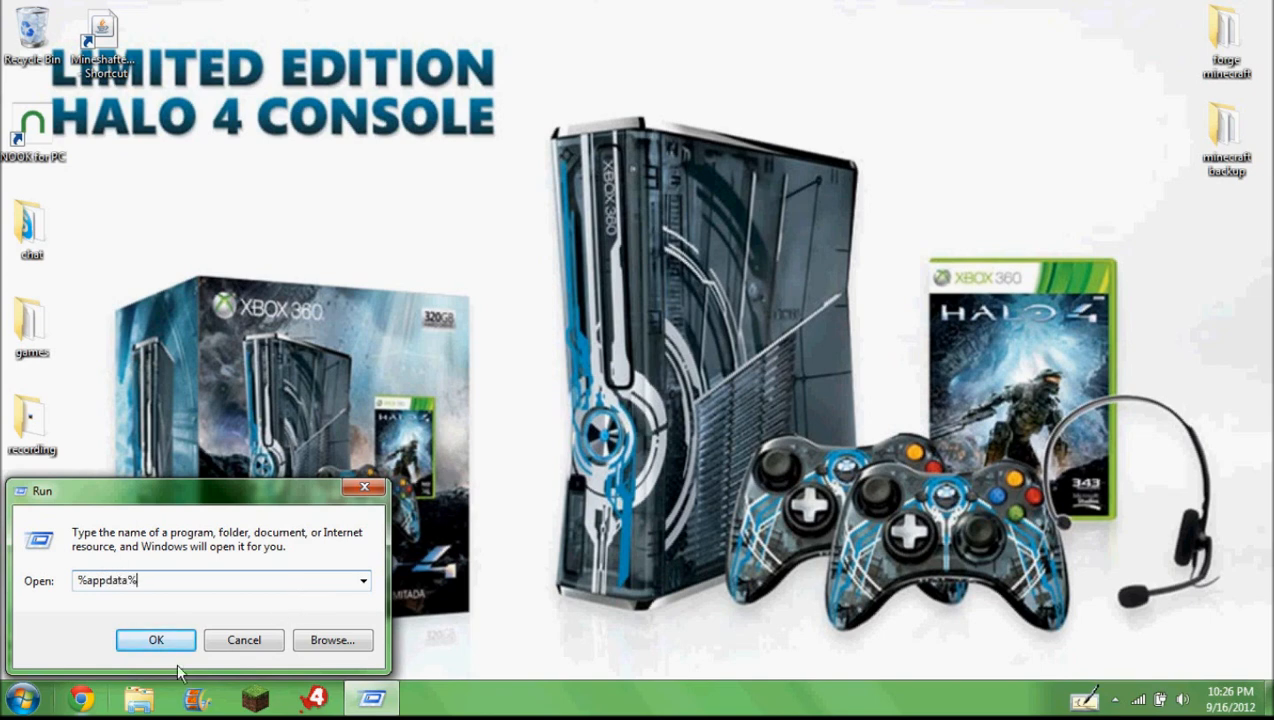
left_click(156, 640)
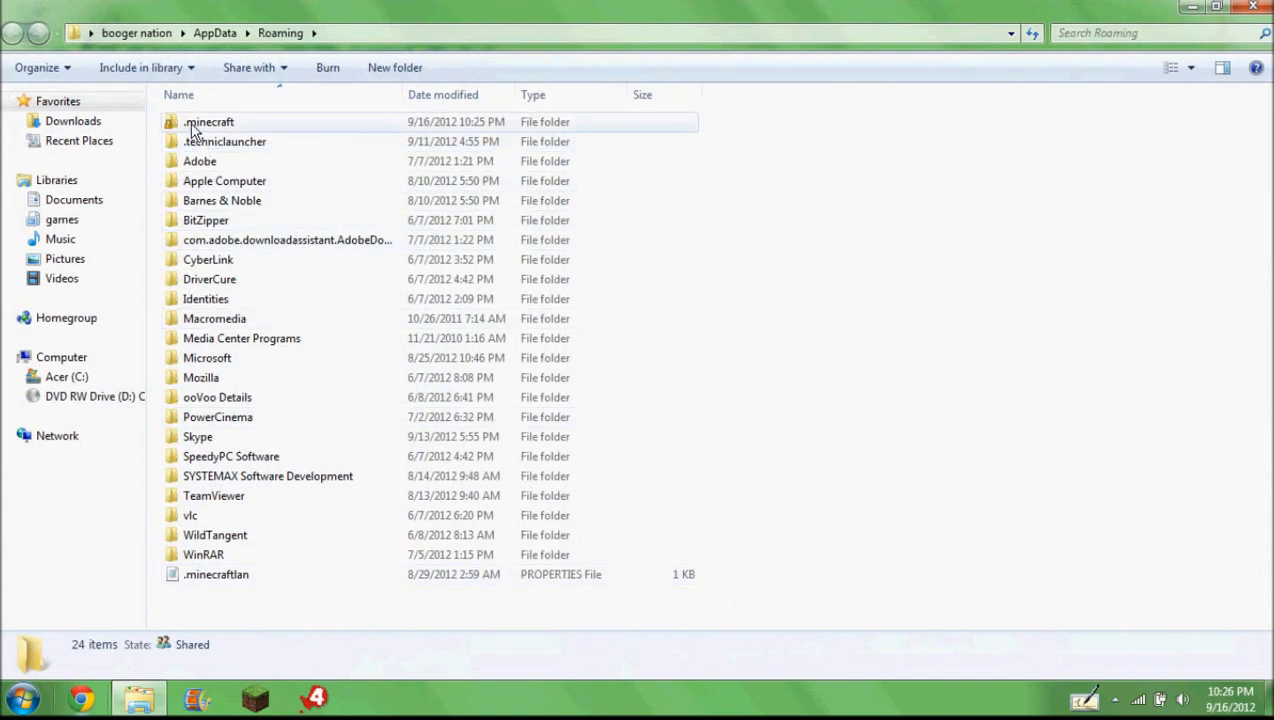
Step: Open .minecraft\bin and show the Open with choices for minecraft.jar
double_click(209, 121)
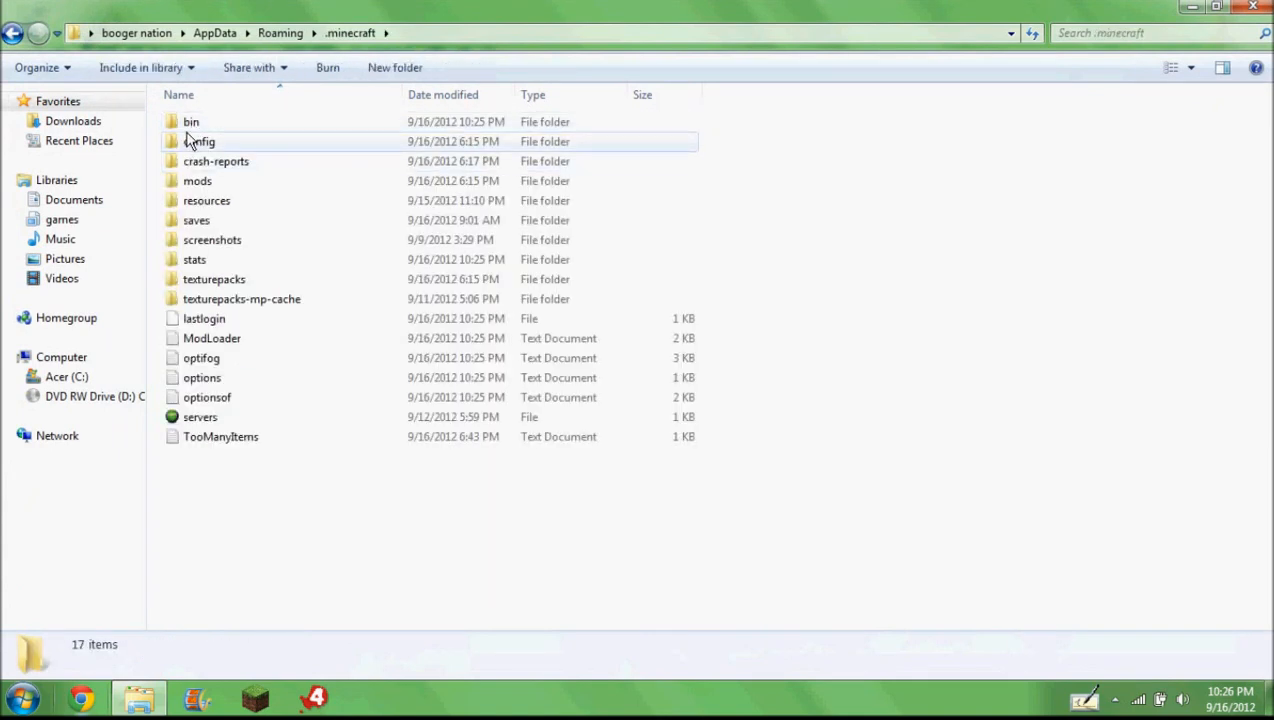
double_click(191, 121)
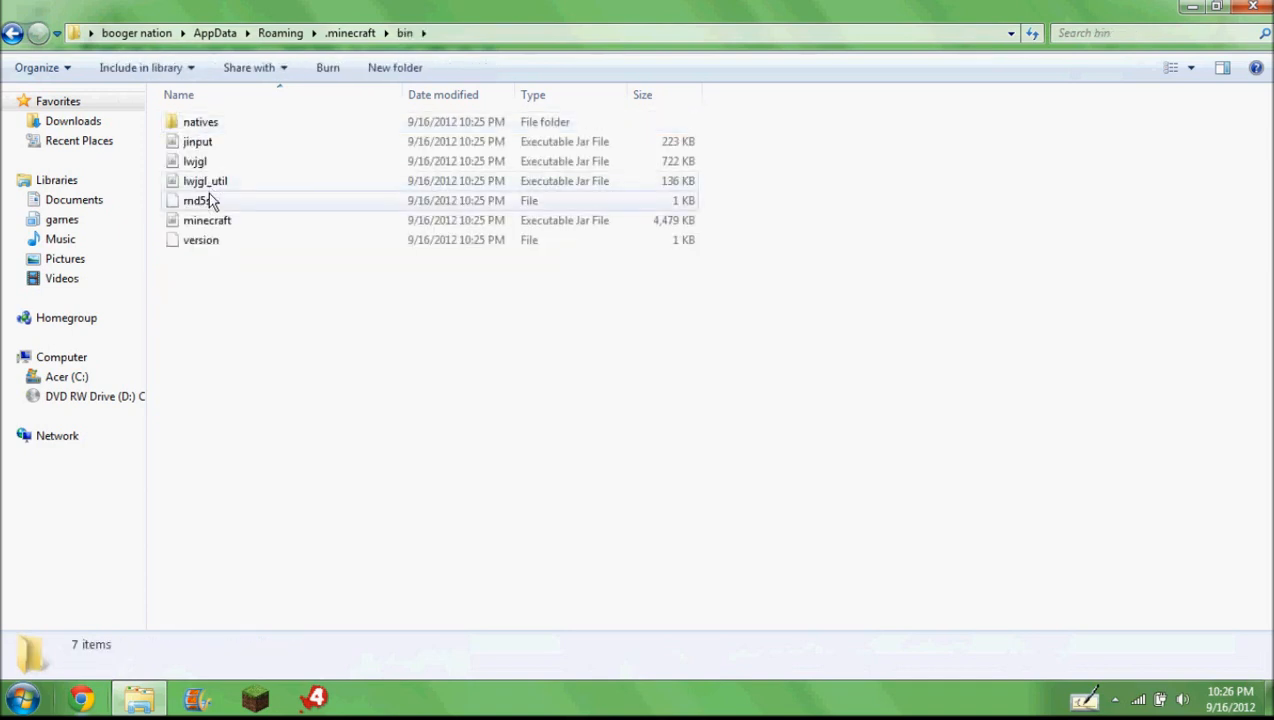
right_click(207, 220)
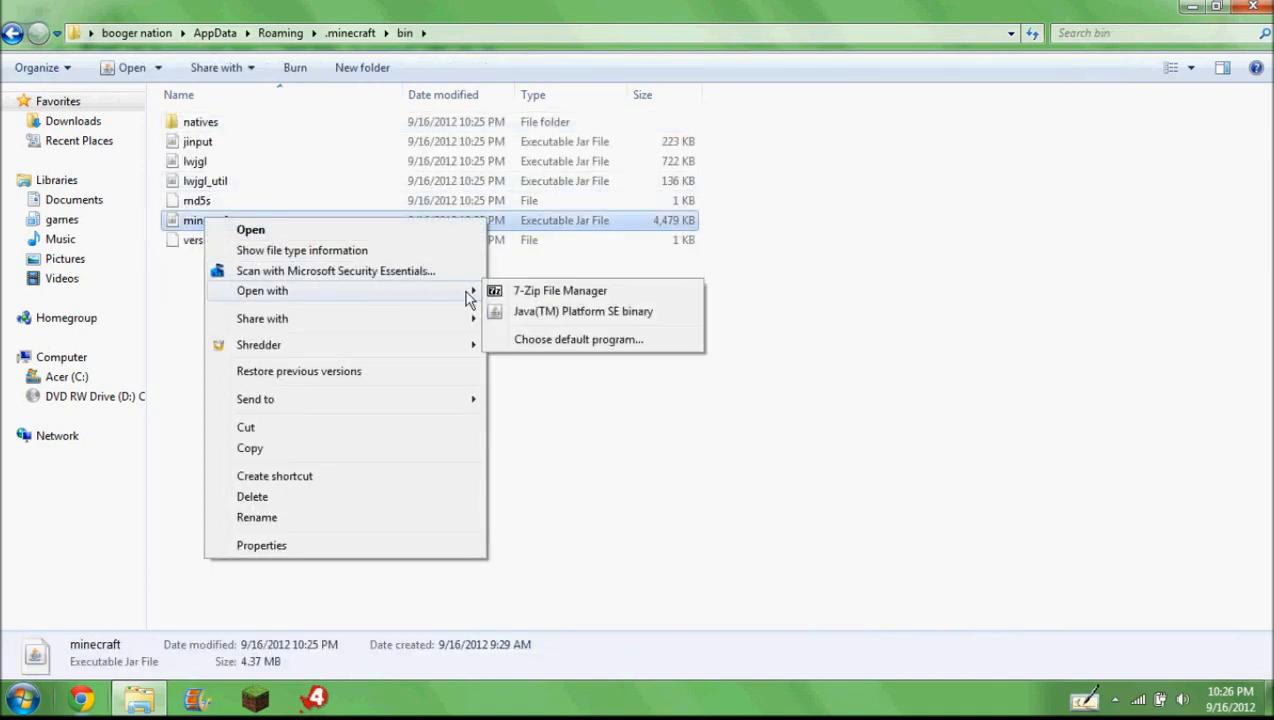
mouse_move(560, 290)
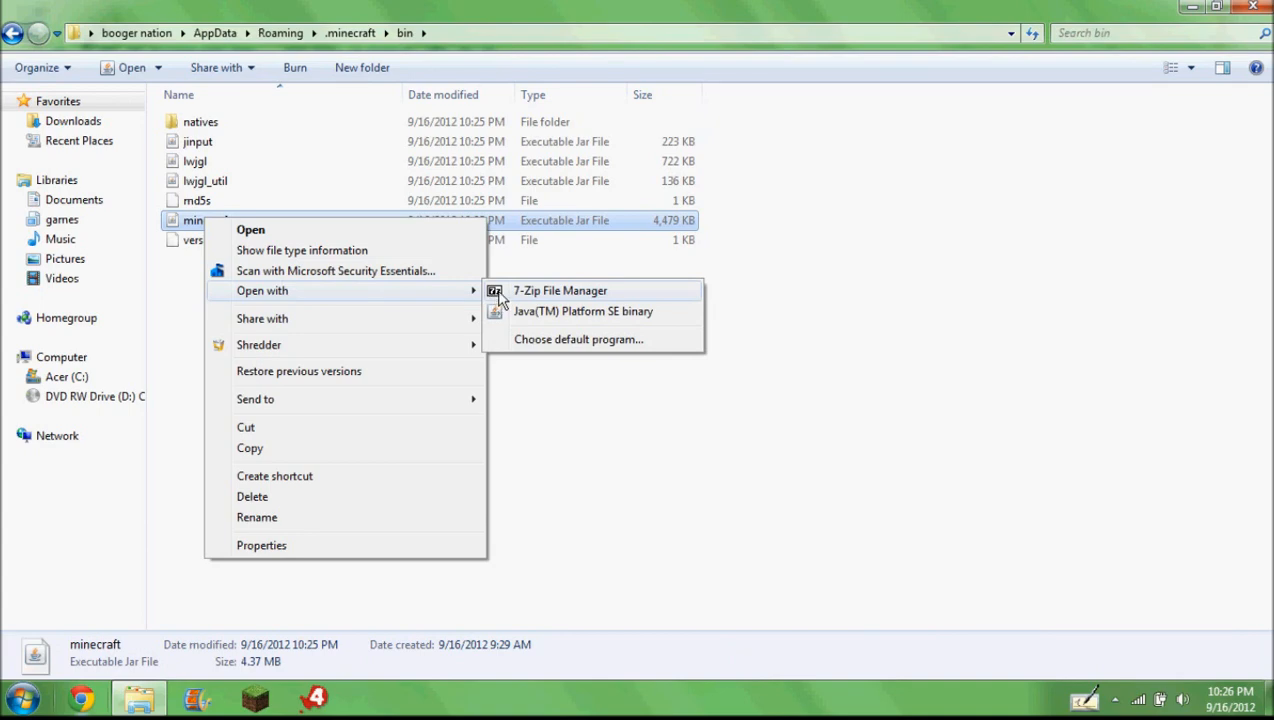
Step: Open minecraft.jar in 7-Zip, delete the META-INF folder, and relaunch the Minecraft launcher
left_click(559, 290)
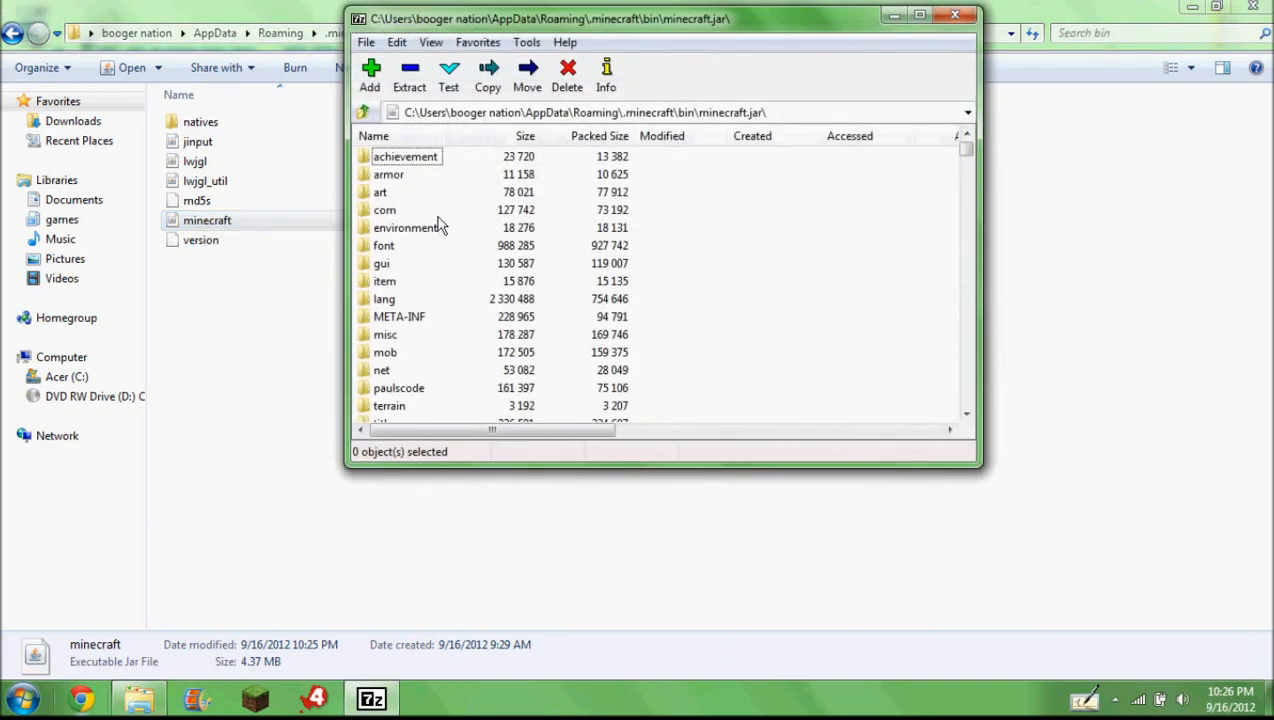
left_click(399, 316)
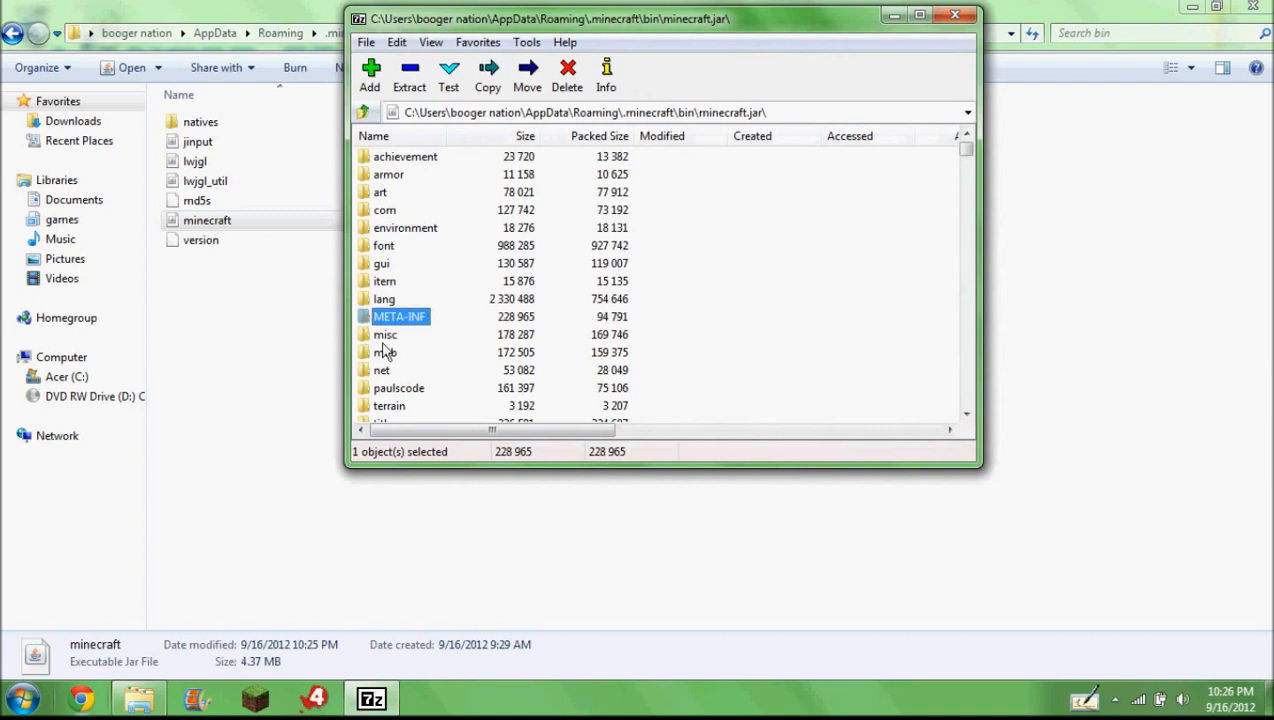
mouse_move(397, 357)
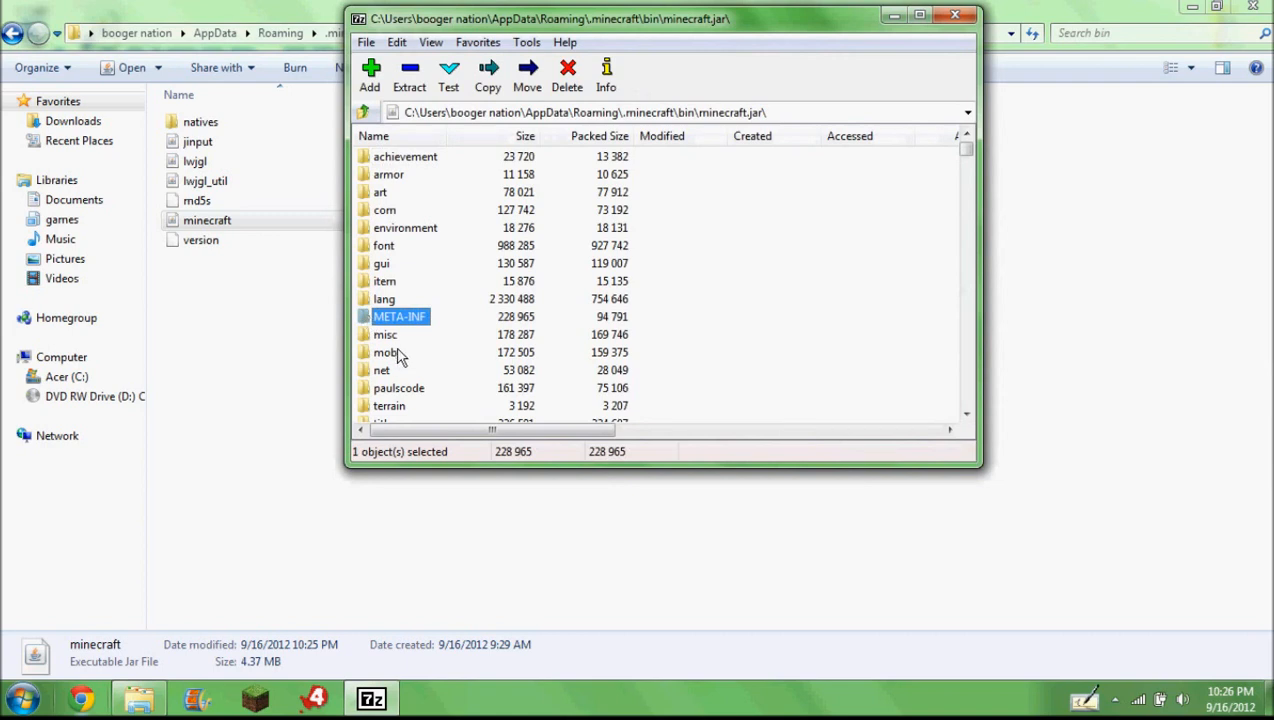
left_click(567, 75)
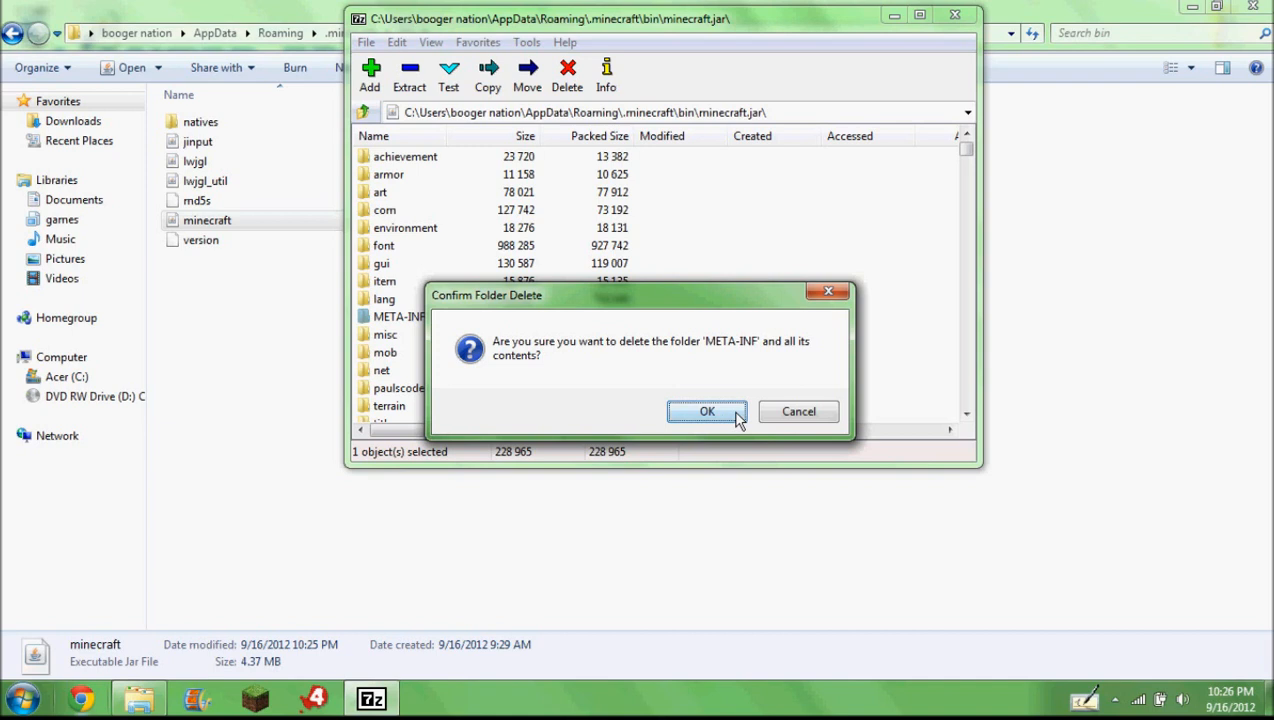
left_click(706, 411)
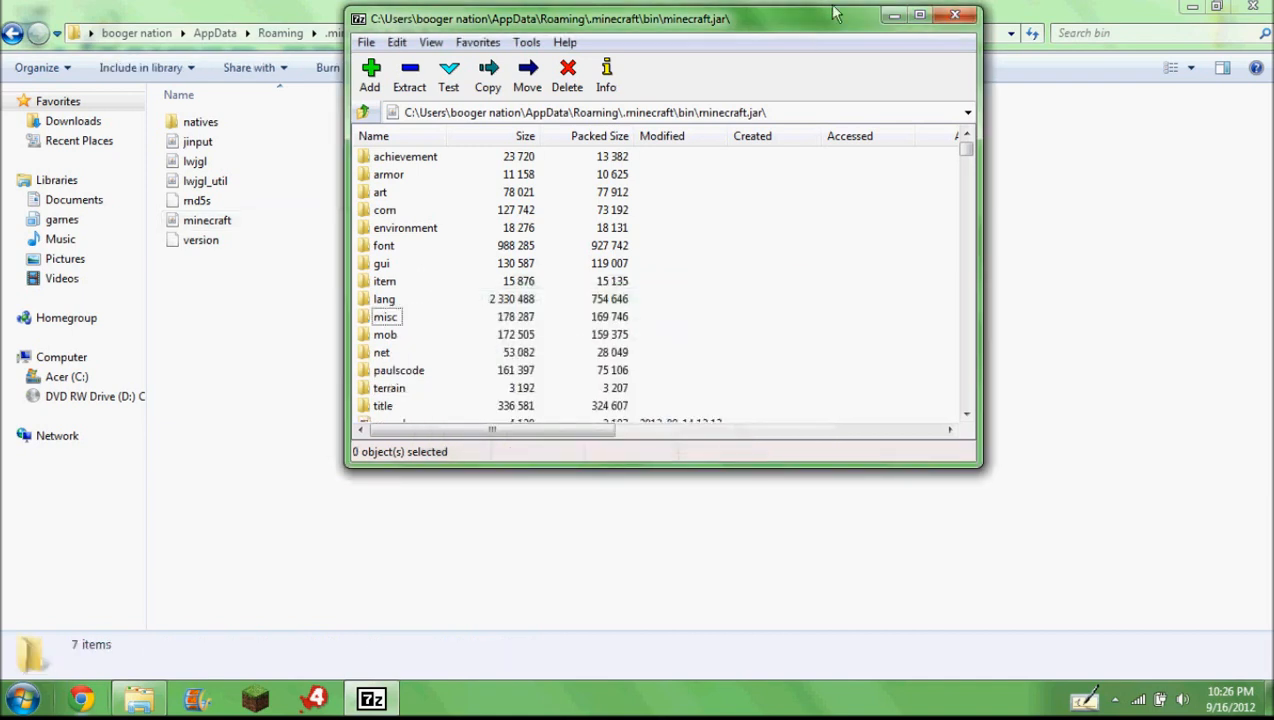
mouse_move(950, 105)
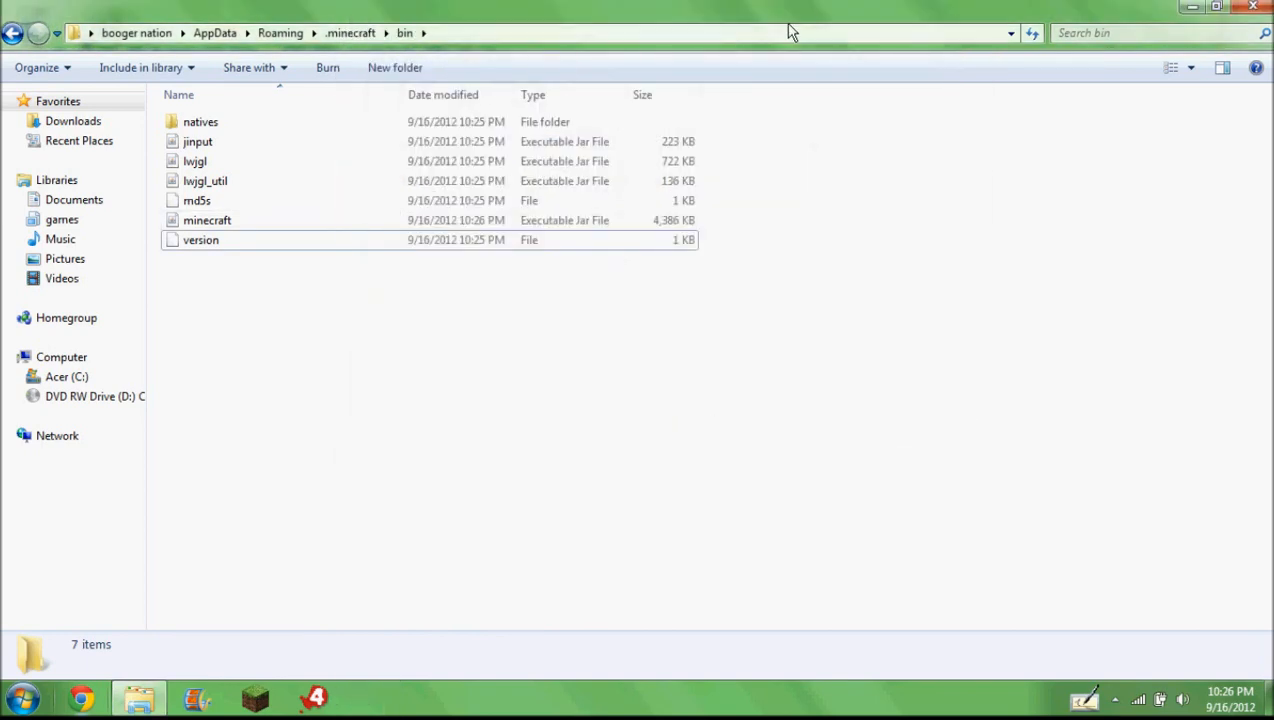
mouse_move(1117, 7)
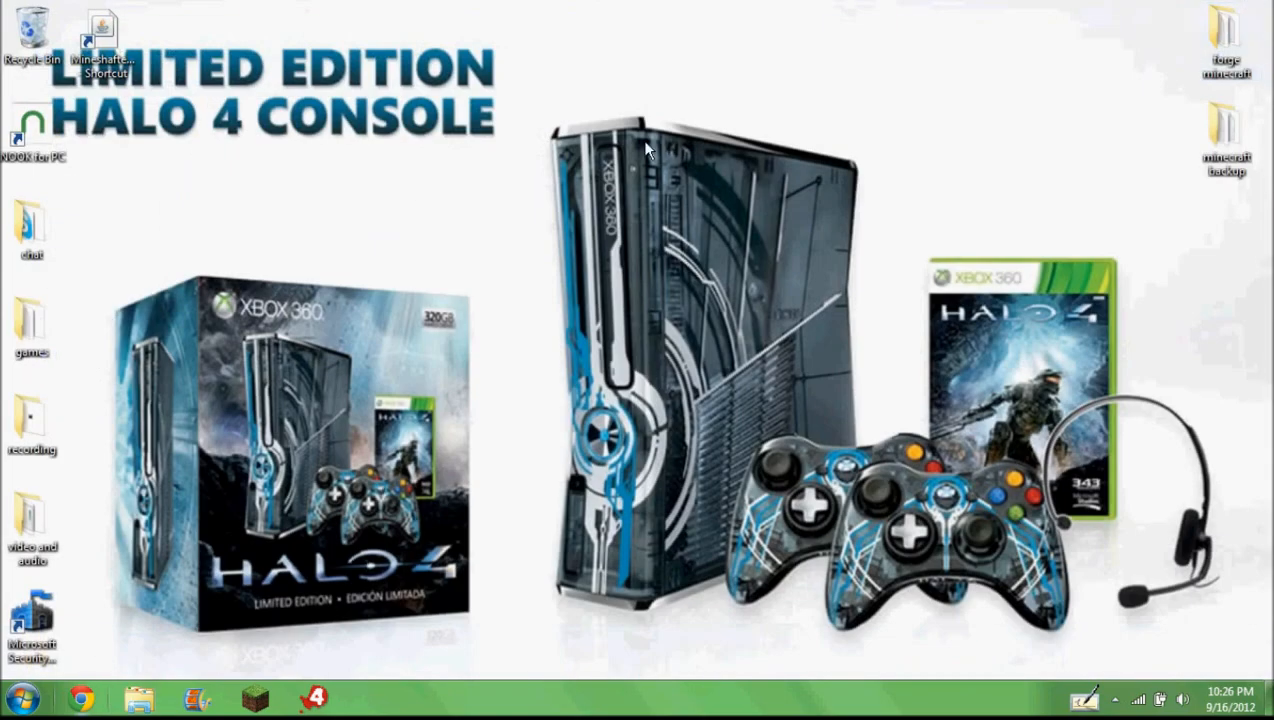
left_click(104, 48)
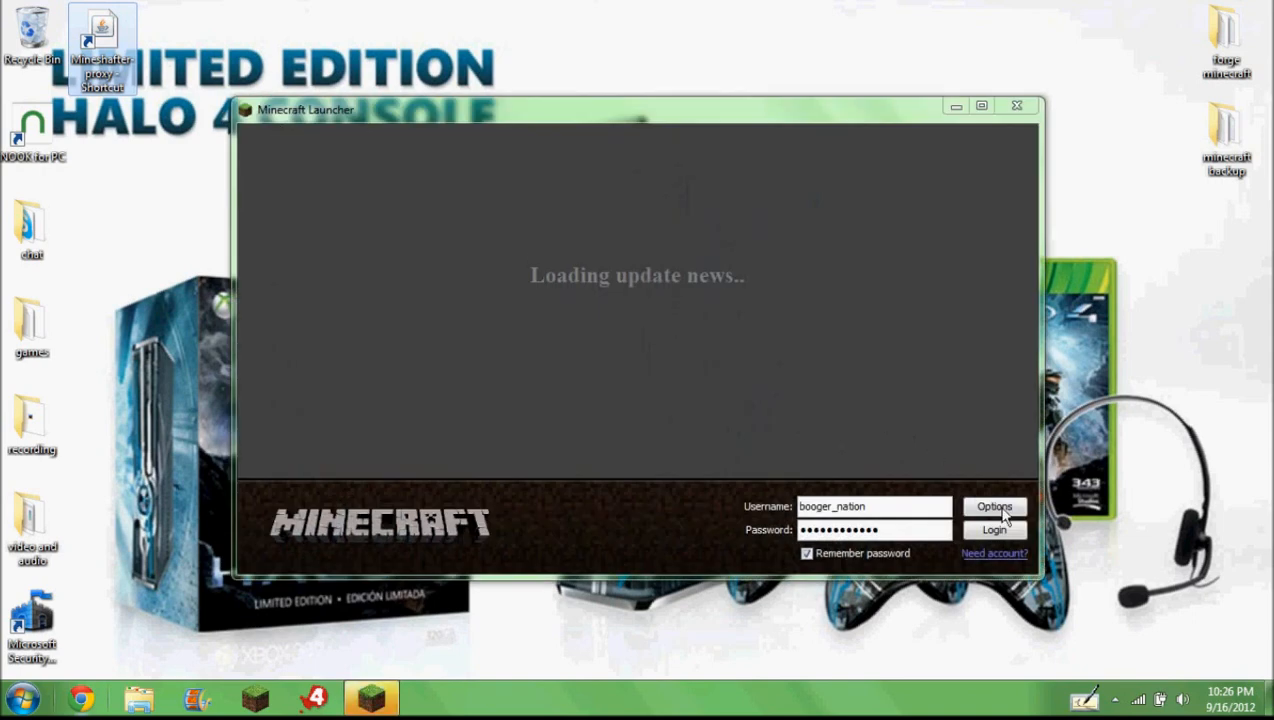
left_click(992, 530)
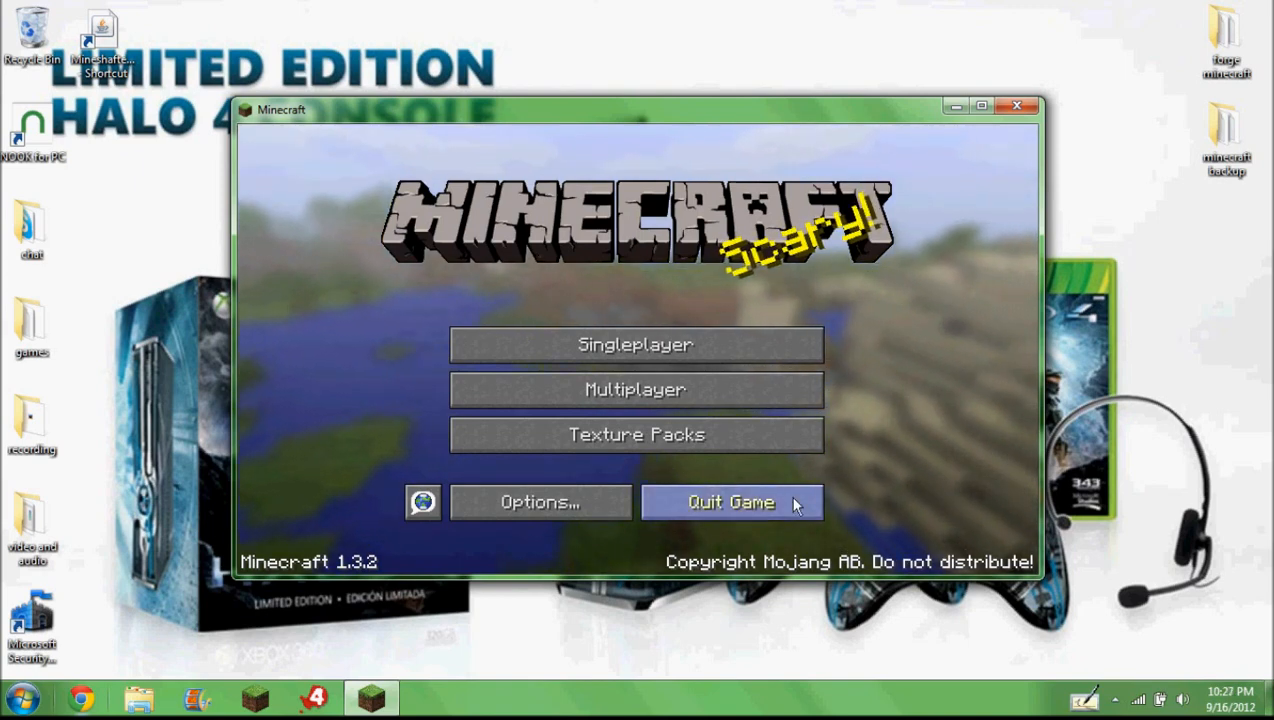
left_click(731, 502)
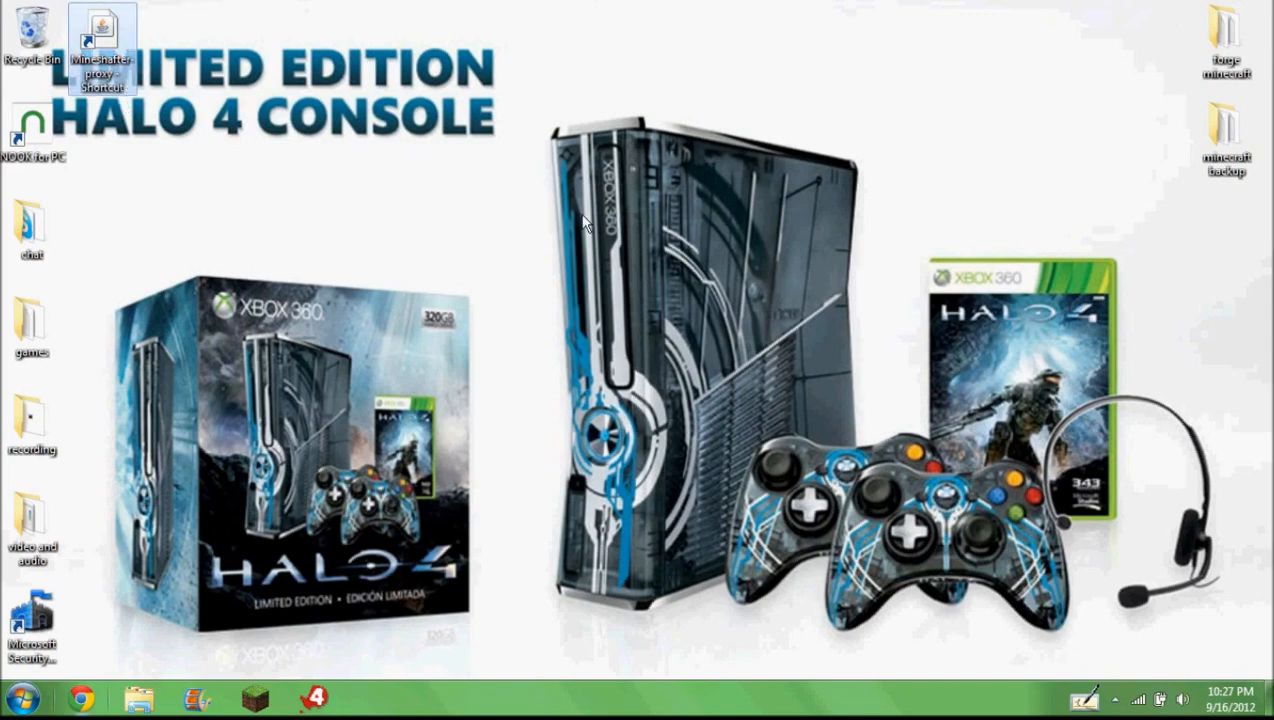
Step: Open the games library showing .minecraft and the forge minecraft folder in Explorer
double_click(99, 30)
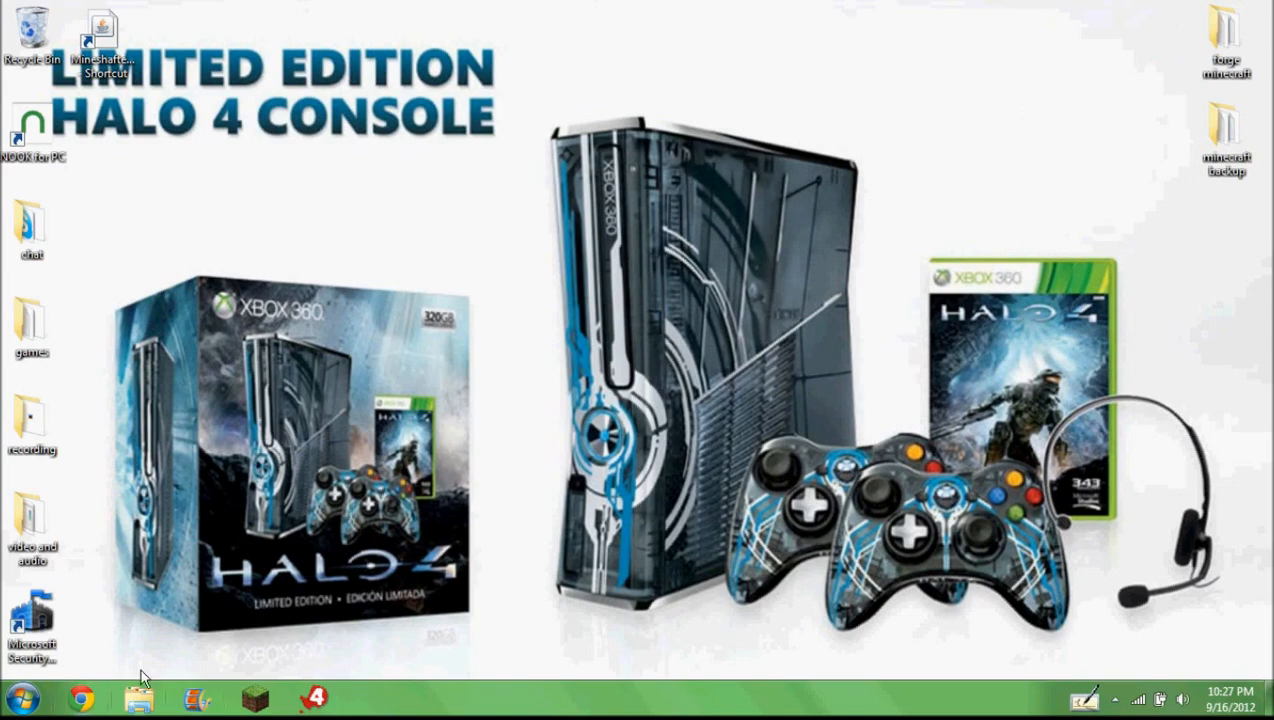
left_click(139, 697)
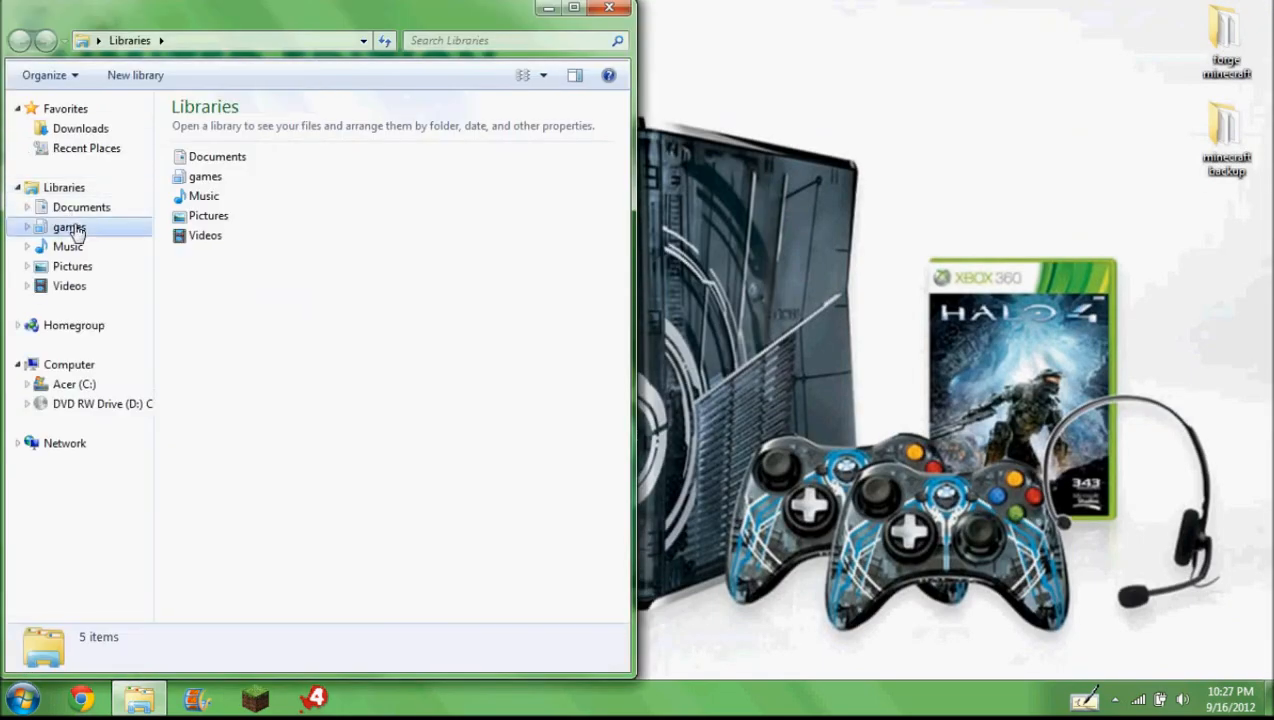
double_click(69, 226)
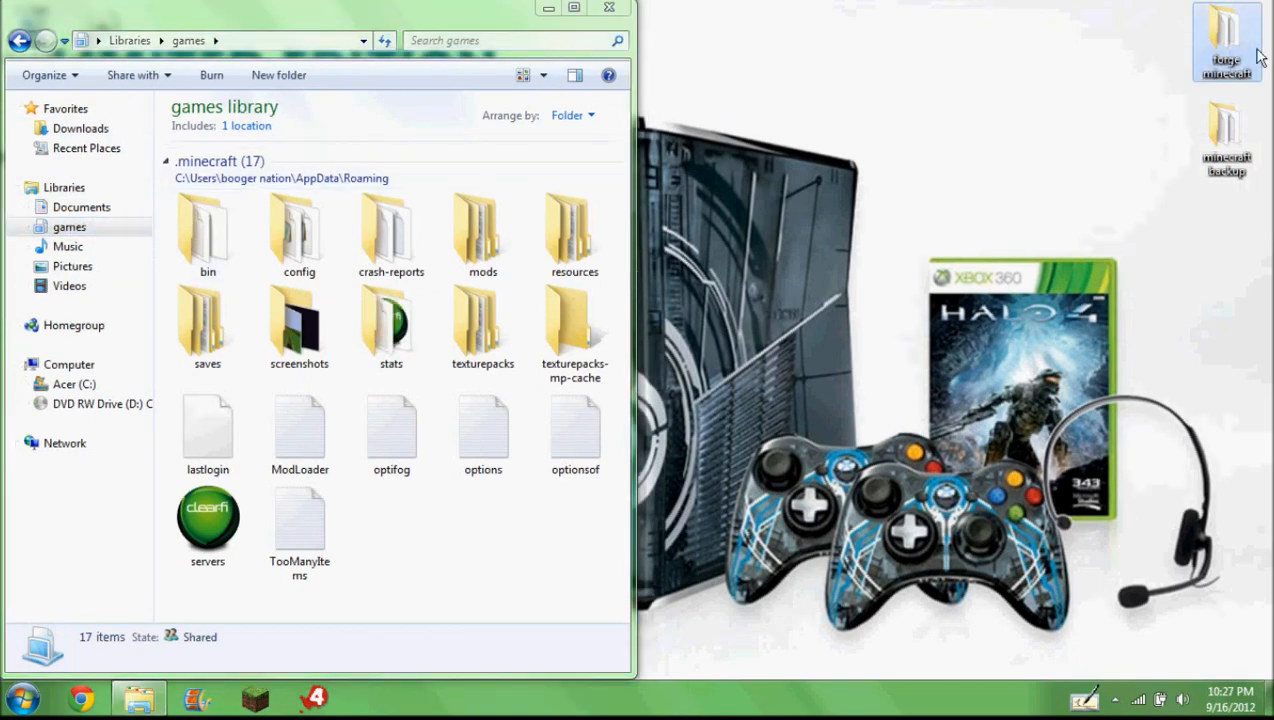
double_click(1225, 40)
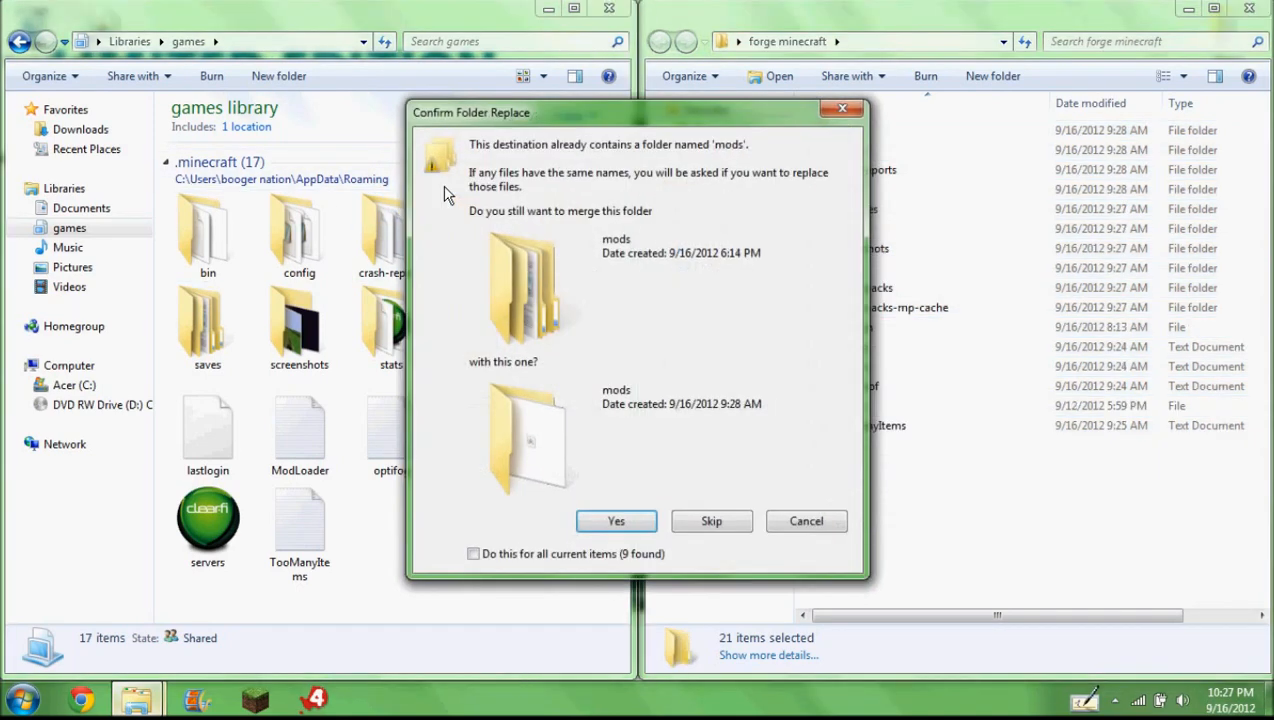
Step: Merge all forge folders, replace existing files, and skip the missing save folders
left_click(473, 554)
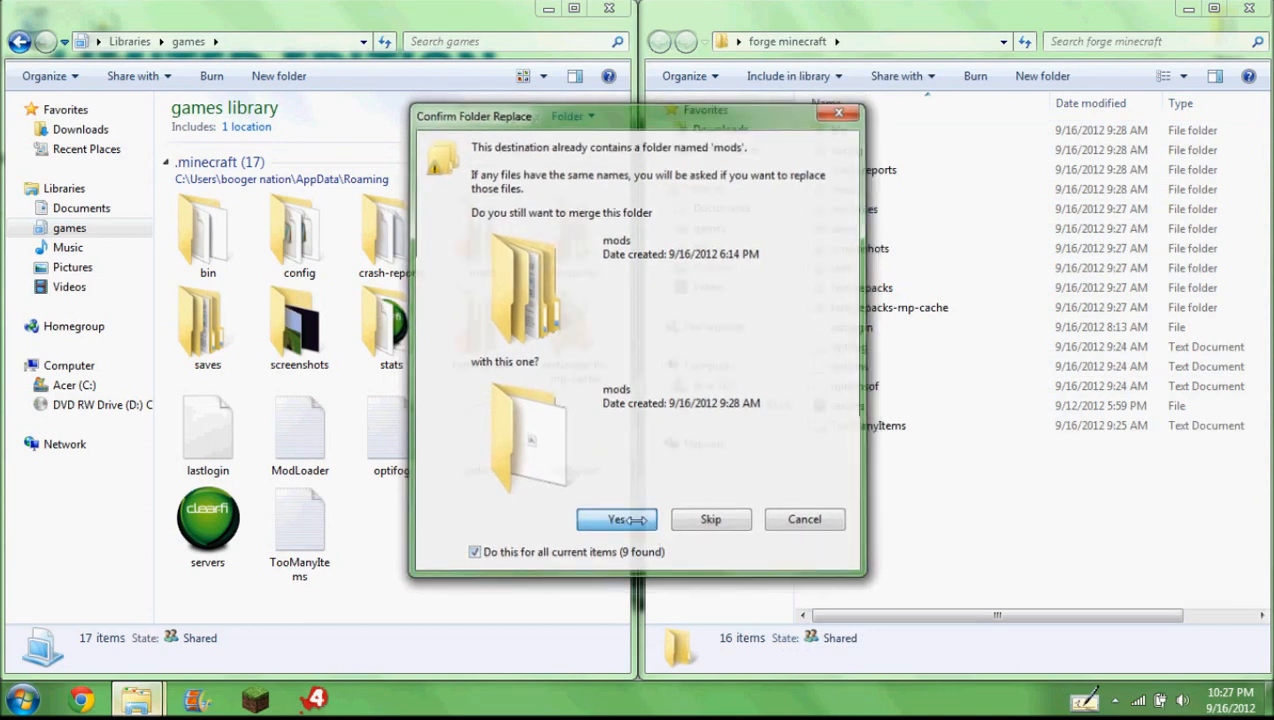
left_click(616, 519)
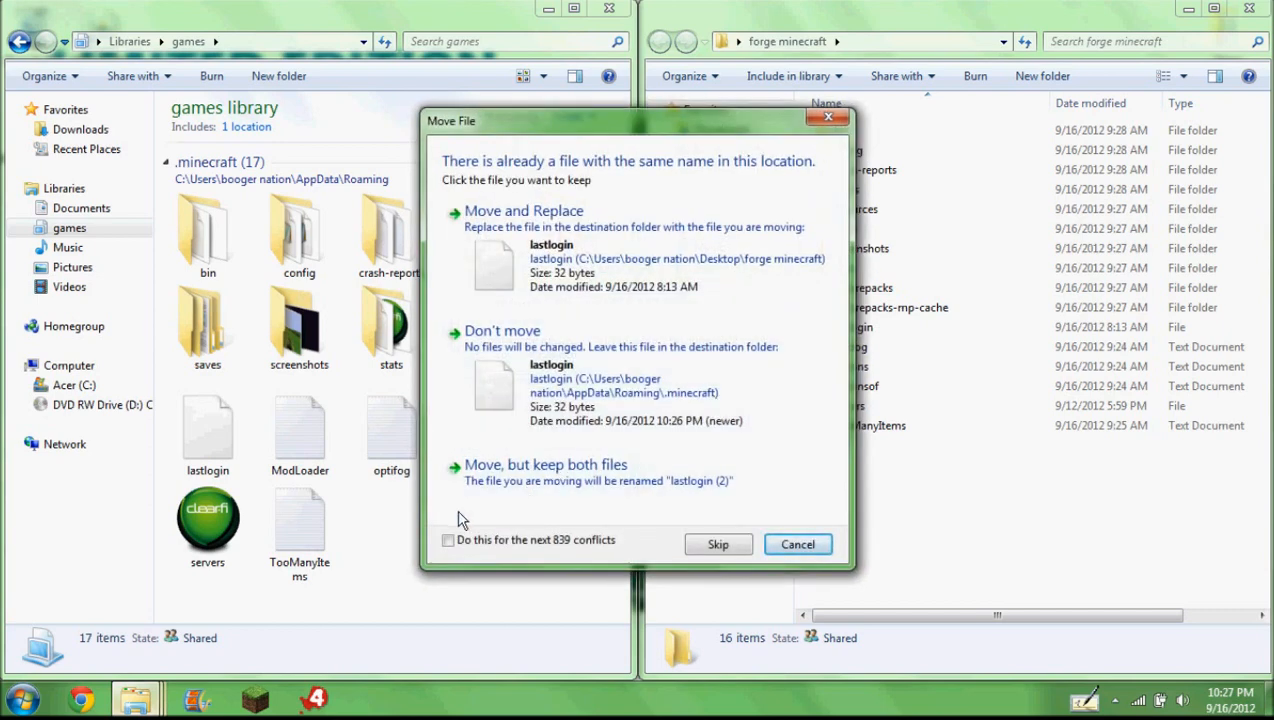
left_click(524, 210)
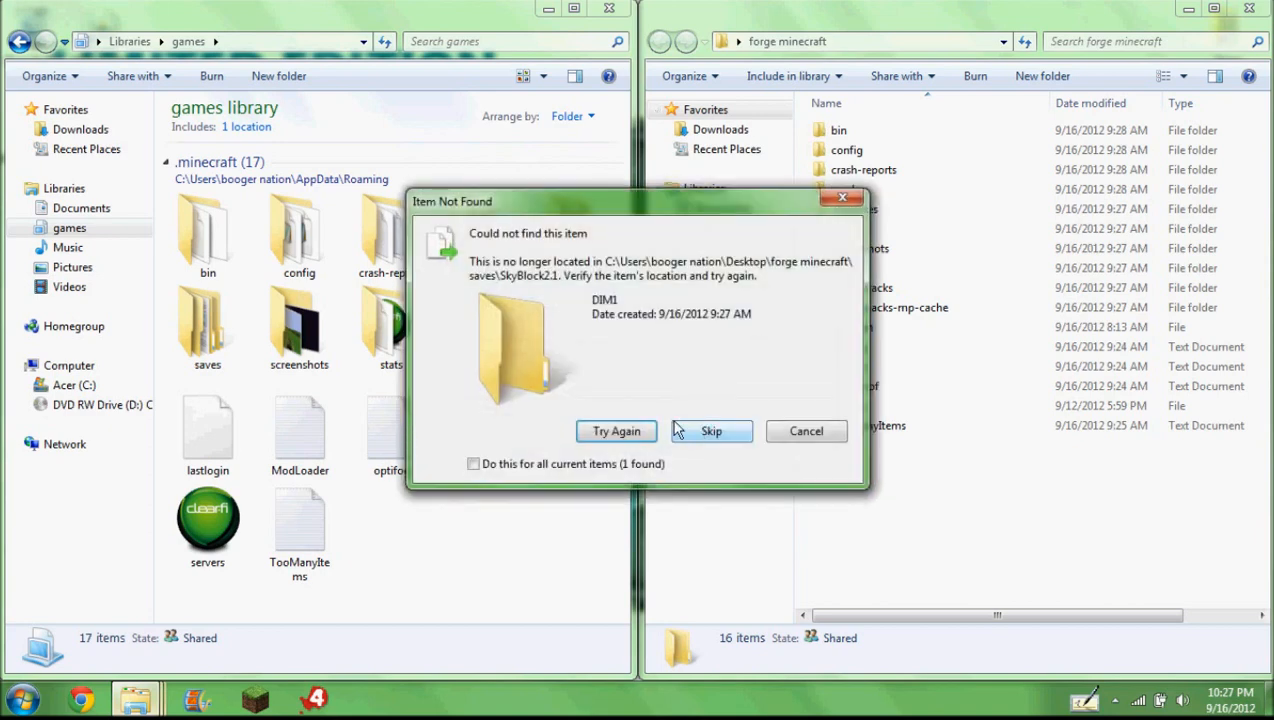
left_click(711, 430)
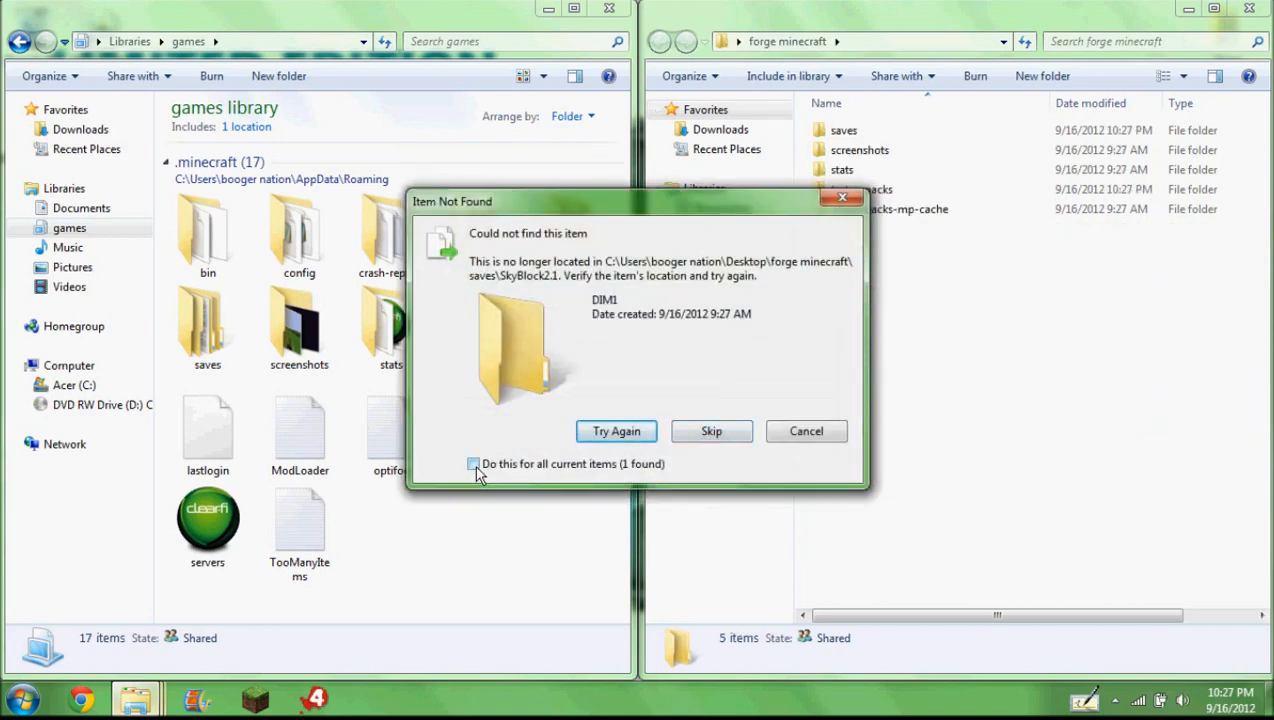
left_click(473, 463)
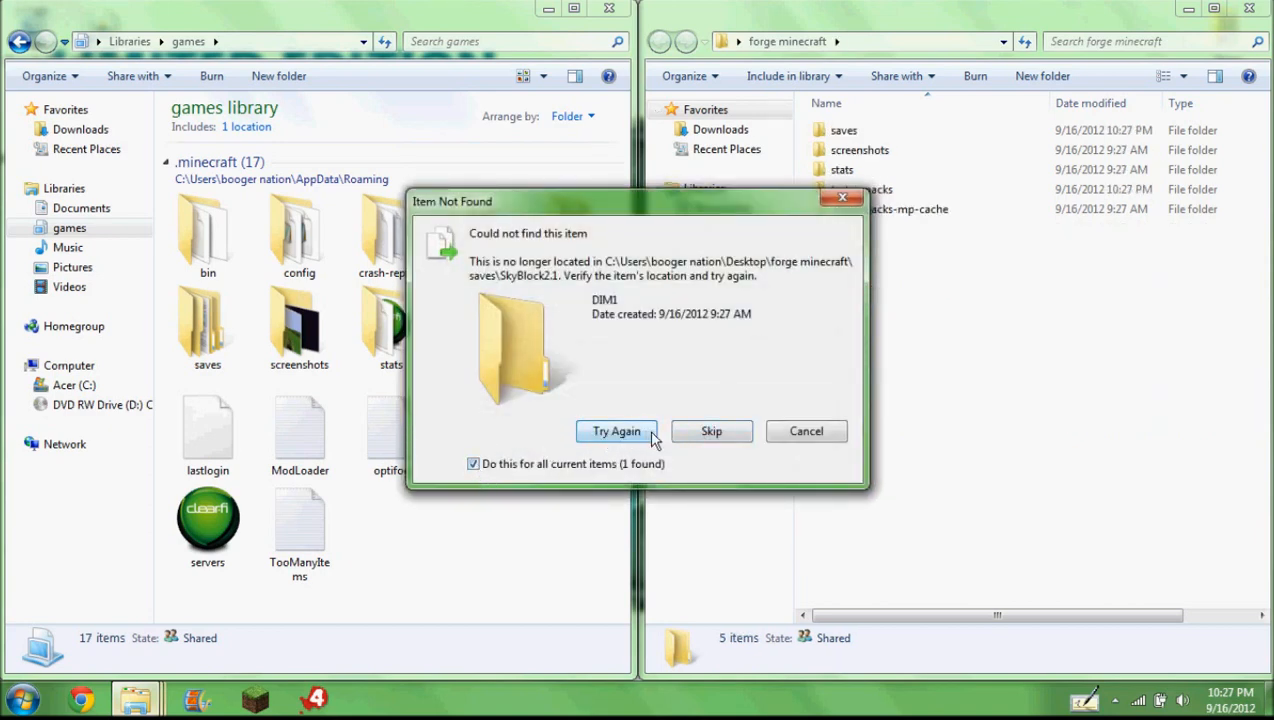
left_click(473, 463)
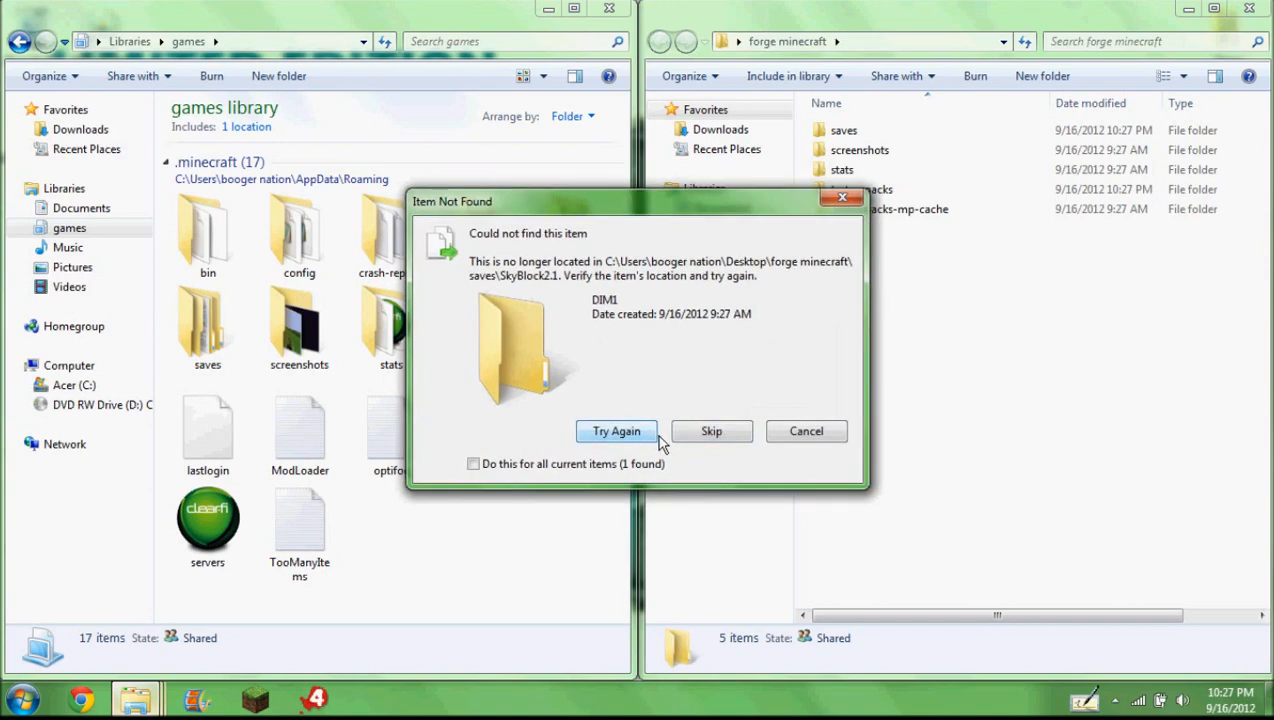
left_click(711, 431)
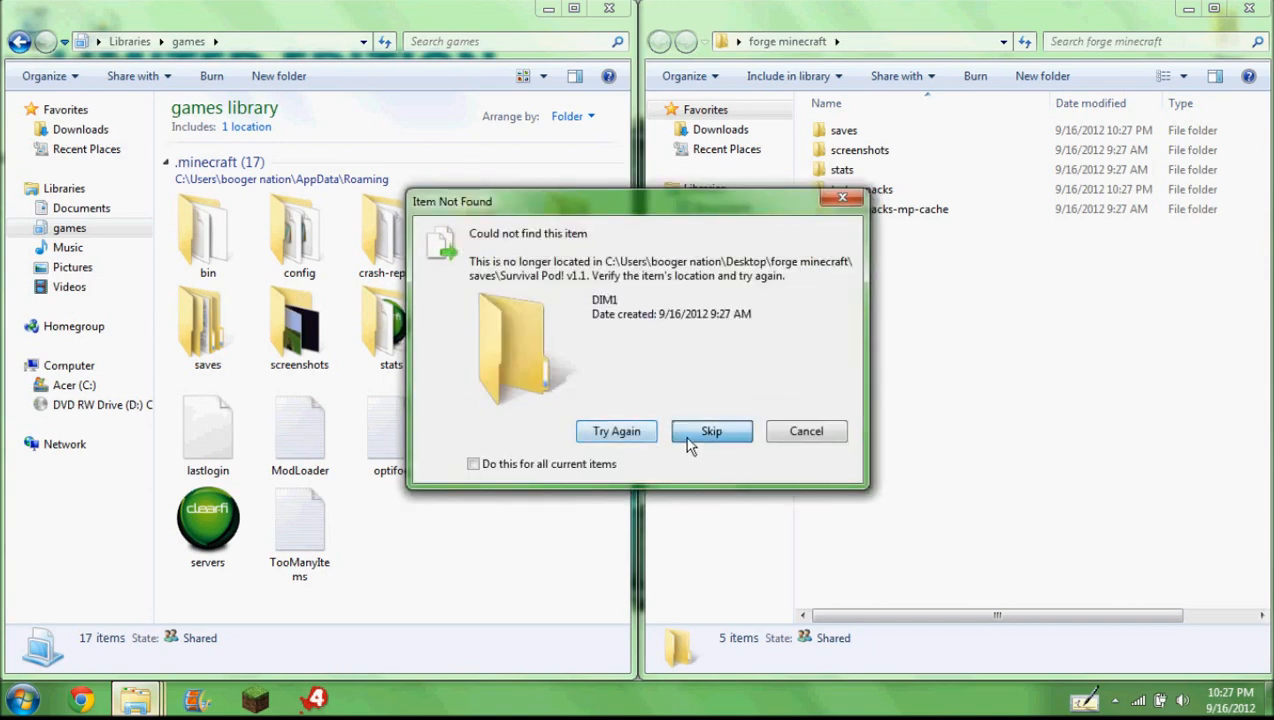
left_click(711, 430)
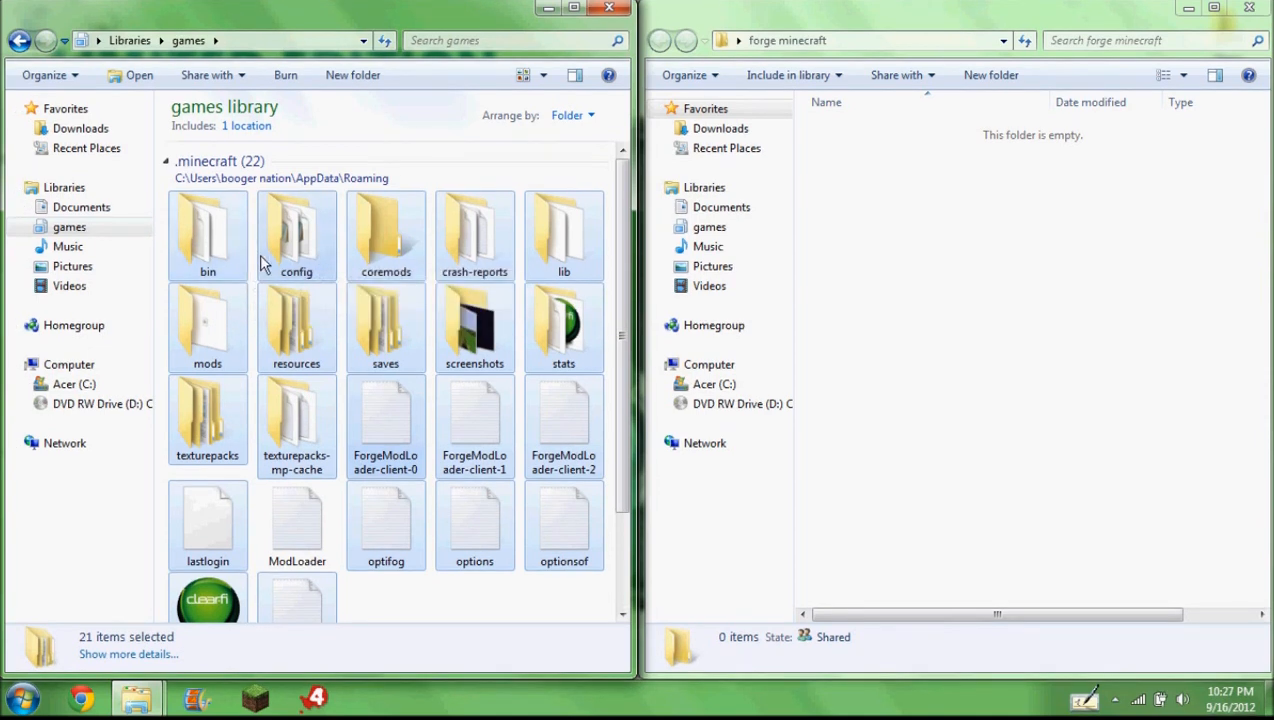
Step: Copy the selected .minecraft items and paste them into forge minecraft
right_click(296, 235)
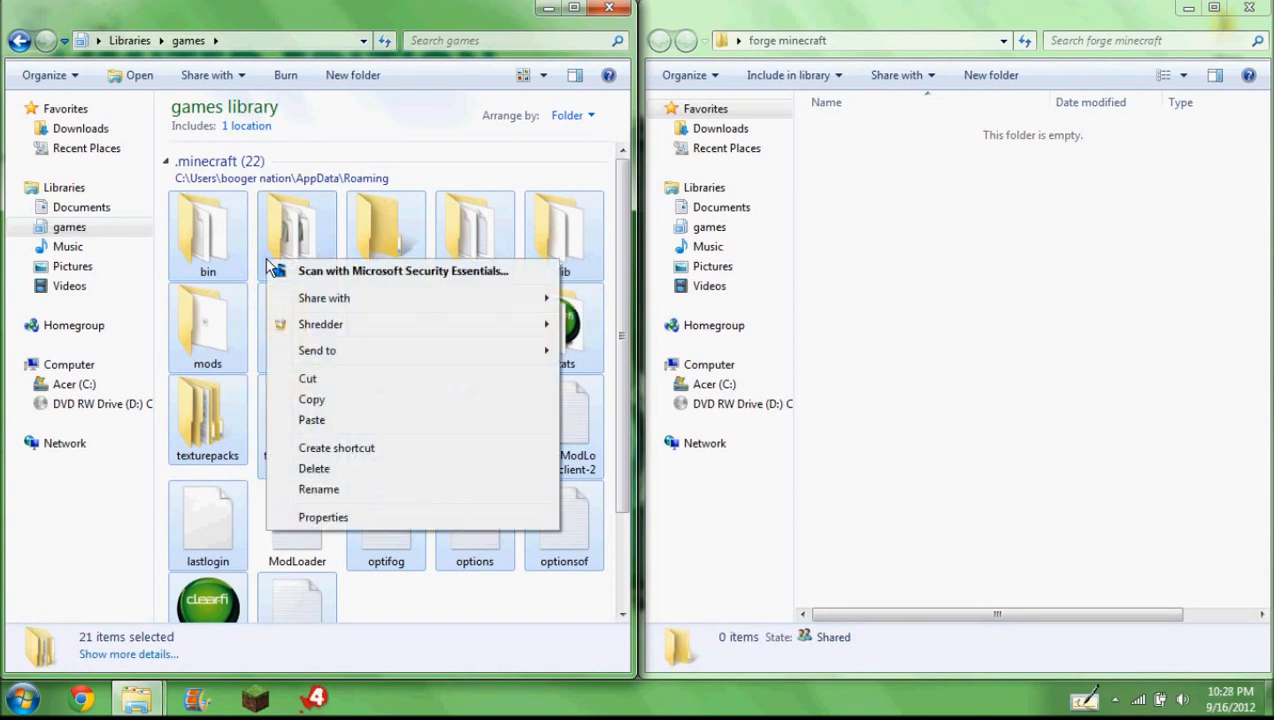
left_click(905, 340)
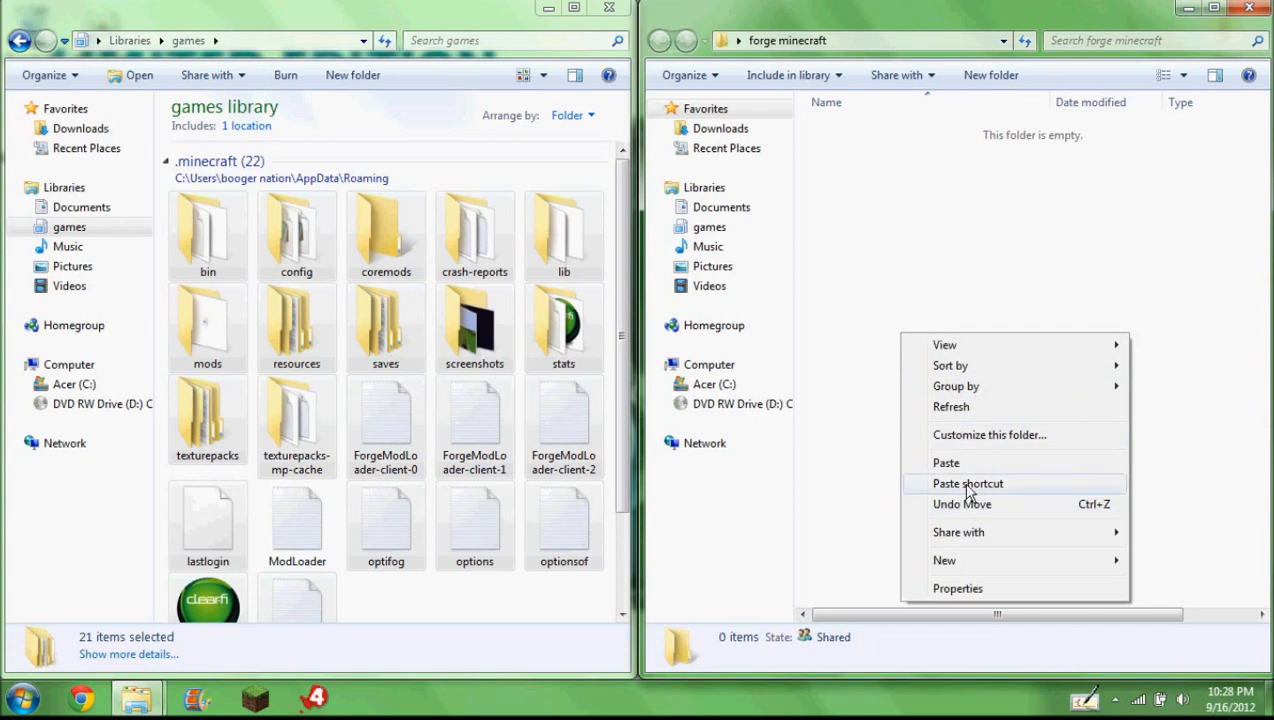
left_click(946, 462)
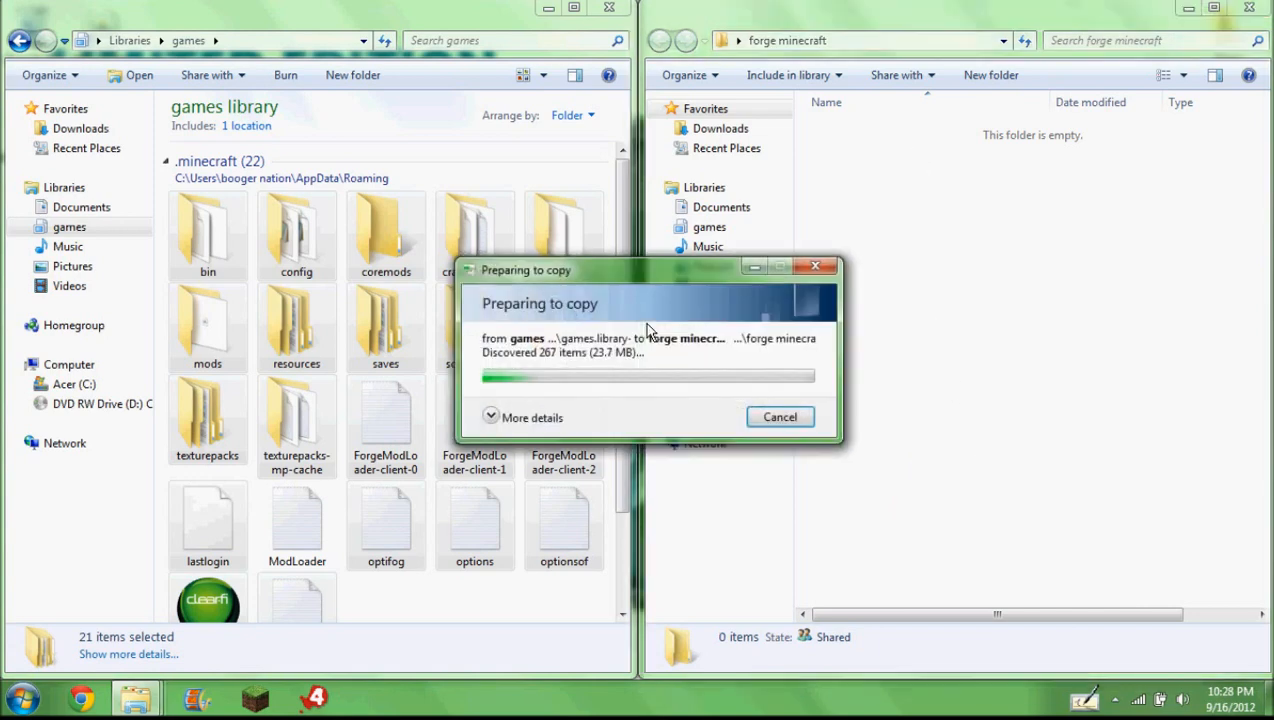
Step: Delete the ModLoader text file to the Recycle Bin and bring up the launcher
left_click(296, 520)
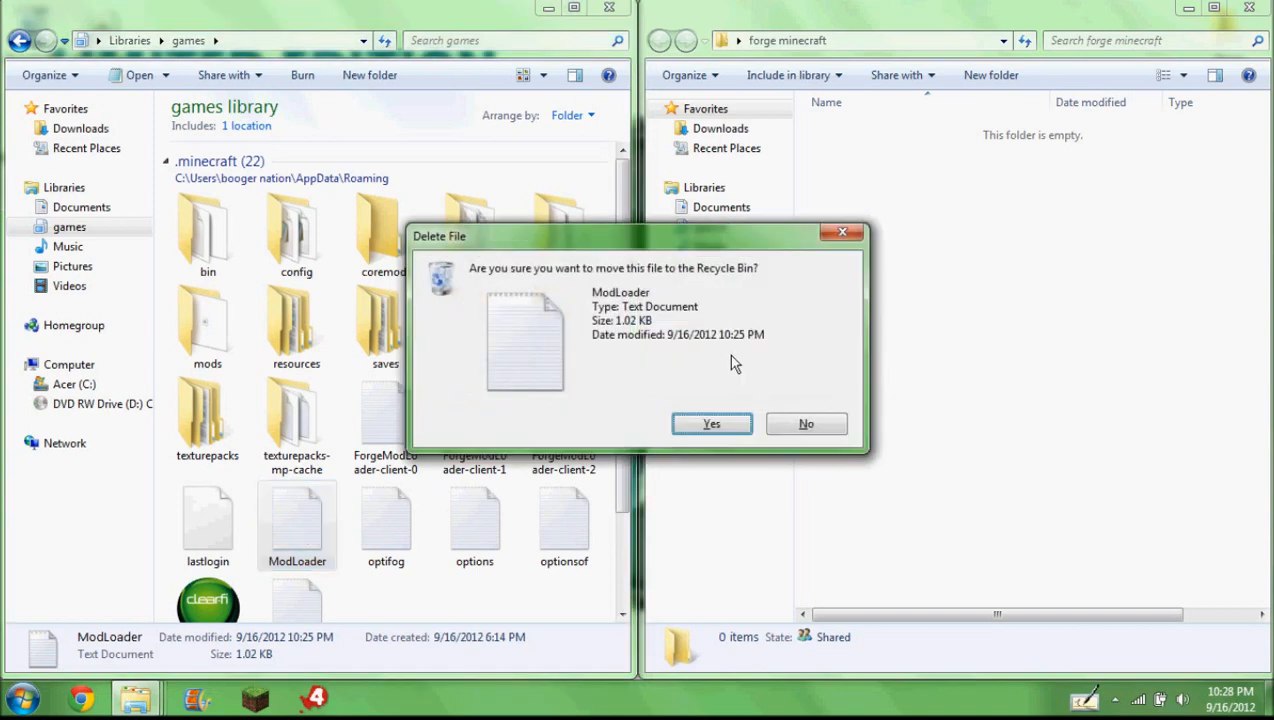
left_click(711, 423)
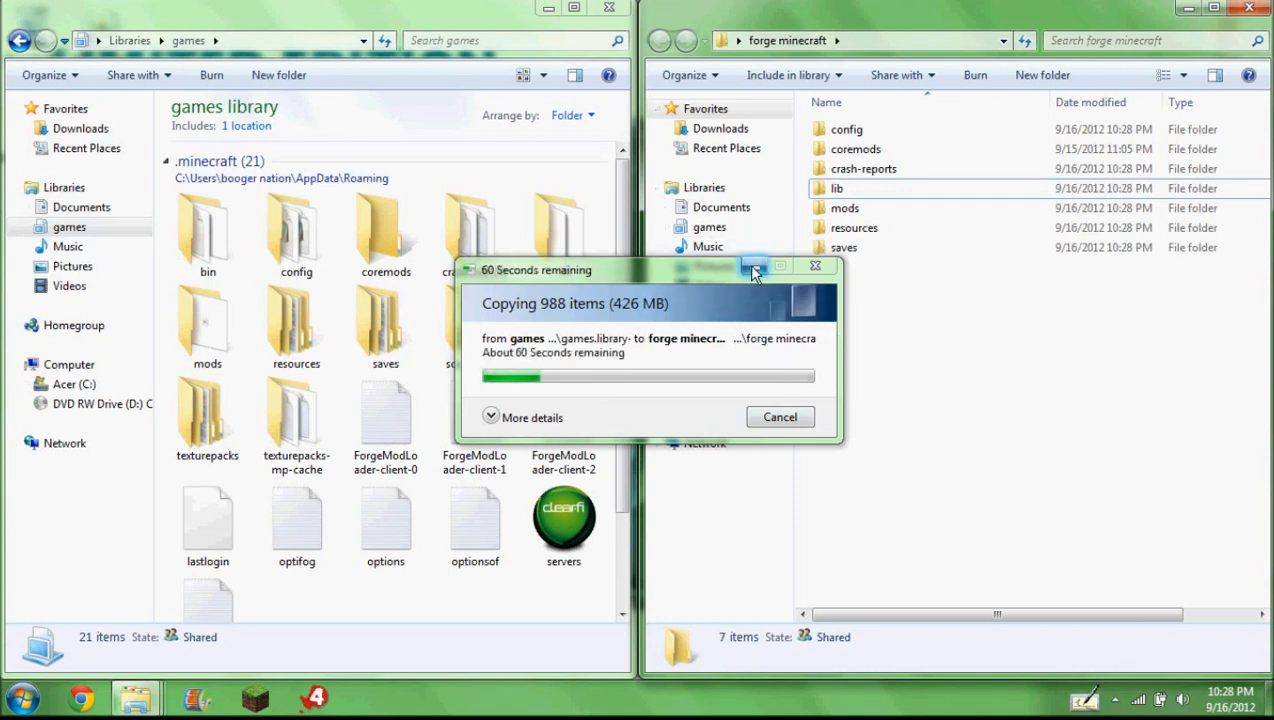
mouse_move(753, 266)
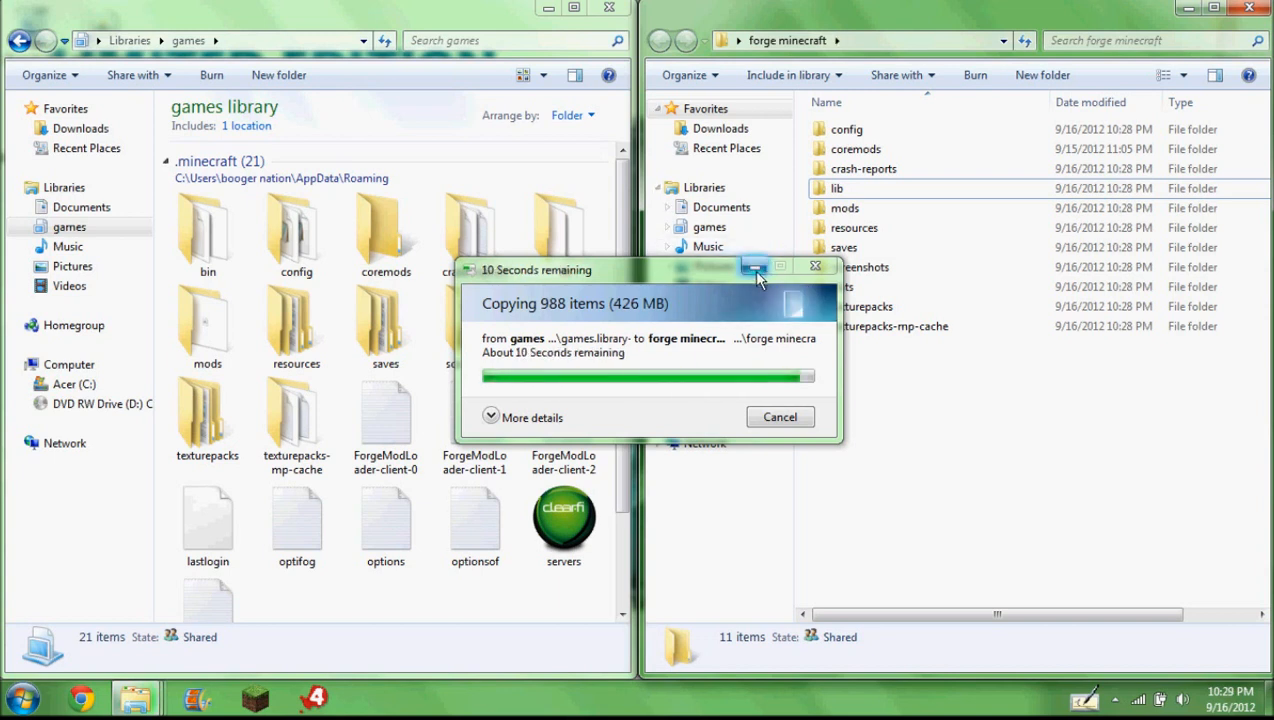
mouse_move(756, 270)
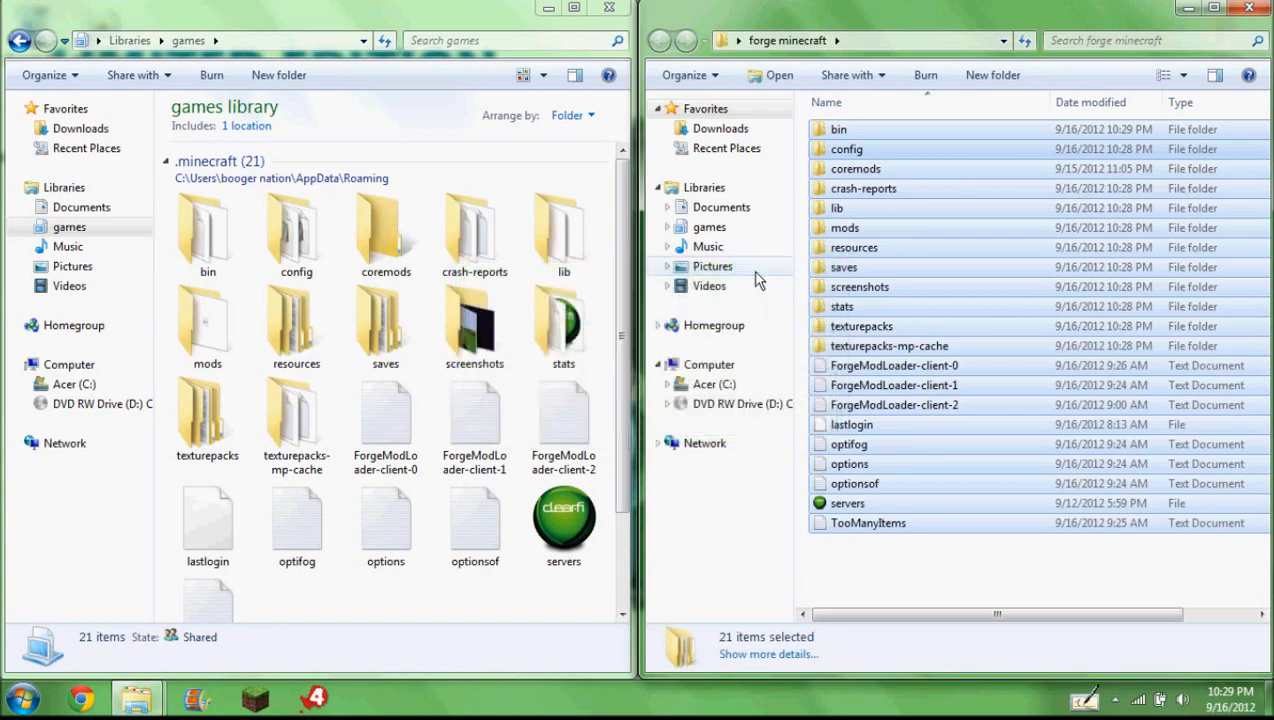
left_click(608, 8)
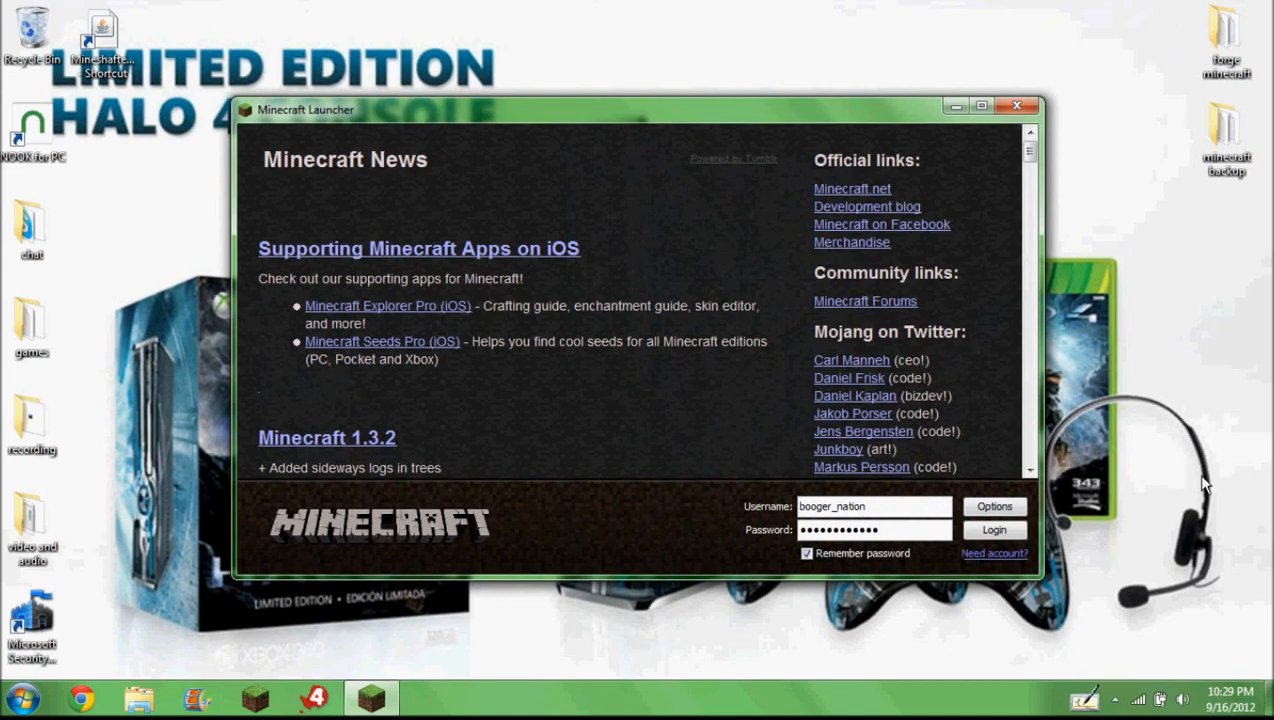
Step: Log in, then close the Minecraft window that stays black
left_click(993, 530)
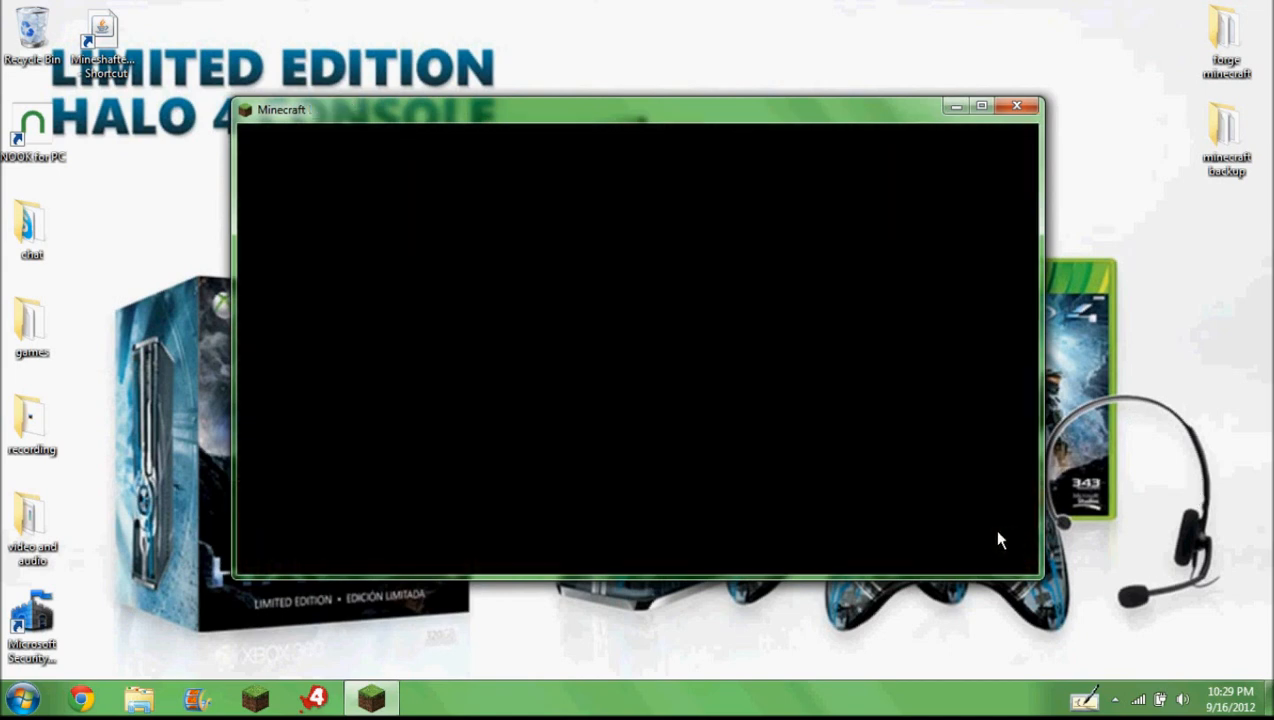
mouse_move(835, 357)
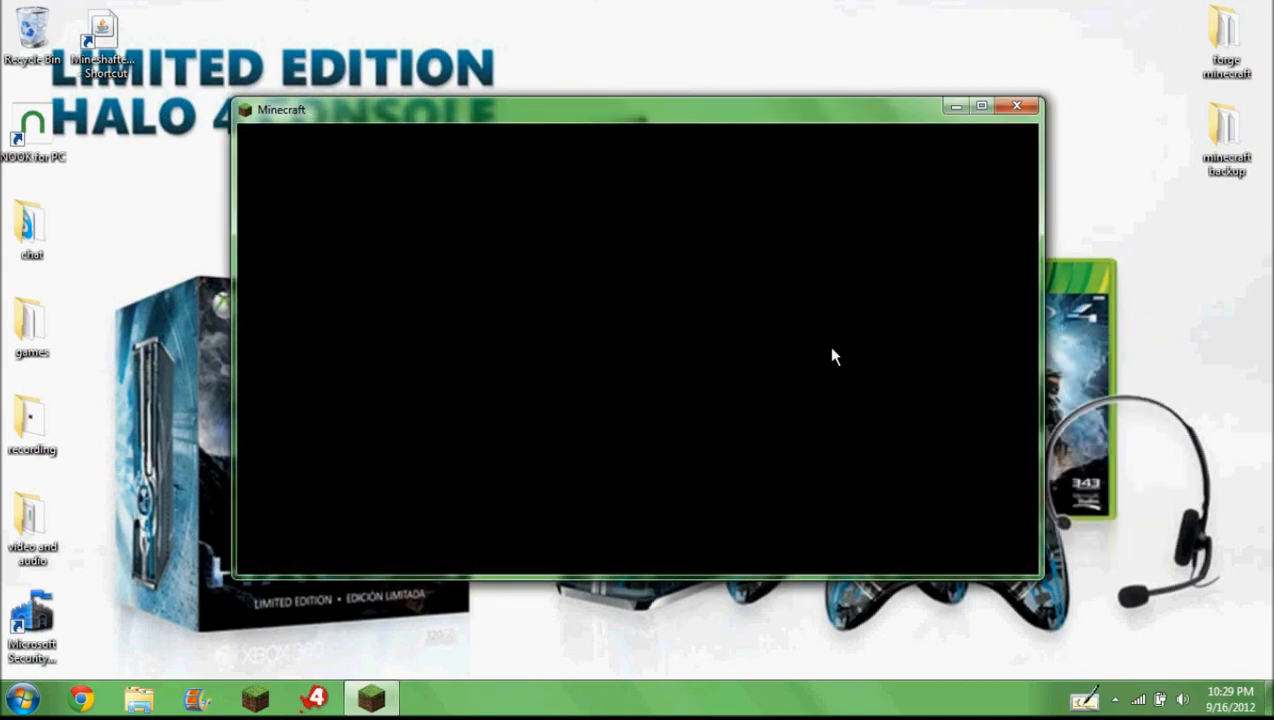
mouse_move(1010, 62)
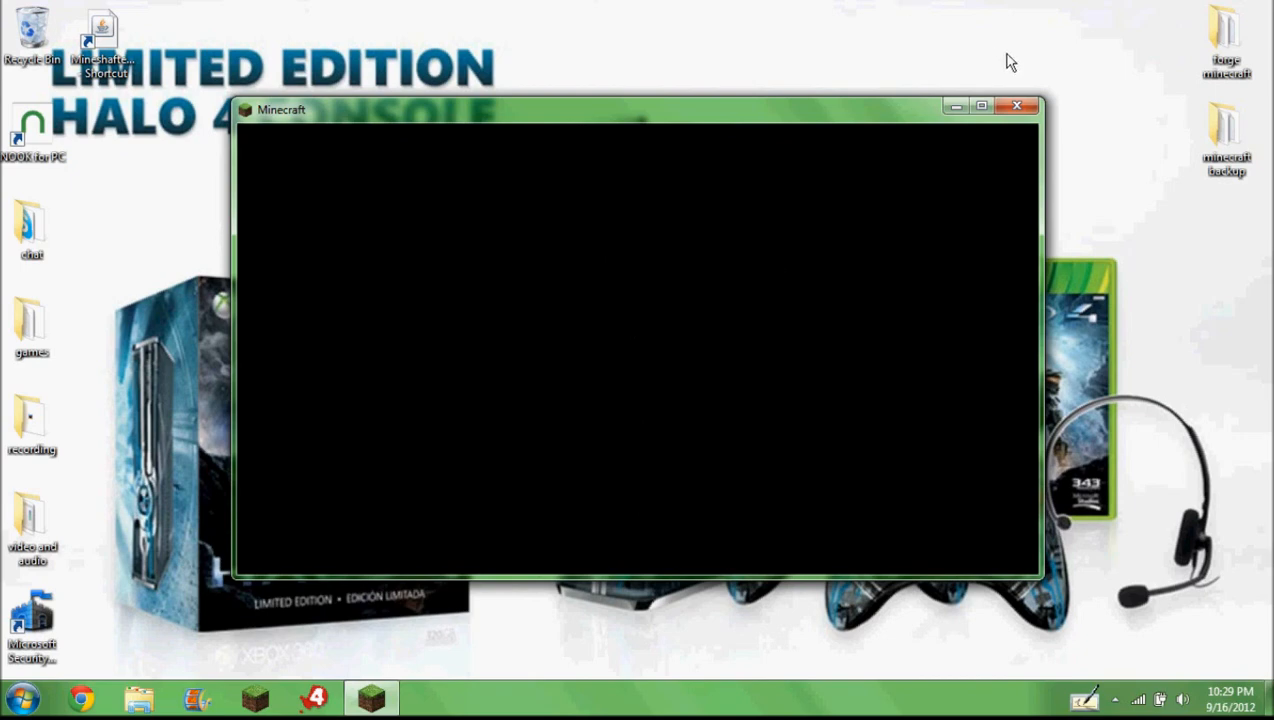
mouse_move(890, 283)
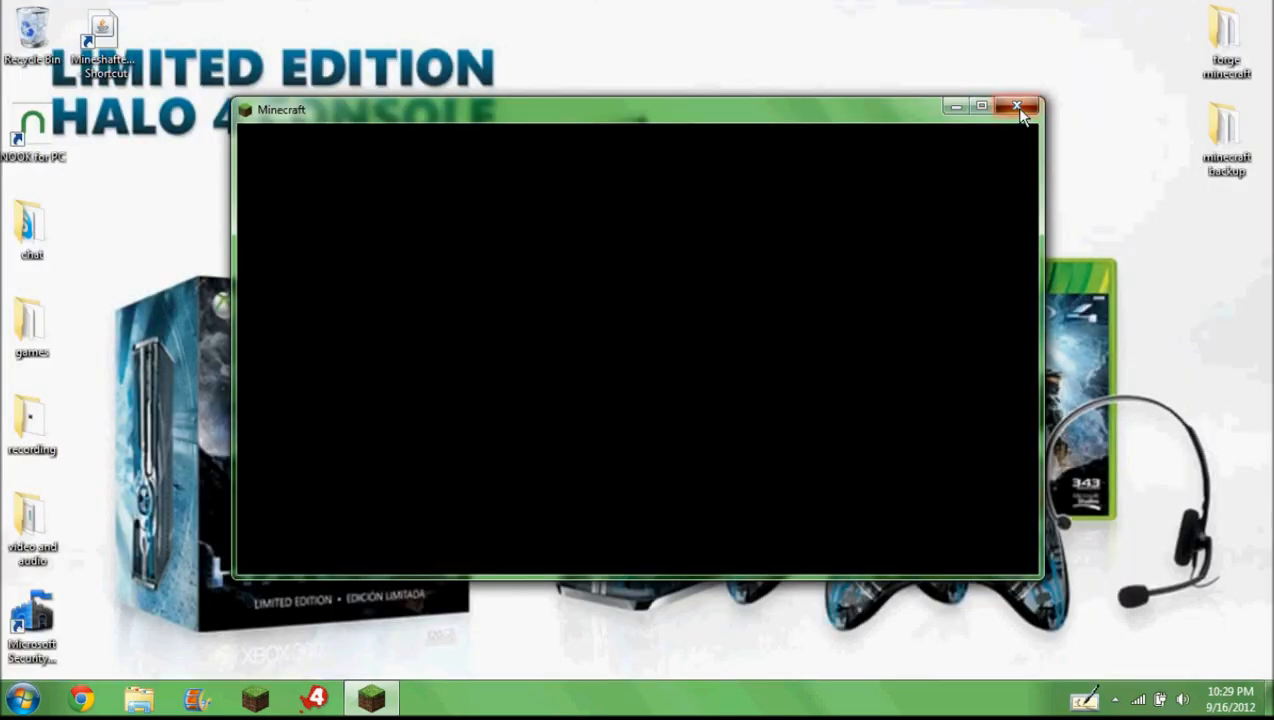
left_click(1018, 106)
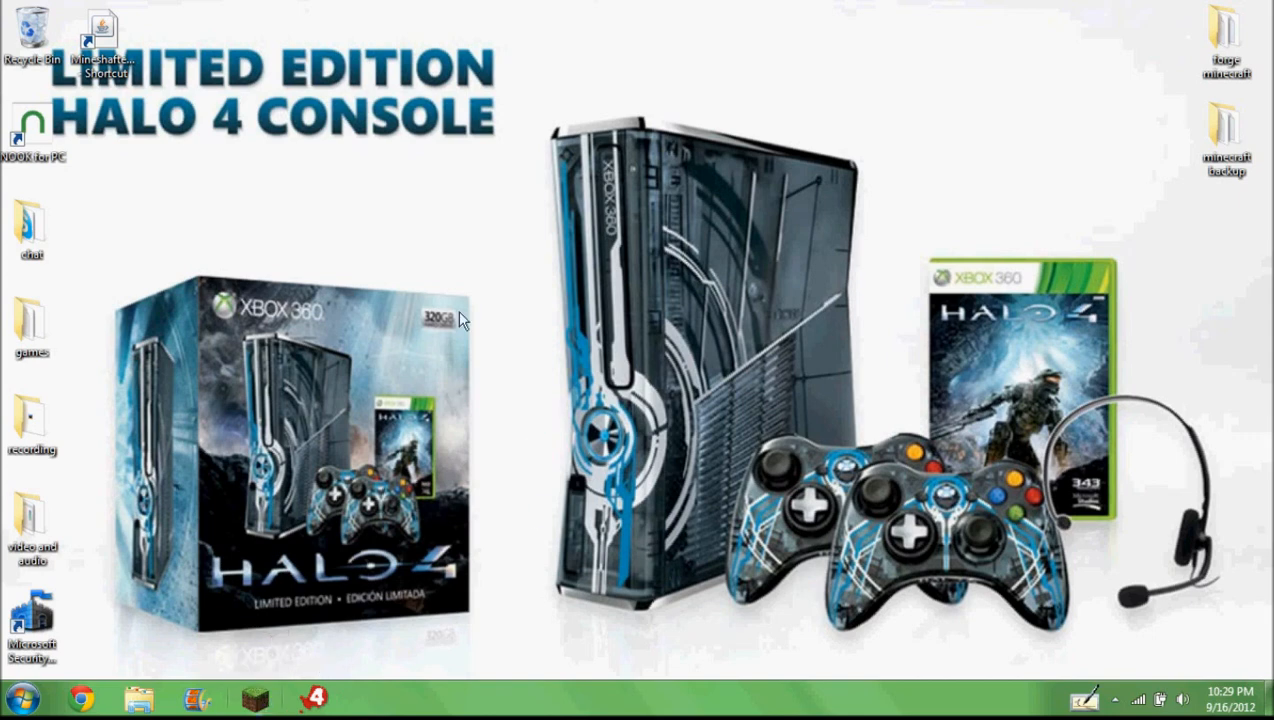
Step: Reopen the launcher, log in, retry after the 'User not premium' error, and log in again
left_click(255, 697)
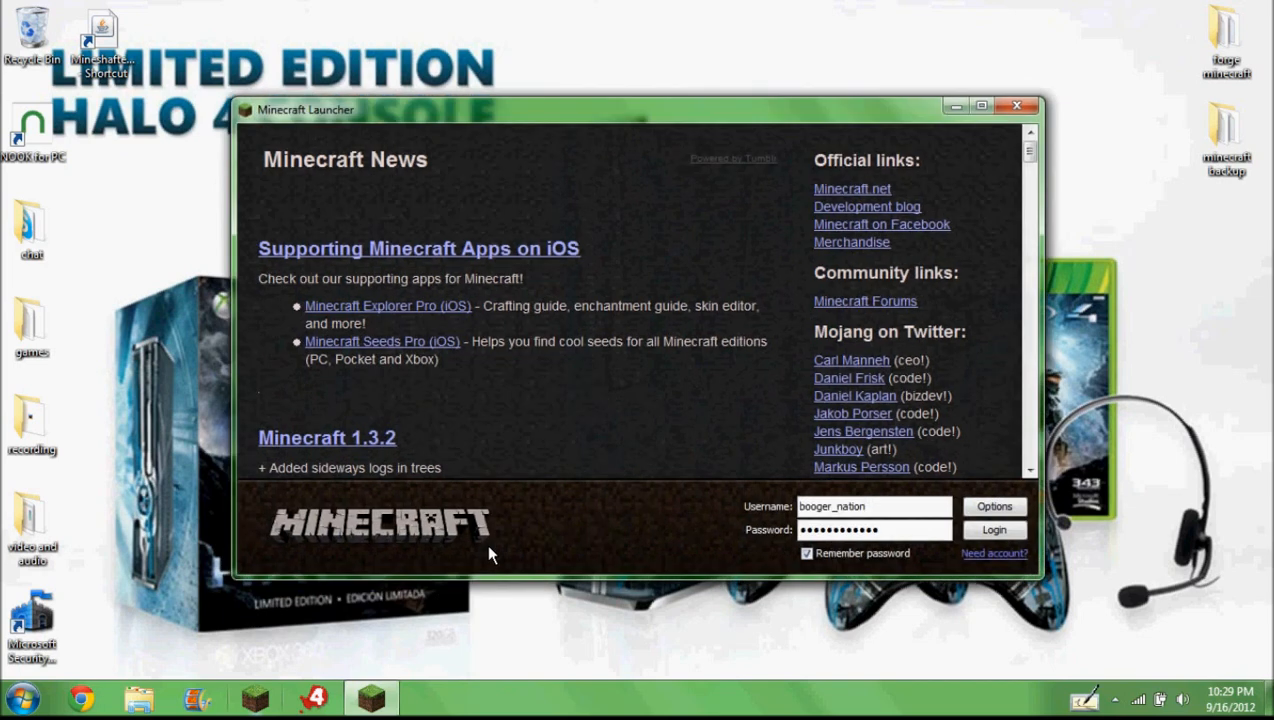
left_click(994, 530)
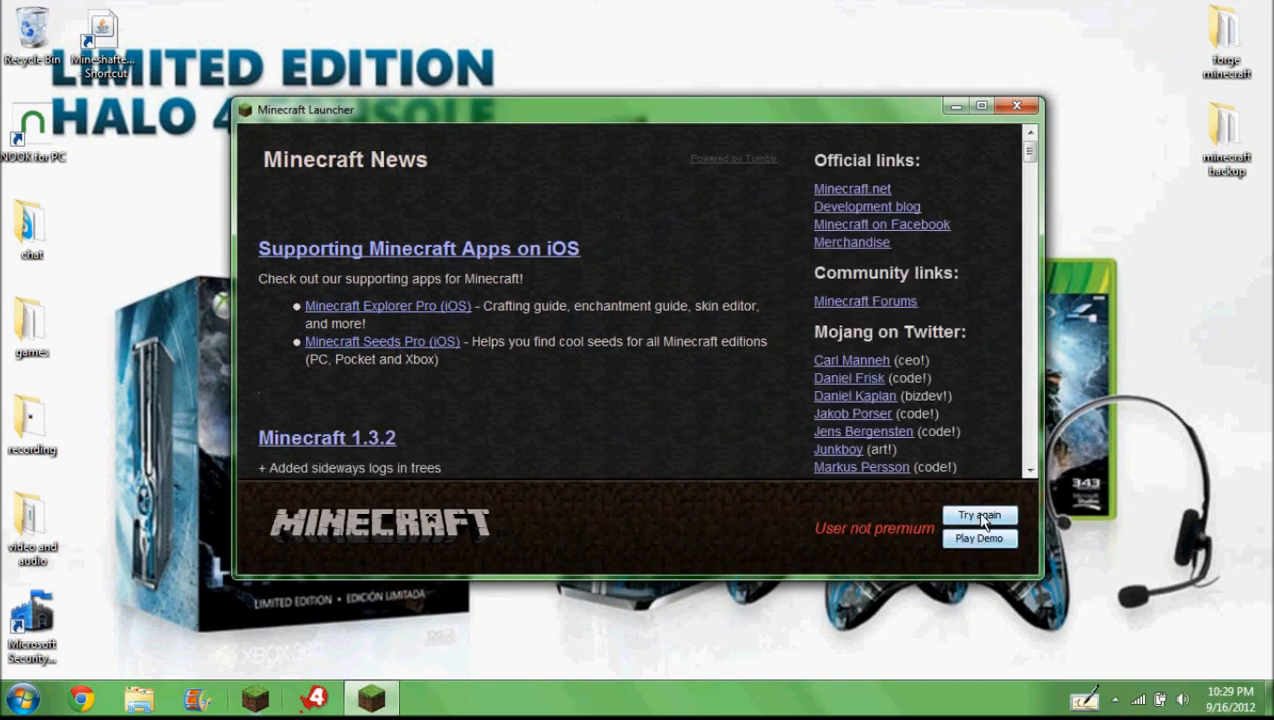
left_click(978, 515)
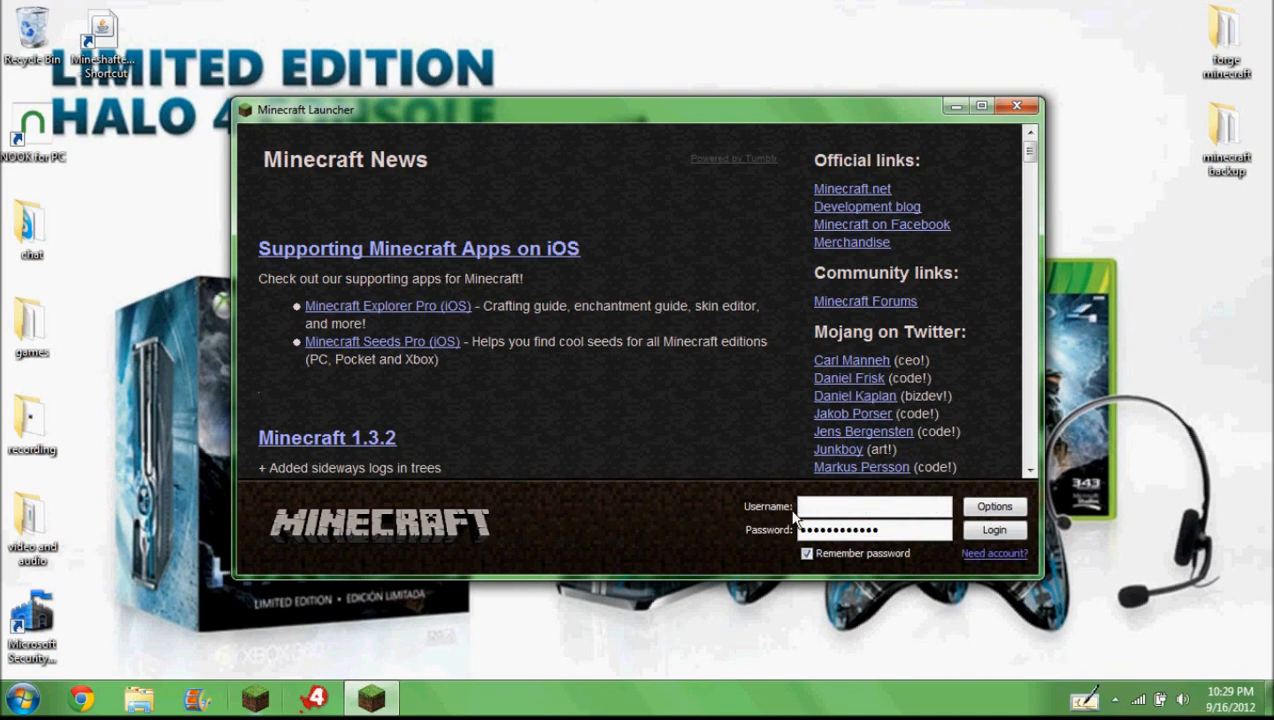
left_click(994, 530)
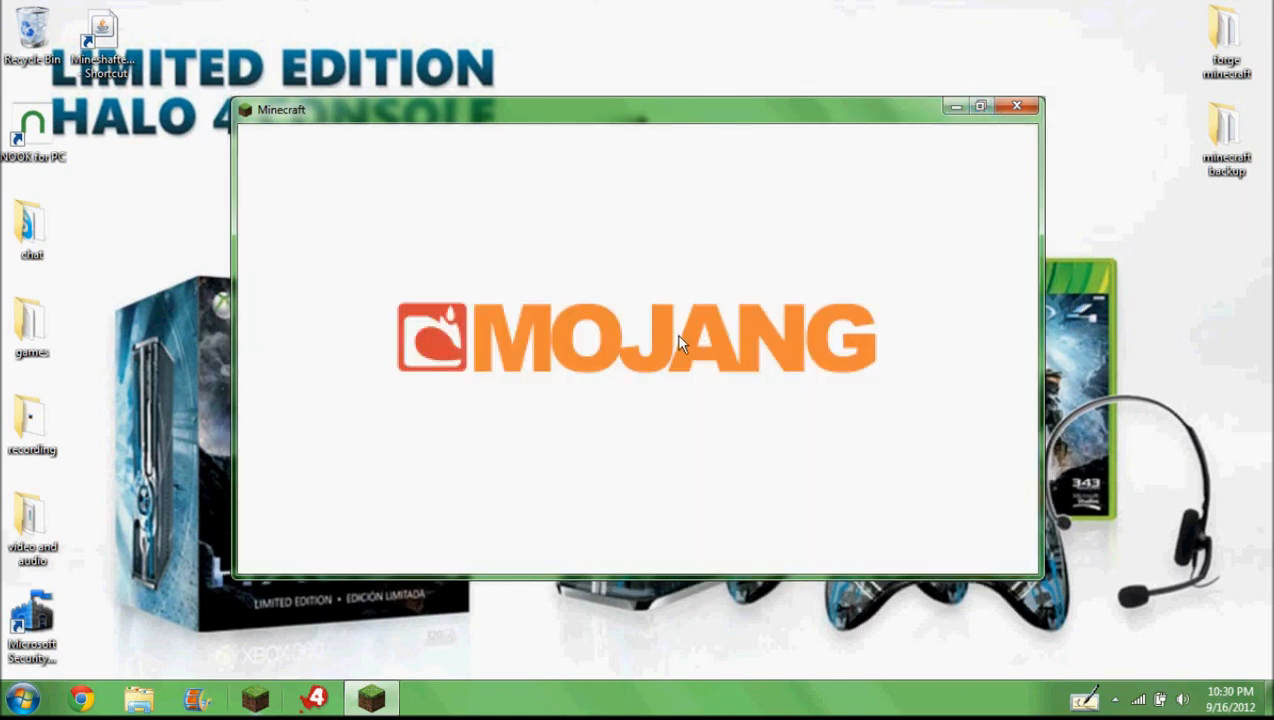
mouse_move(651, 197)
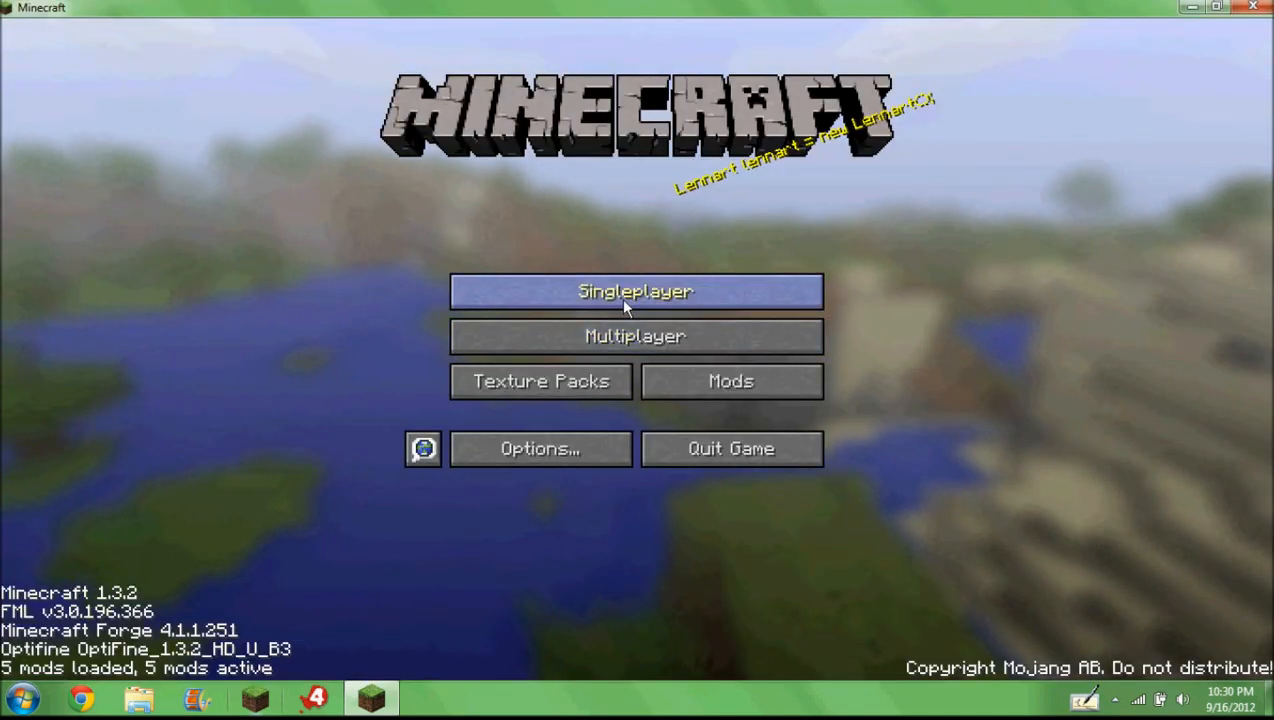
Step: Load a singleplayer world and page through the TooManyItems item list in the inventory
left_click(635, 291)
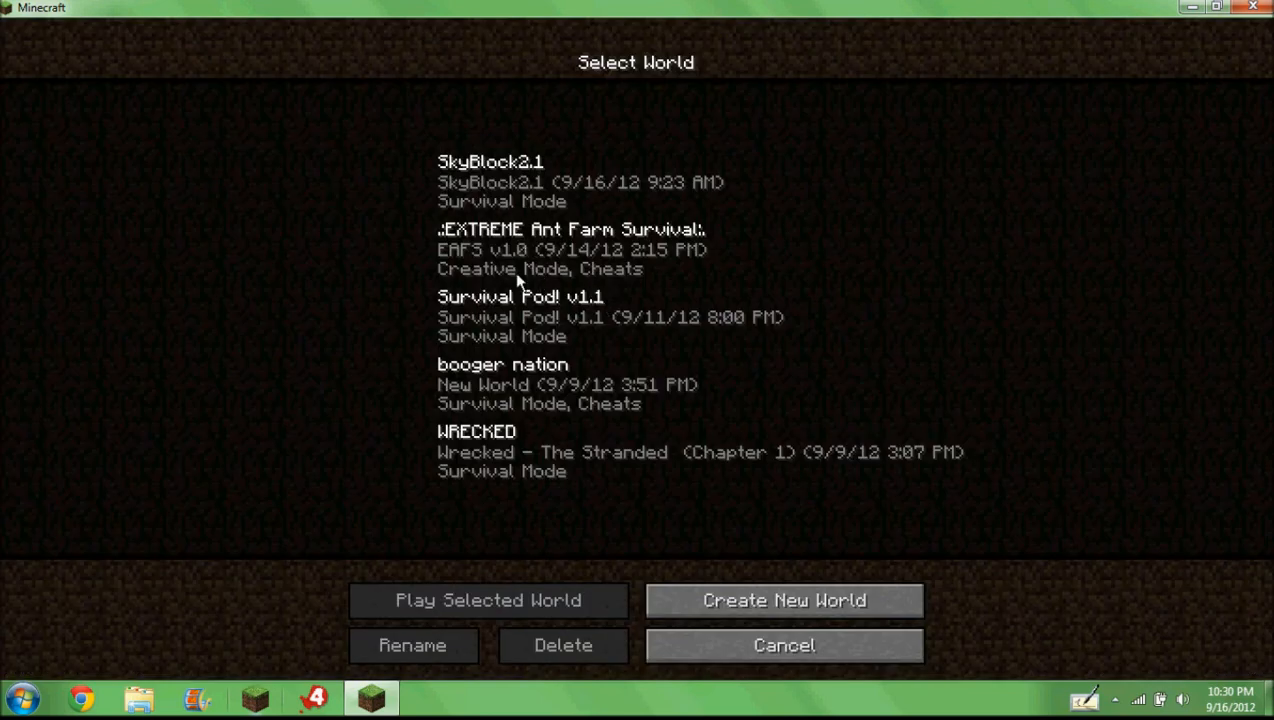
left_click(784, 645)
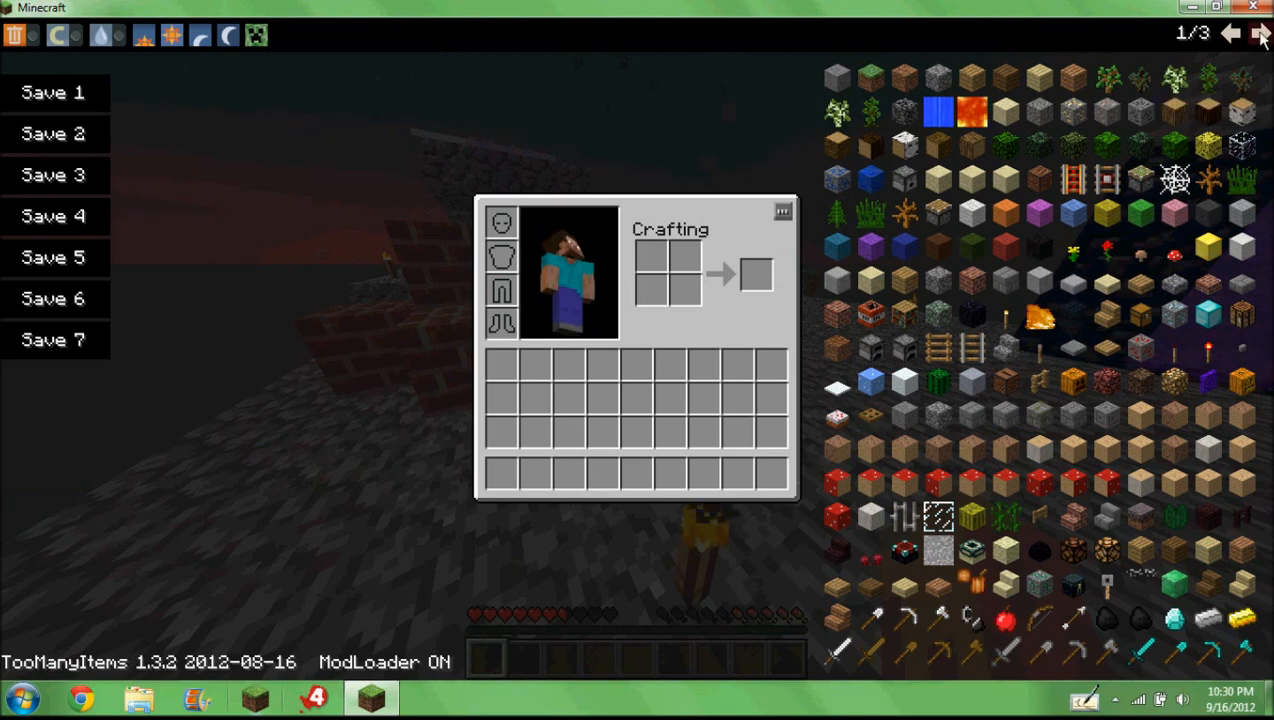
left_click(1261, 33)
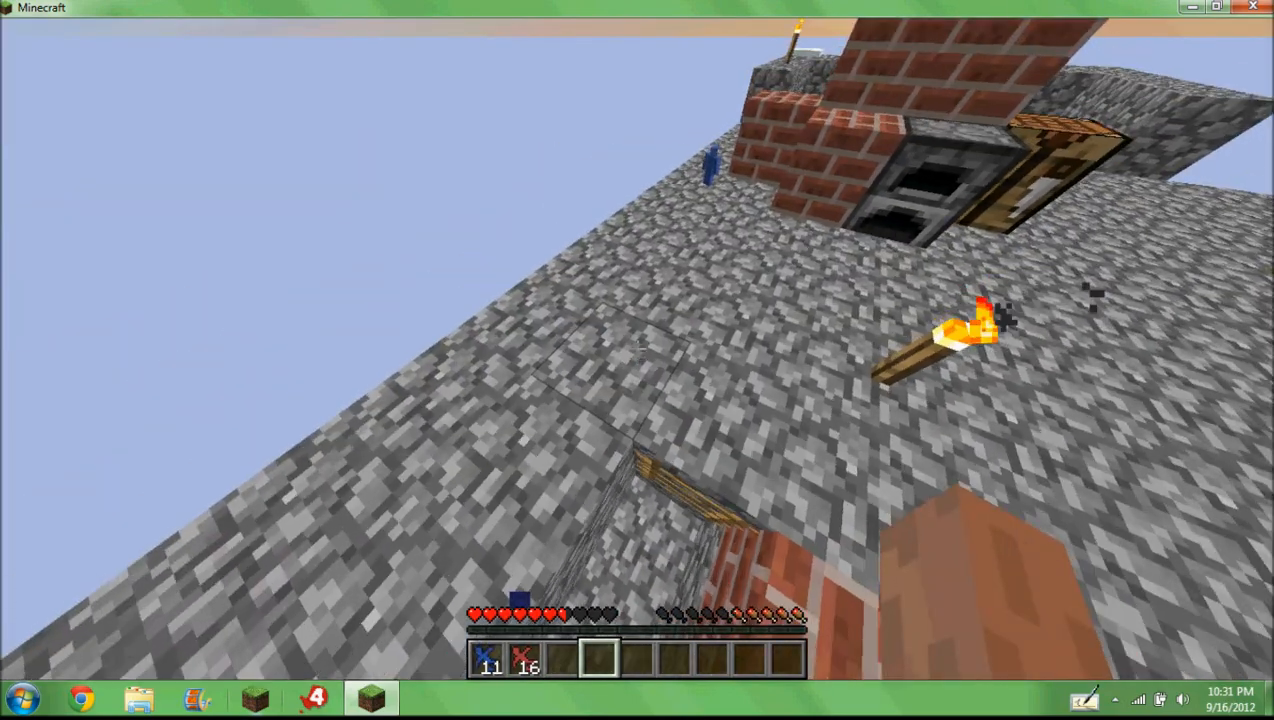
key("e")
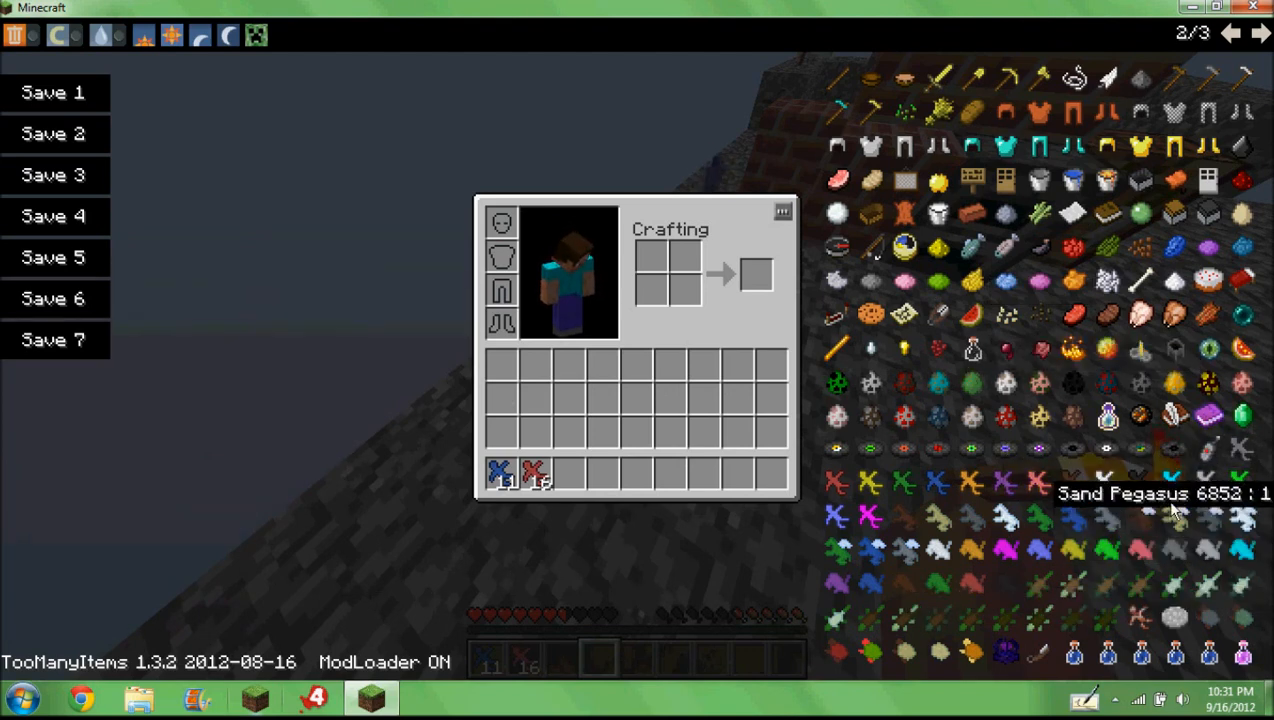
mouse_move(1210, 450)
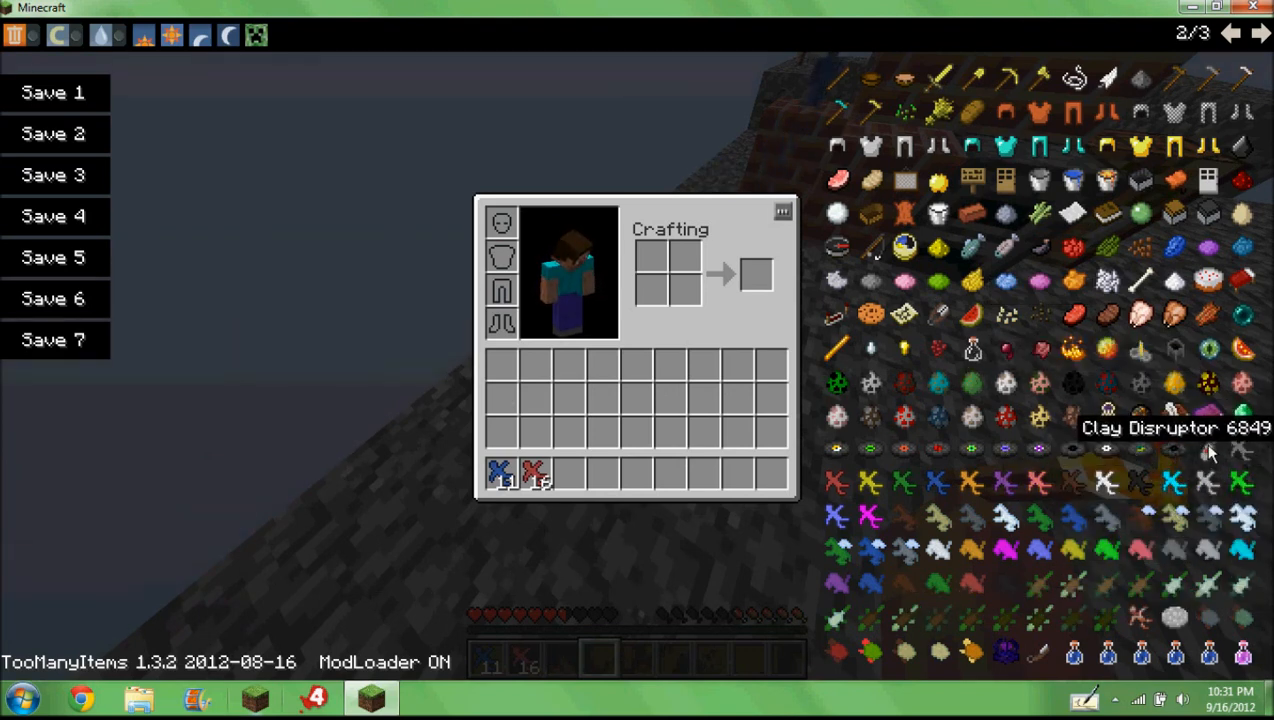
key("Escape")
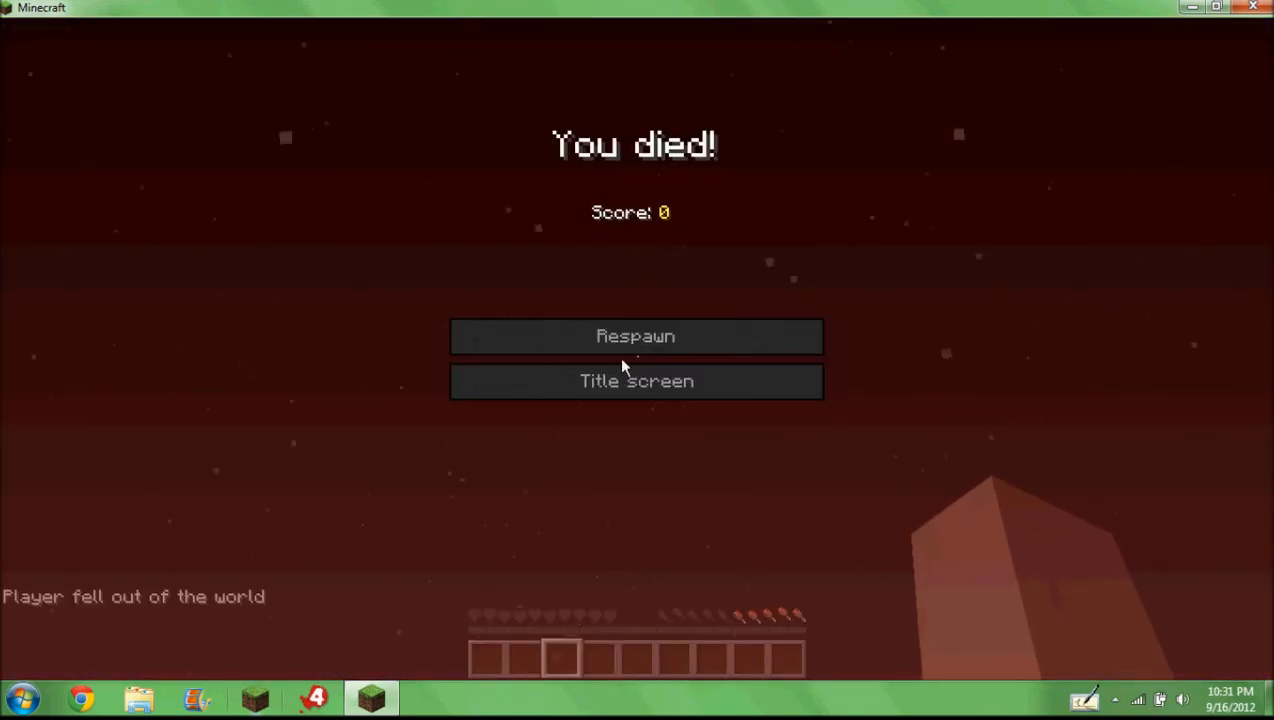
Step: Respawn after falling out of the world, then save and quit to title
left_click(636, 336)
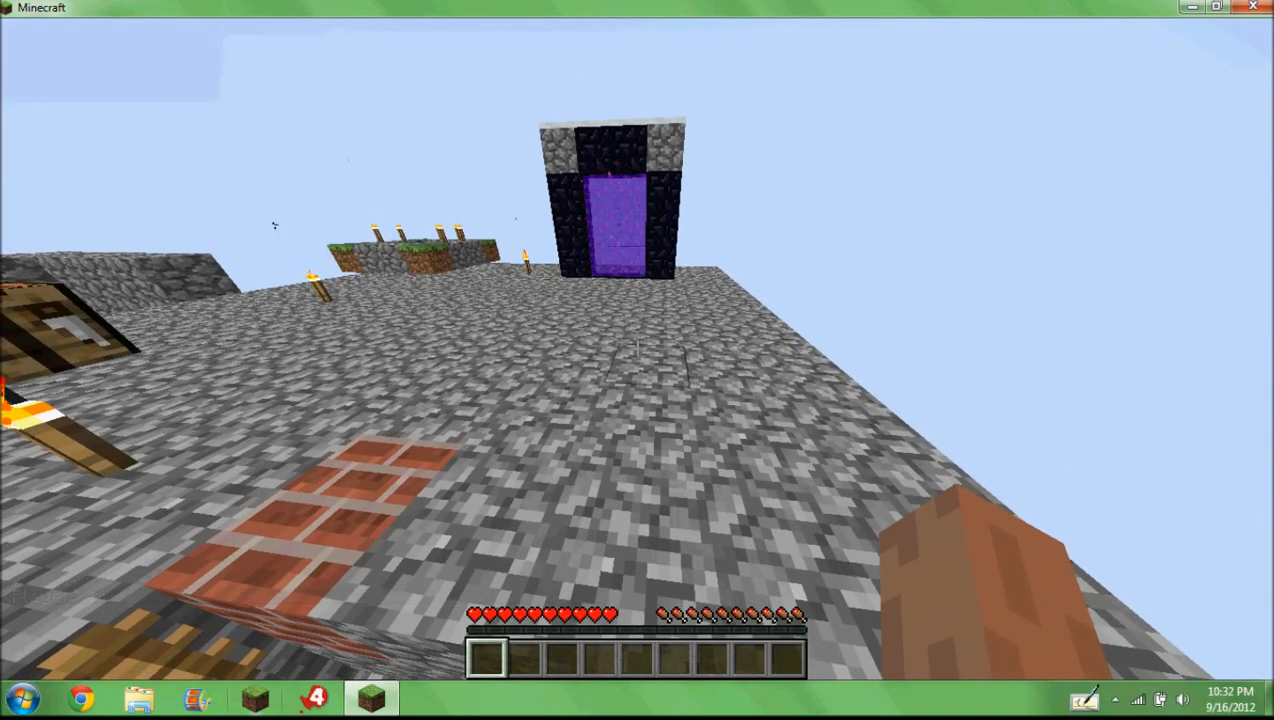
key("Escape")
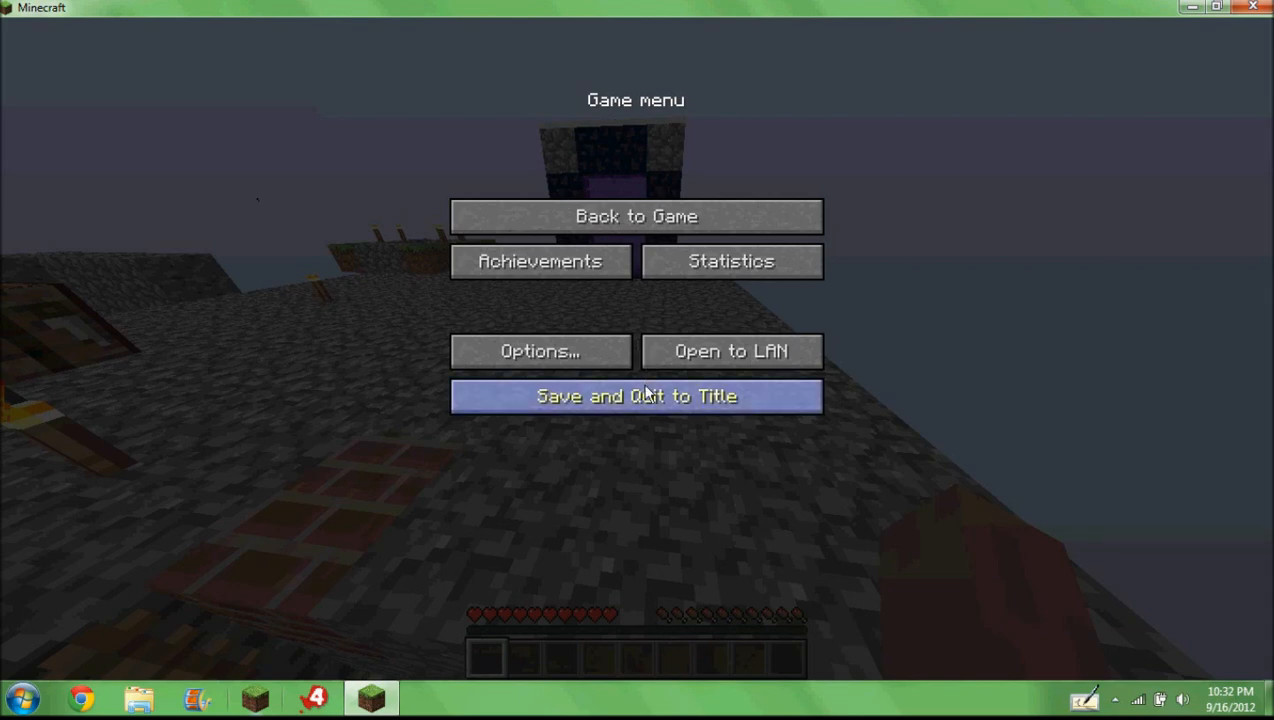
left_click(635, 395)
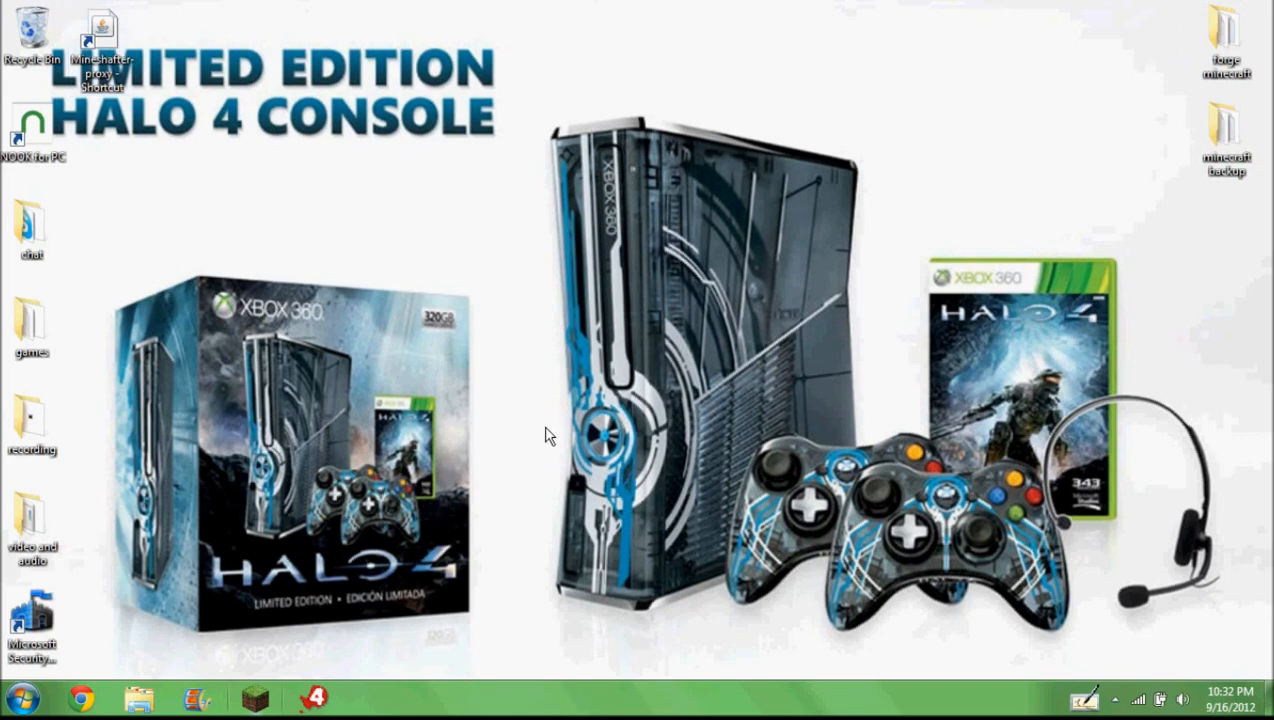
mouse_move(315, 700)
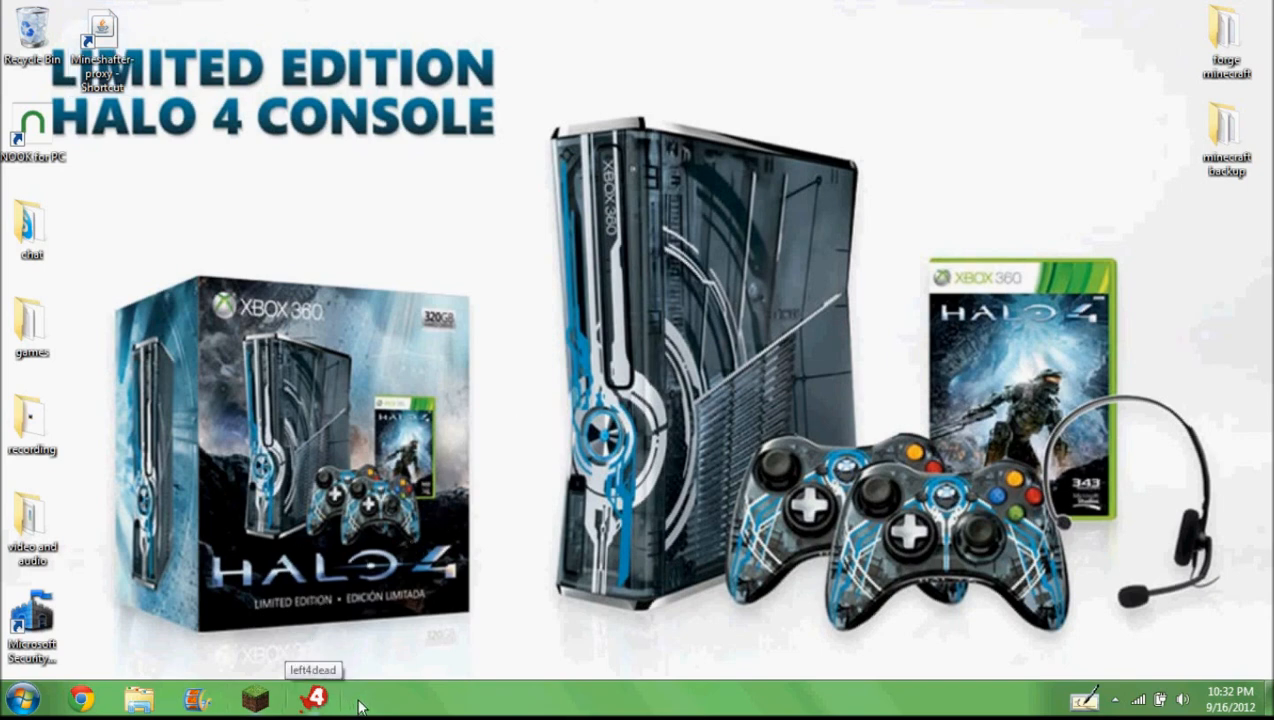
mouse_move(398, 710)
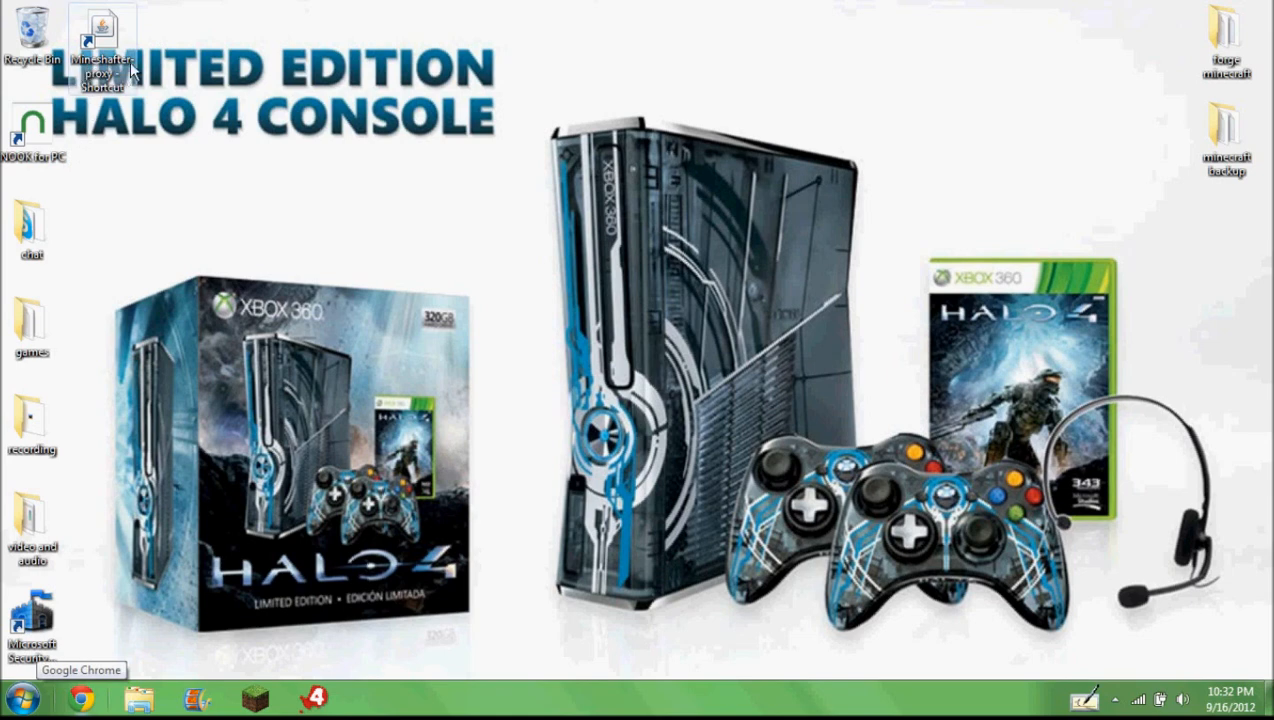
mouse_move(537, 256)
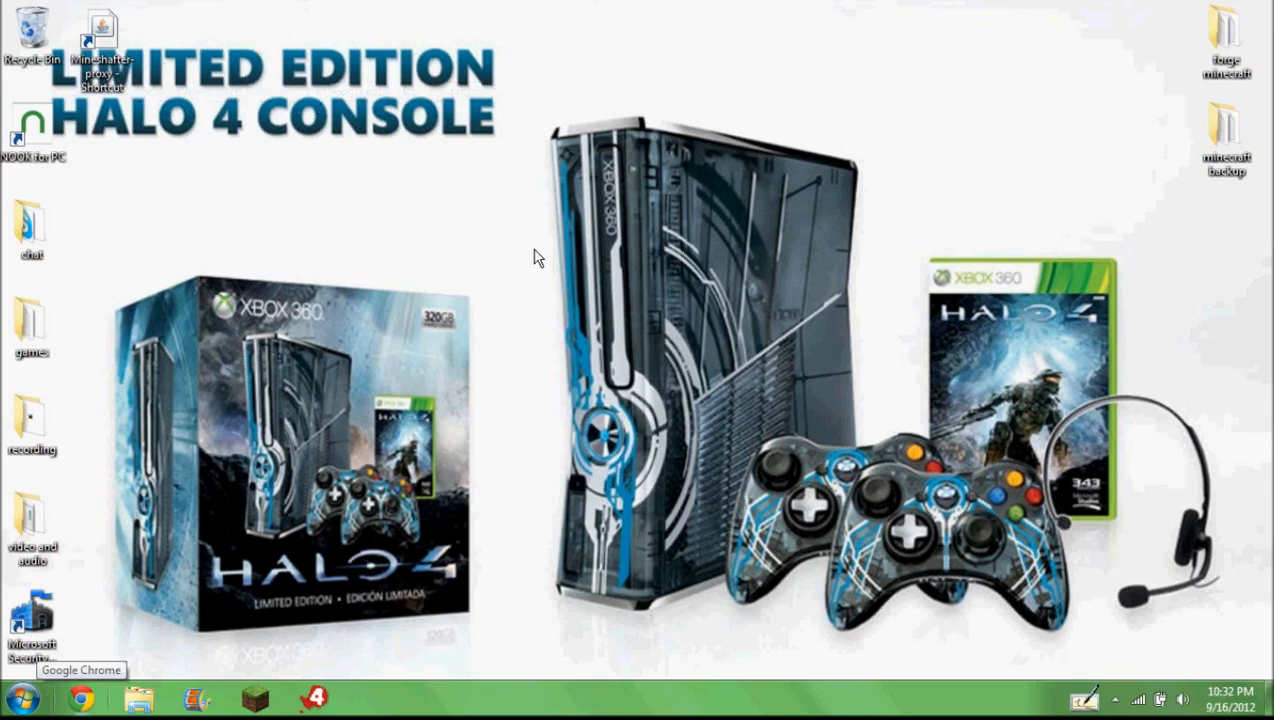